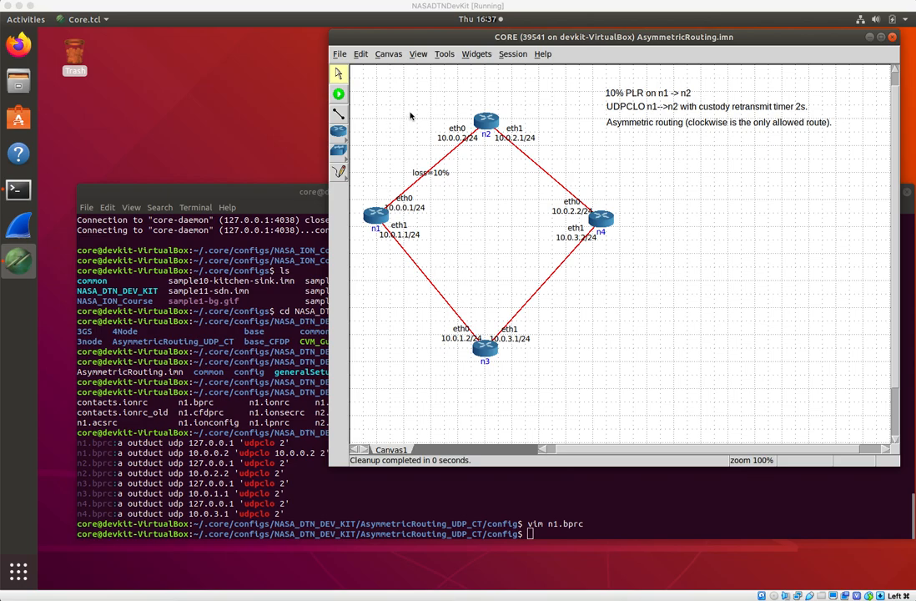
- Start a new empty topology from the File menu, closing the asymmetric routing scenario
click(340, 54)
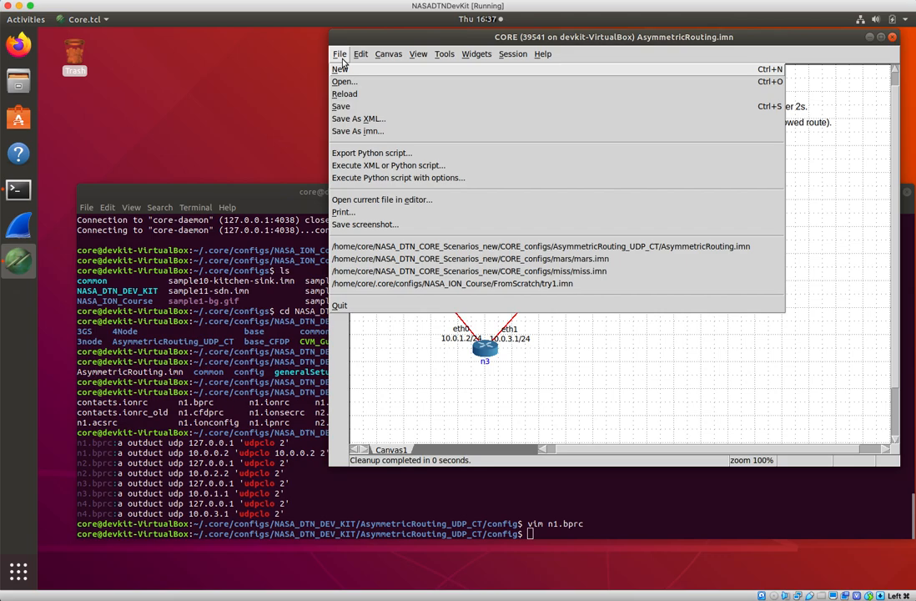
click(332, 70)
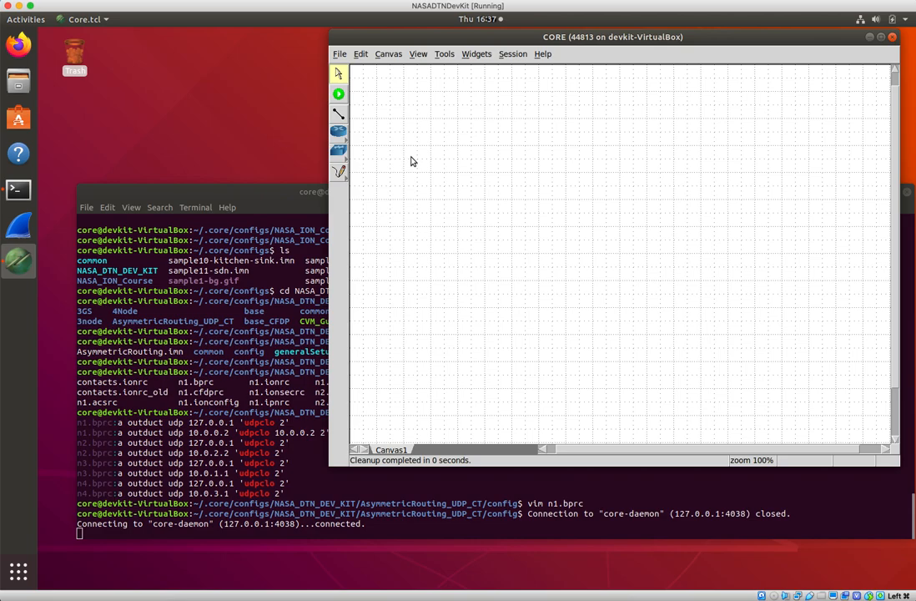
- Select the router tool to place routers n1, n2 and n3 on the canvas
click(341, 130)
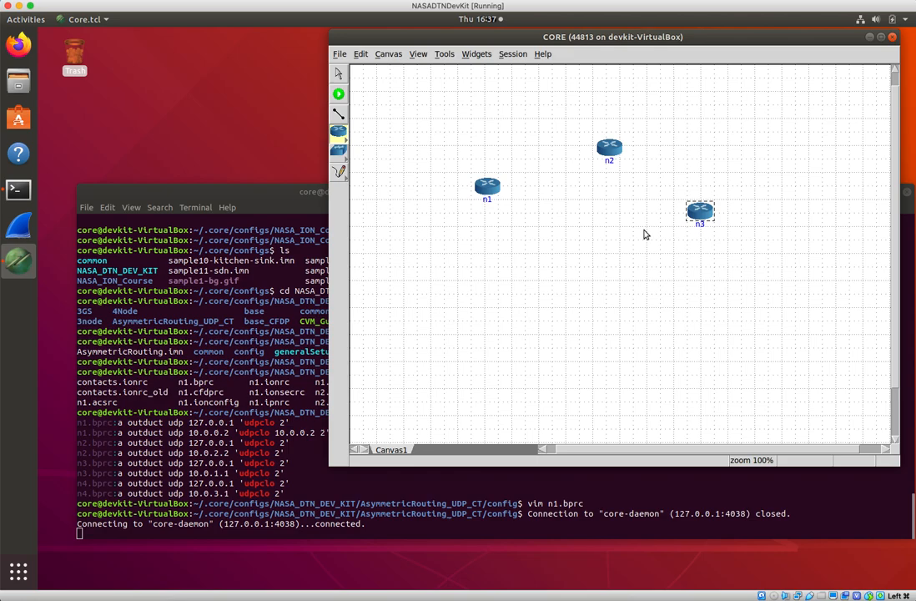
mouse_move(339, 117)
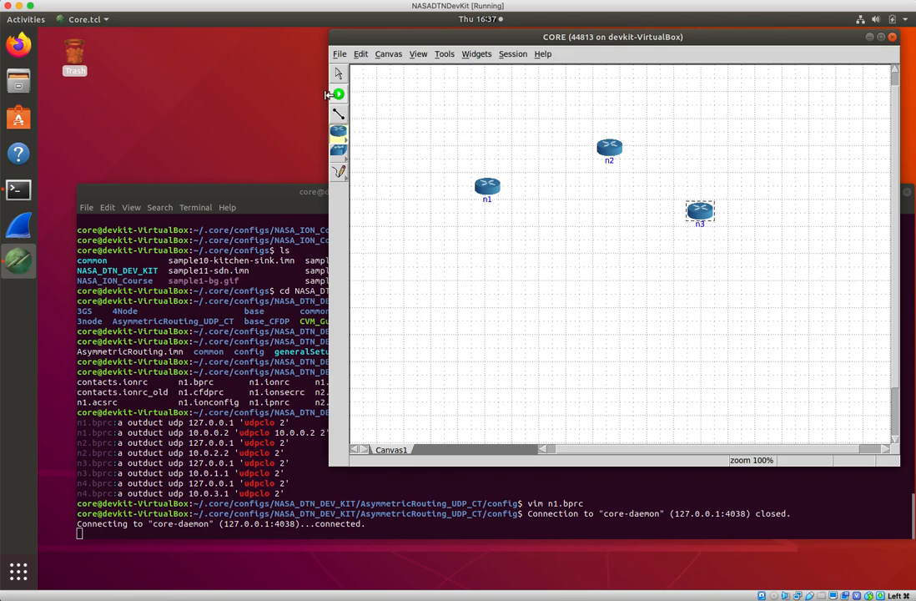
mouse_move(349, 125)
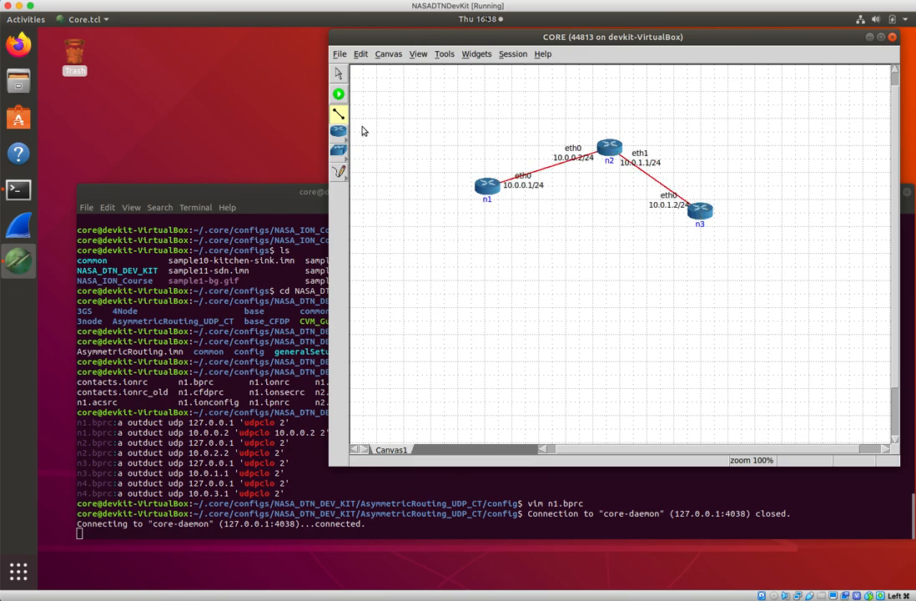
- Choose the Ethernet switch from the link-layer node palette to join n1 with new routers
click(337, 150)
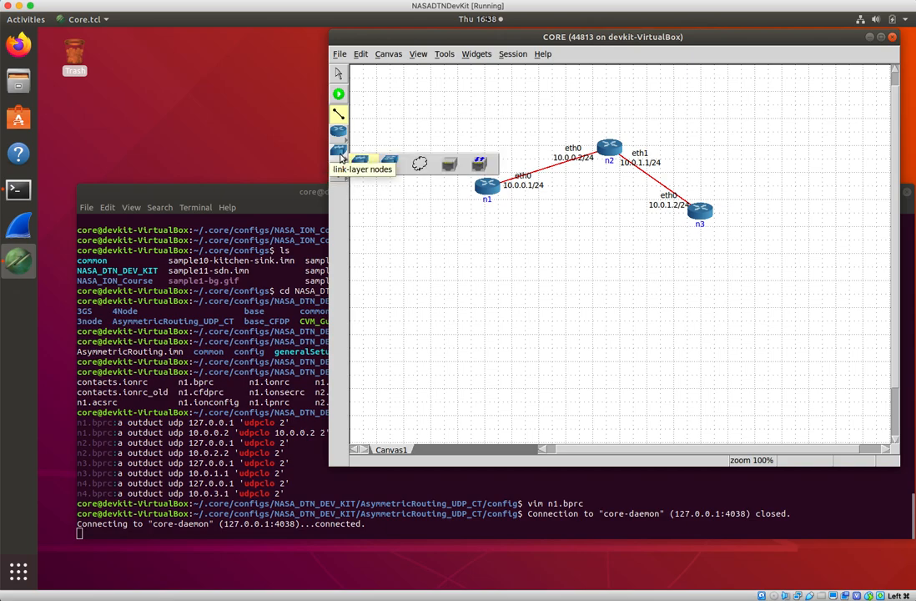
mouse_move(344, 161)
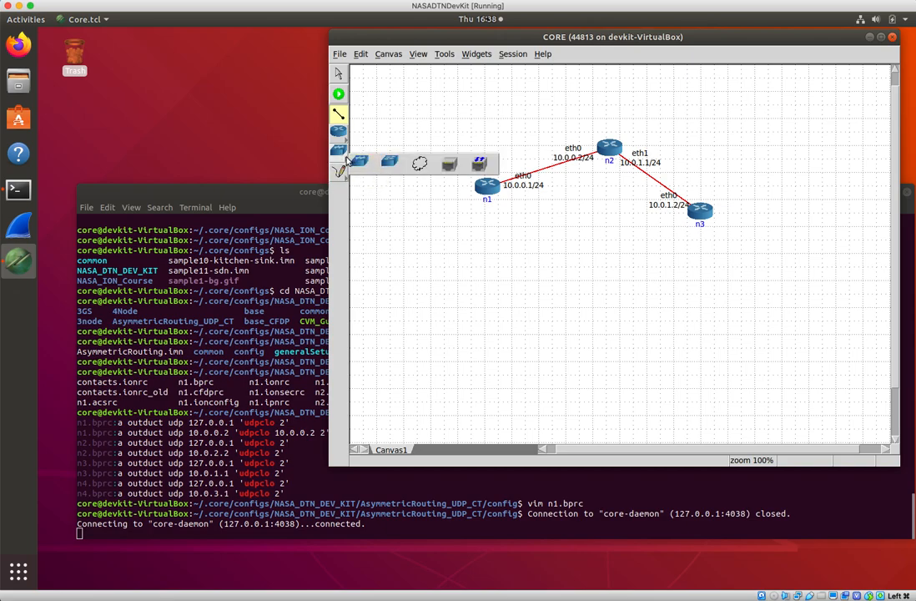
mouse_move(360, 160)
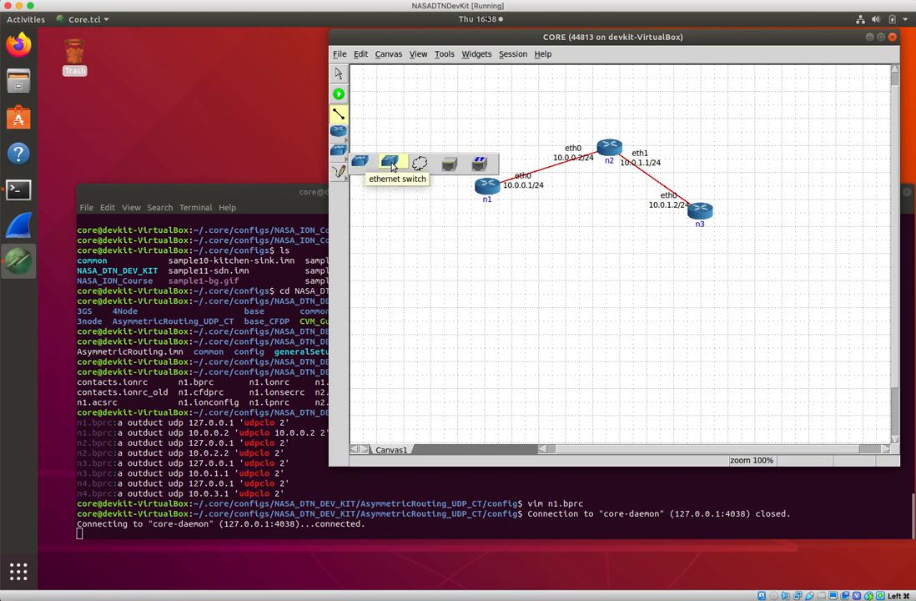
mouse_move(422, 163)
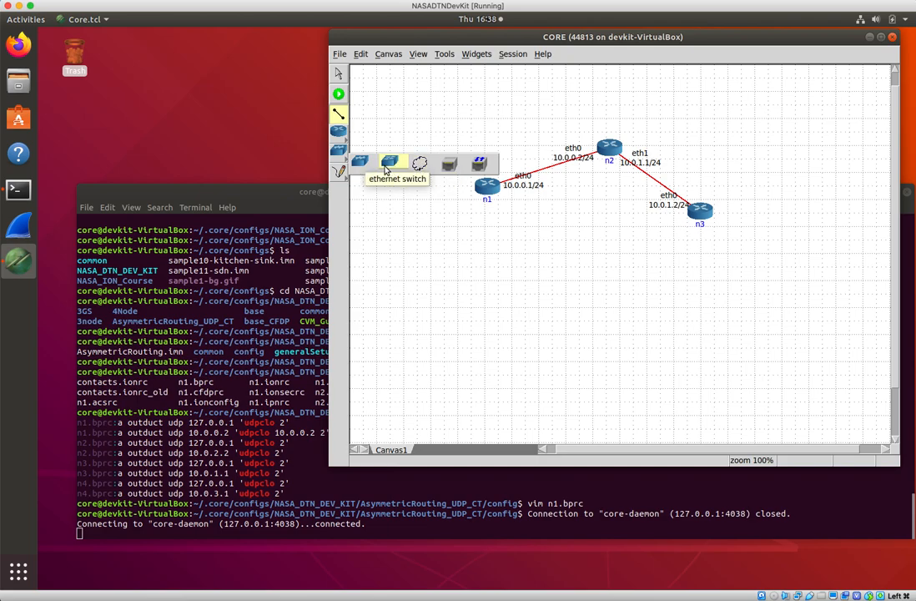
mouse_move(363, 164)
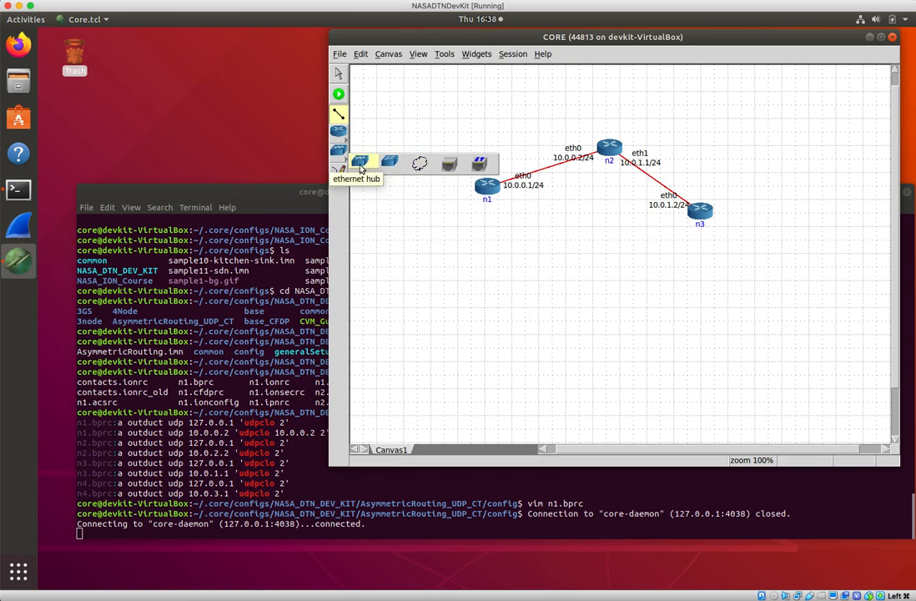
mouse_move(384, 161)
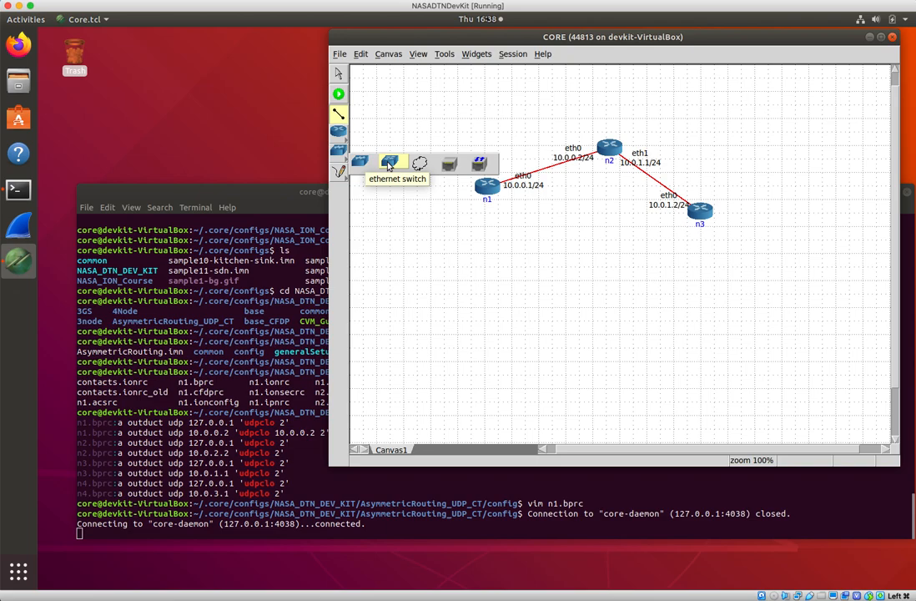
click(516, 243)
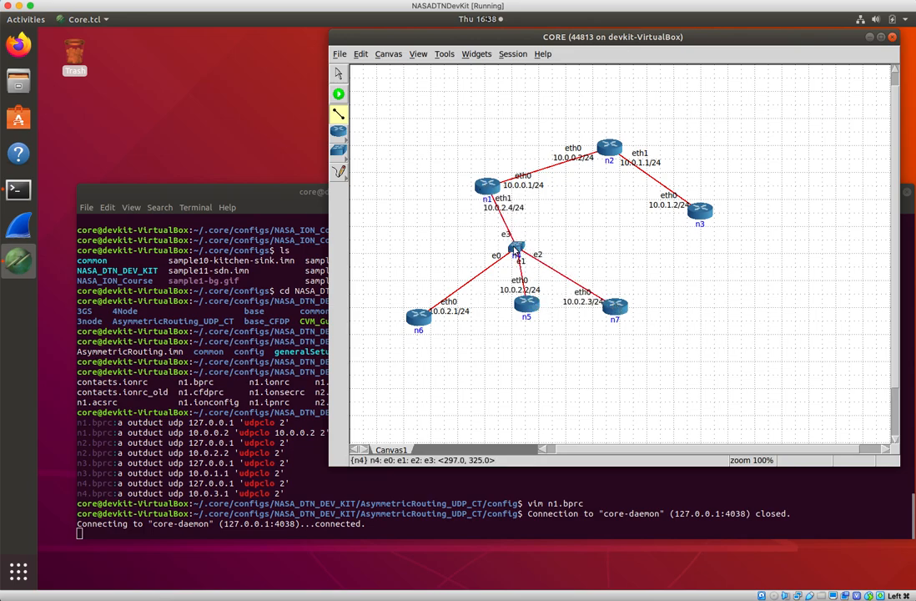
mouse_move(510, 247)
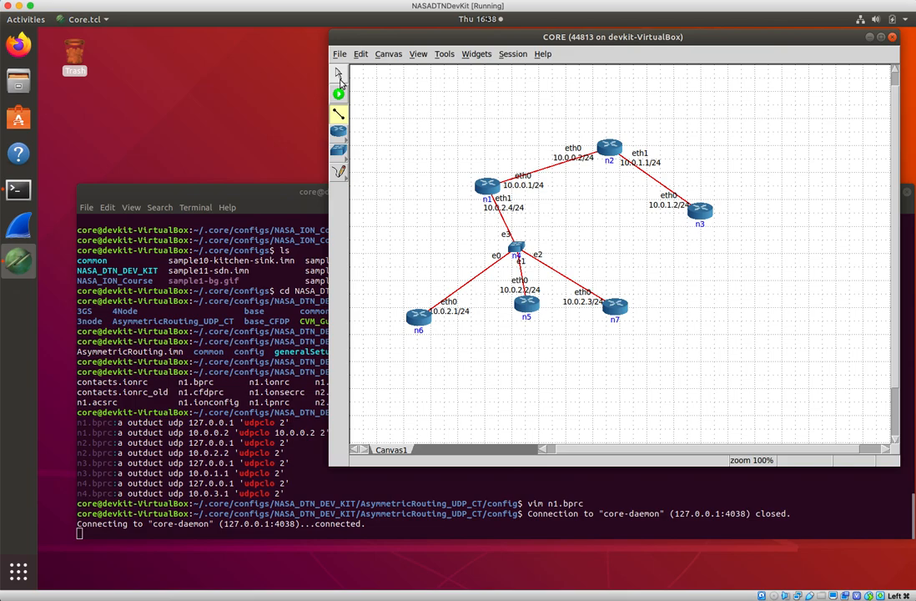
- Move router n7 further from the switch and dismiss n1's context menu unchanged
drag(614, 307, 678, 334)
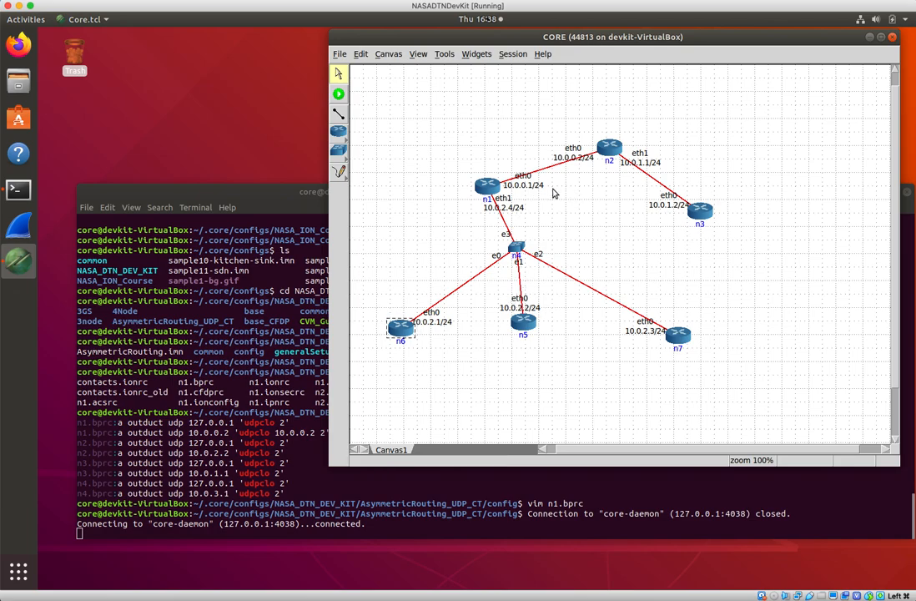
right_click(484, 185)
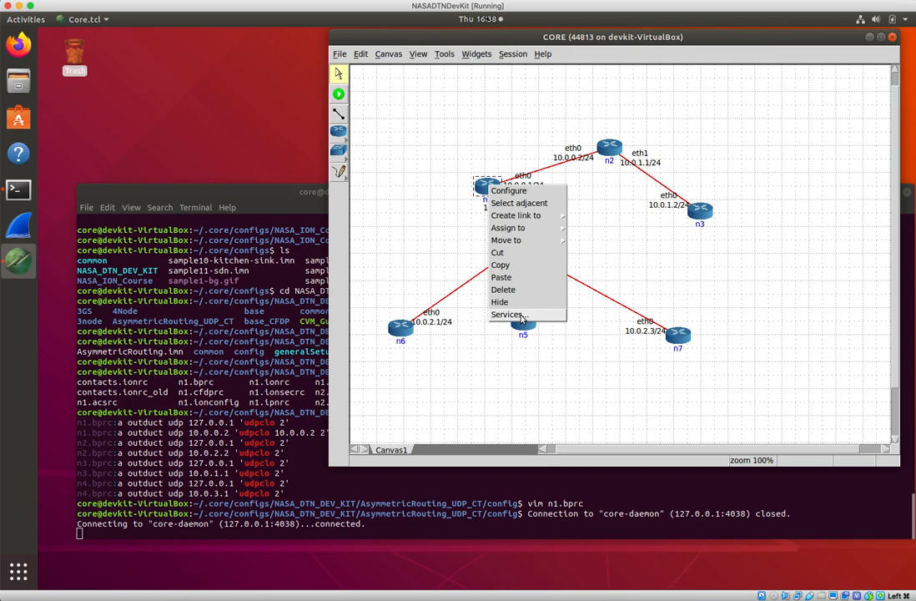
click(508, 314)
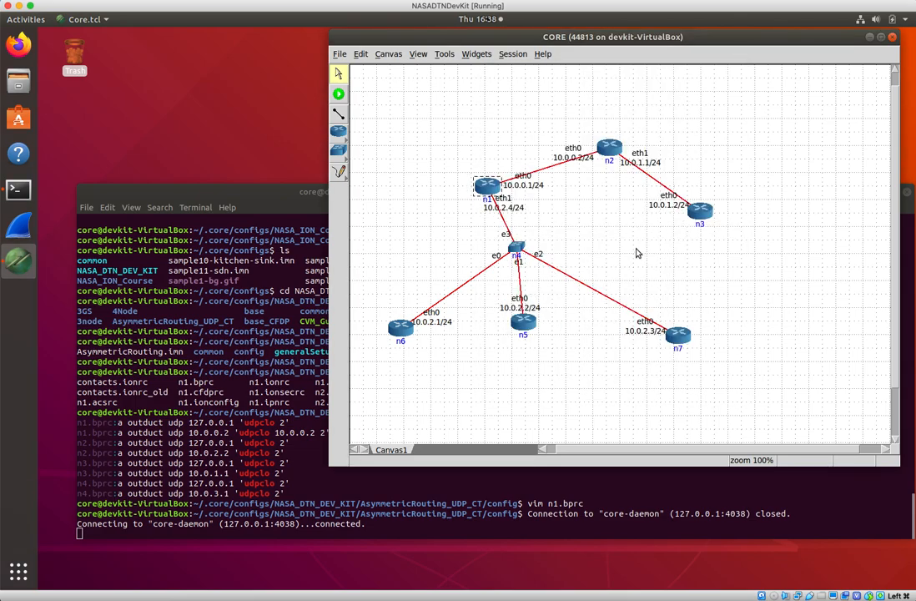
mouse_move(559, 284)
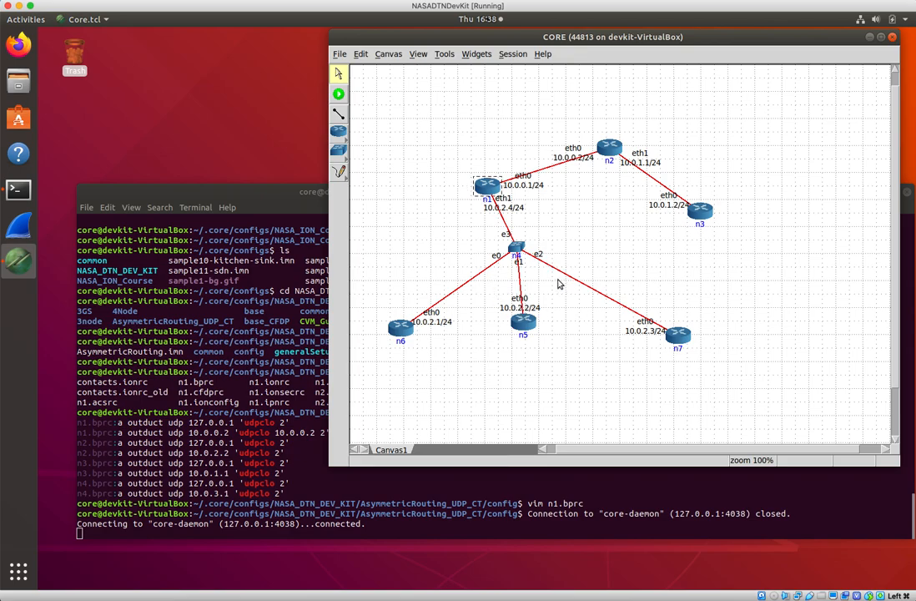
mouse_move(408, 317)
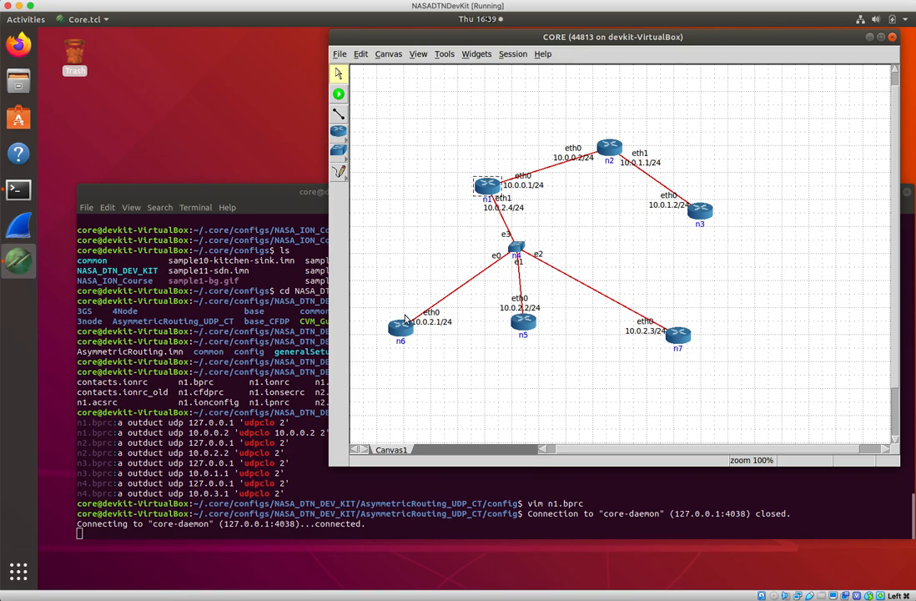
mouse_move(494, 191)
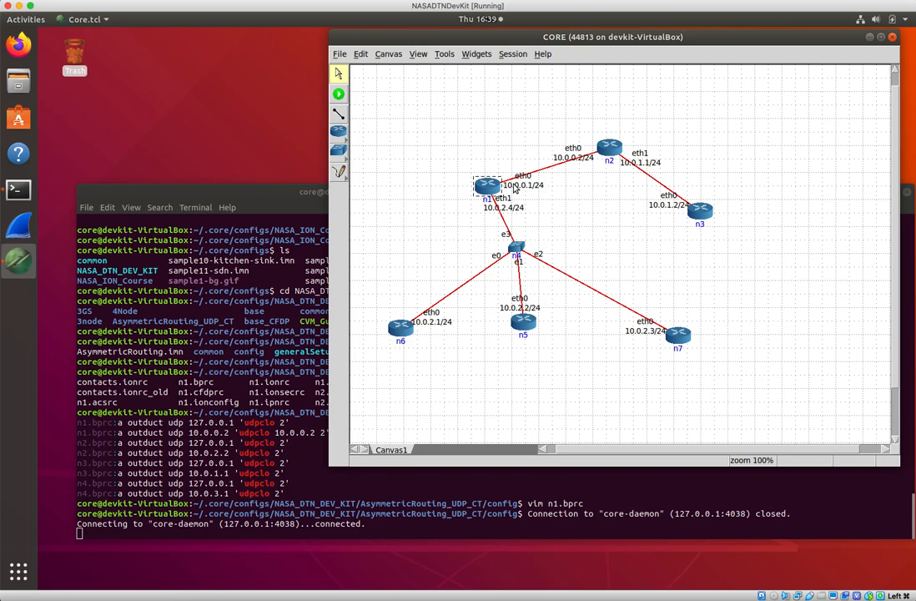
mouse_move(708, 201)
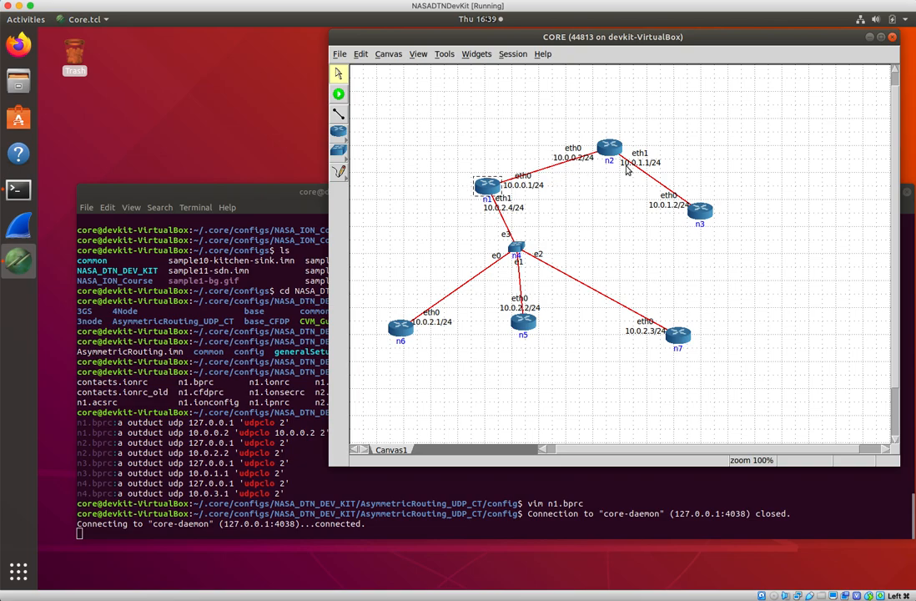
mouse_move(558, 251)
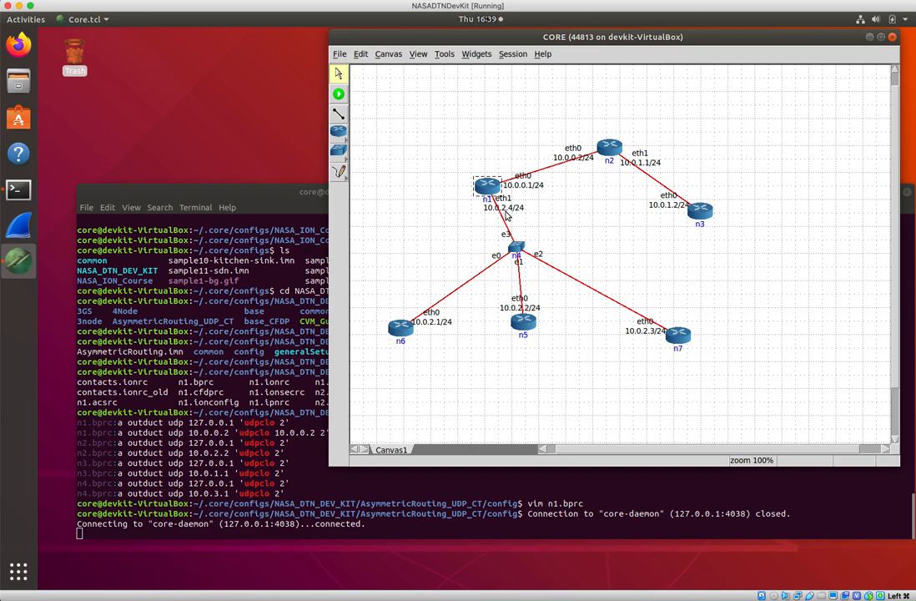
mouse_move(523, 324)
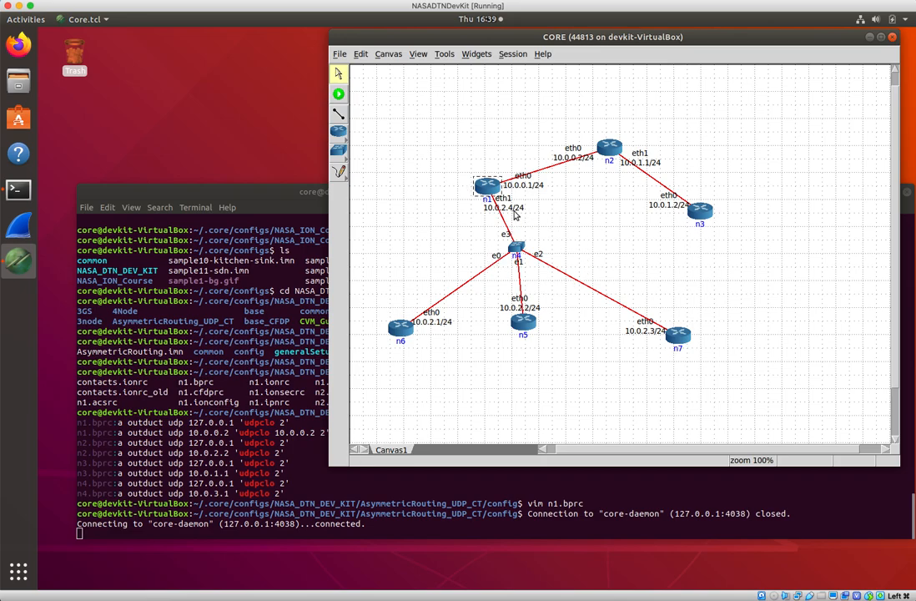
mouse_move(524, 260)
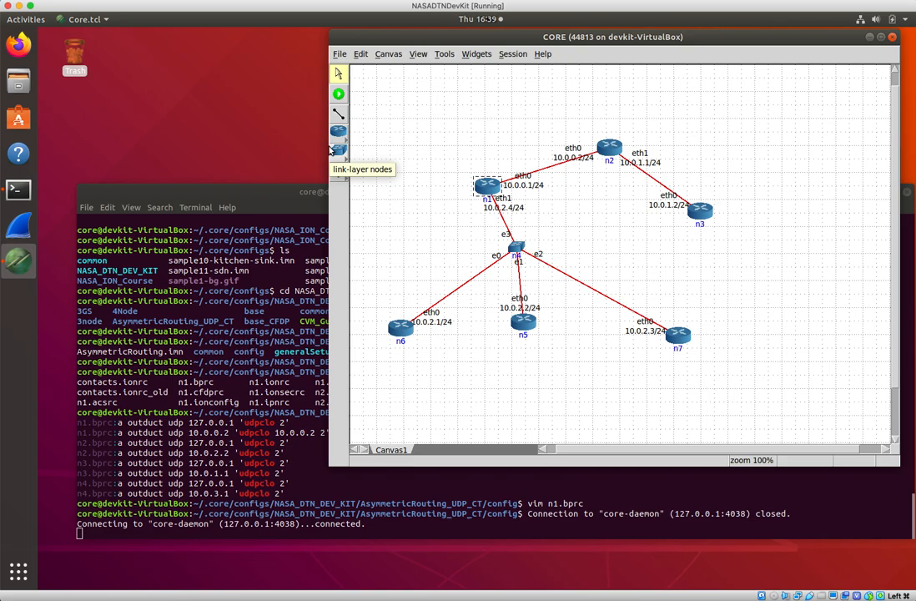
- Show the link-layer node palette to add an RJ45 node beside n3
click(337, 150)
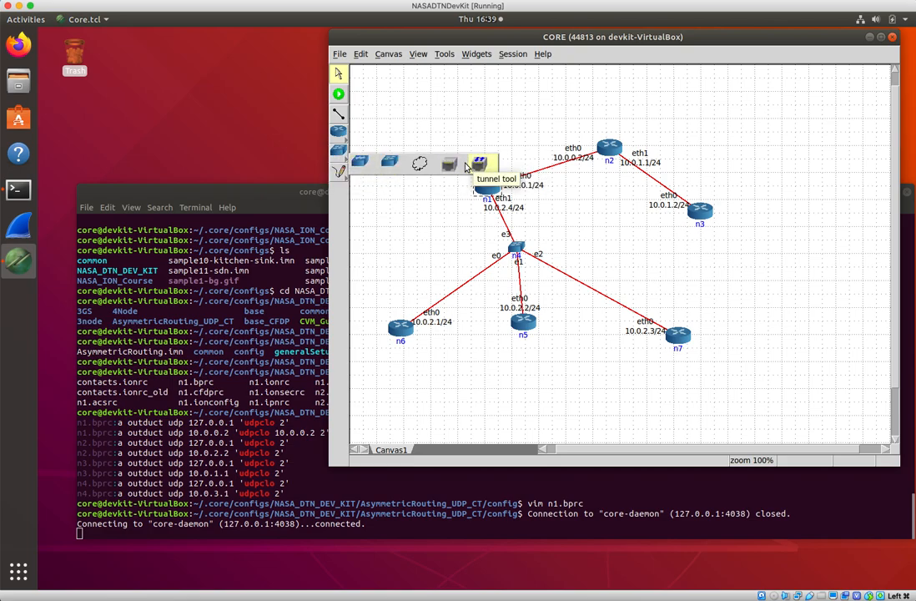
mouse_move(449, 165)
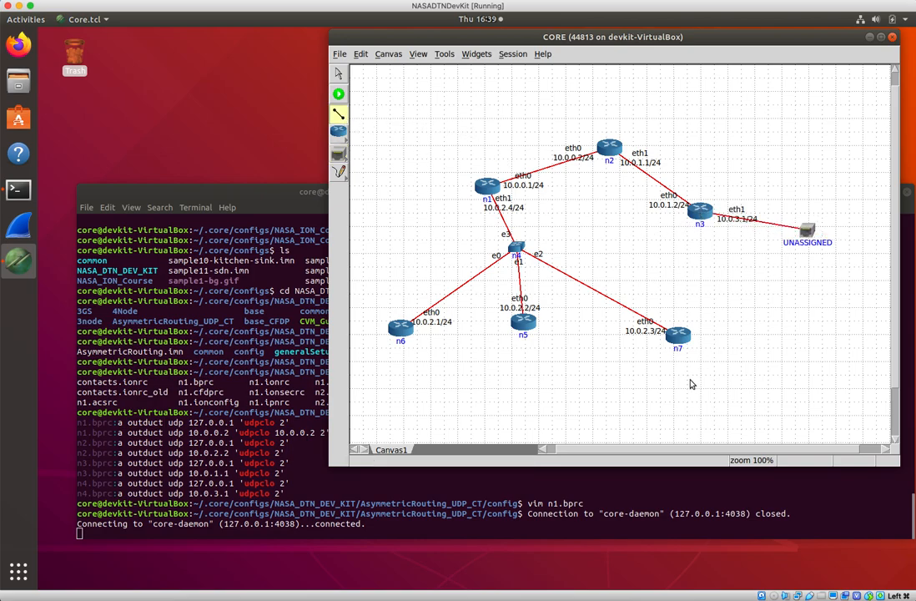
mouse_move(815, 258)
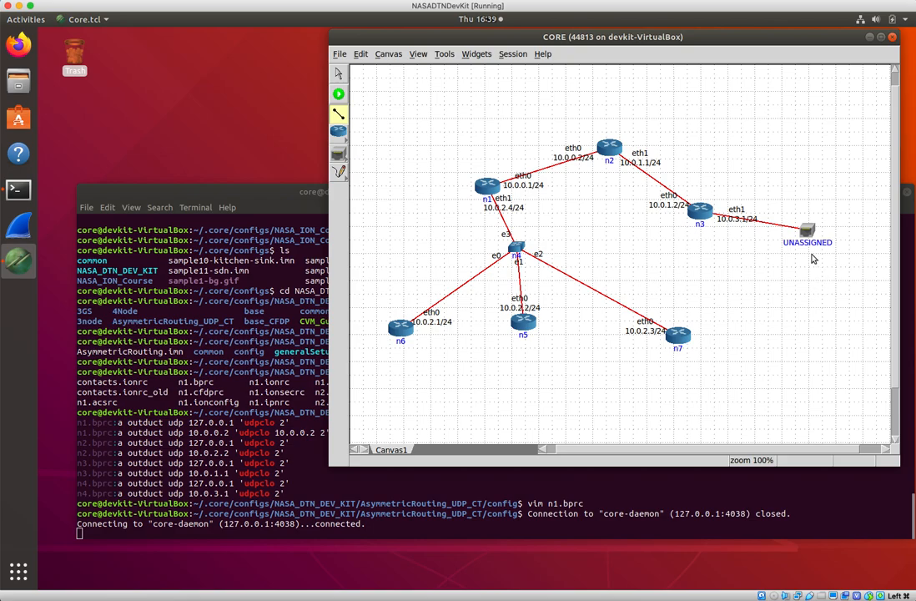
mouse_move(808, 232)
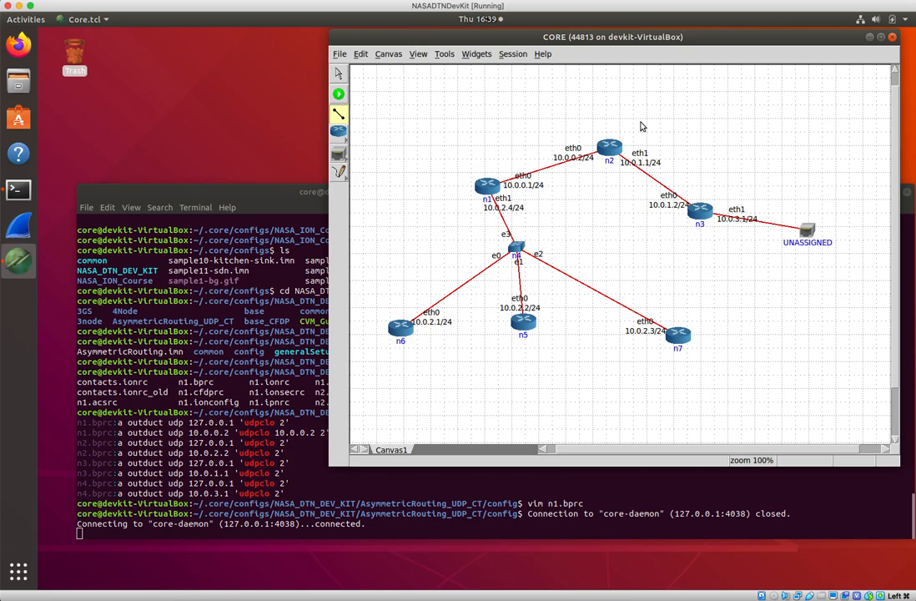
mouse_move(678, 154)
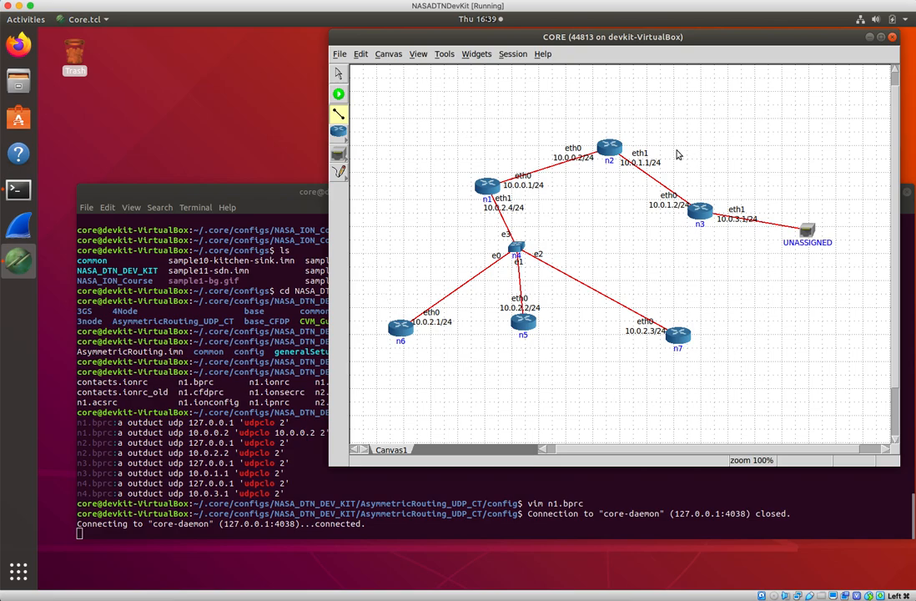
mouse_move(808, 231)
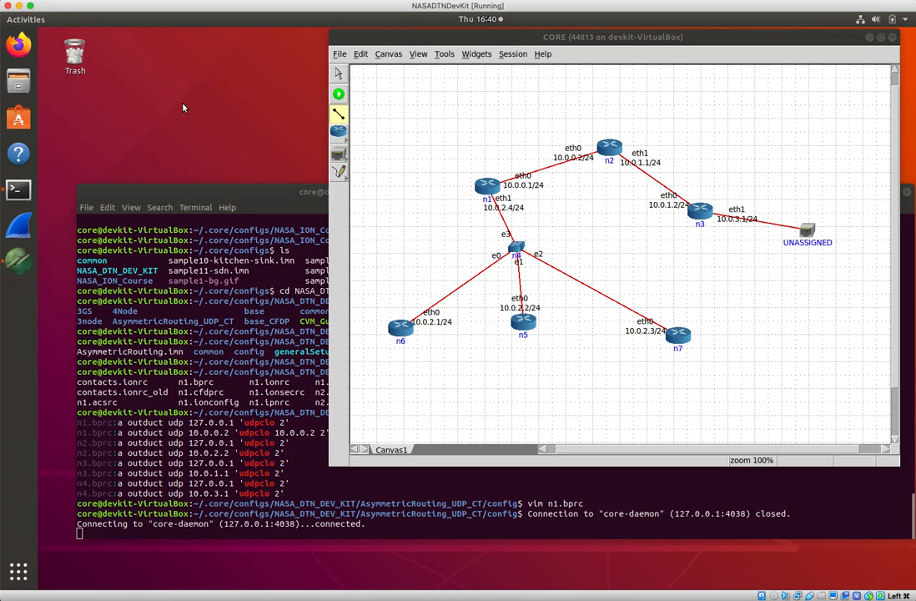
mouse_move(198, 130)
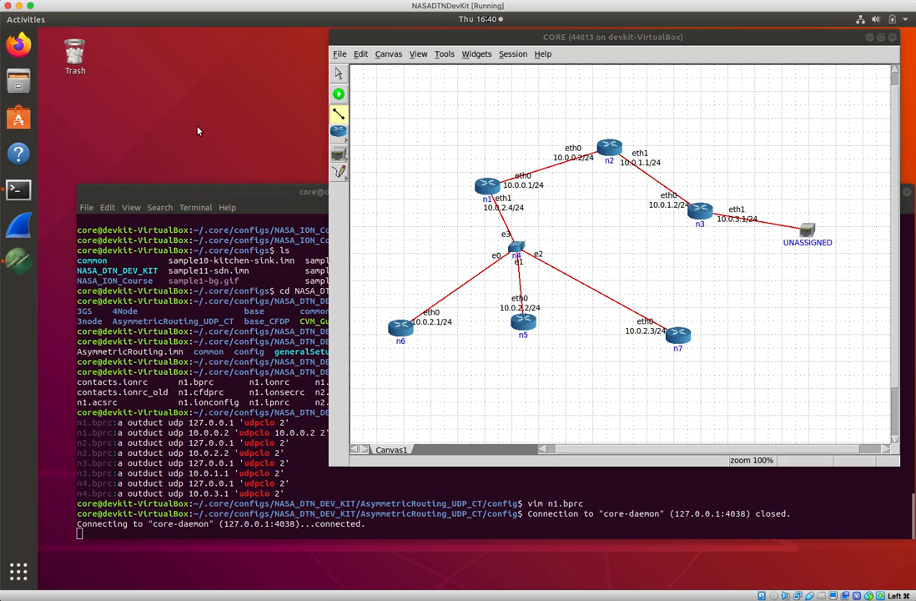
mouse_move(183, 156)
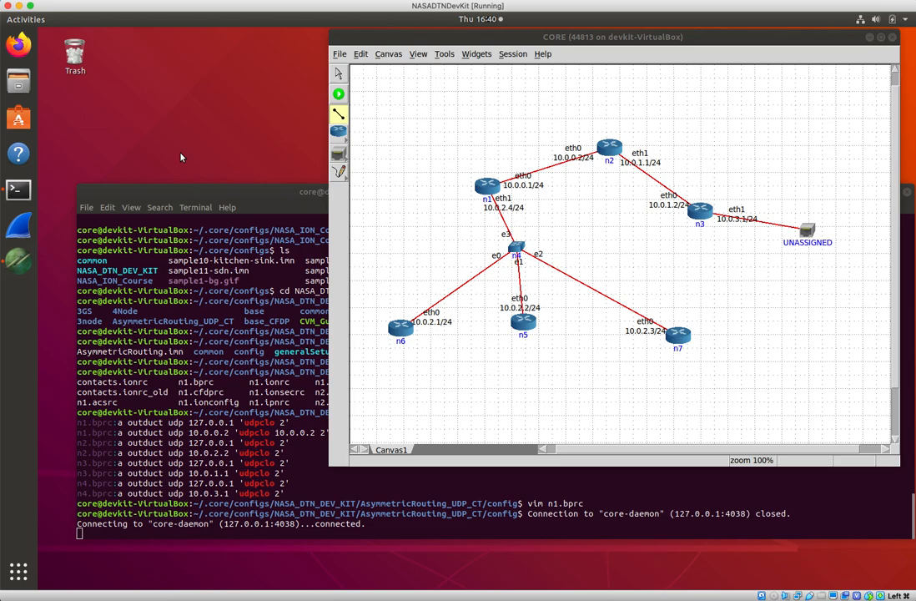
mouse_move(146, 146)
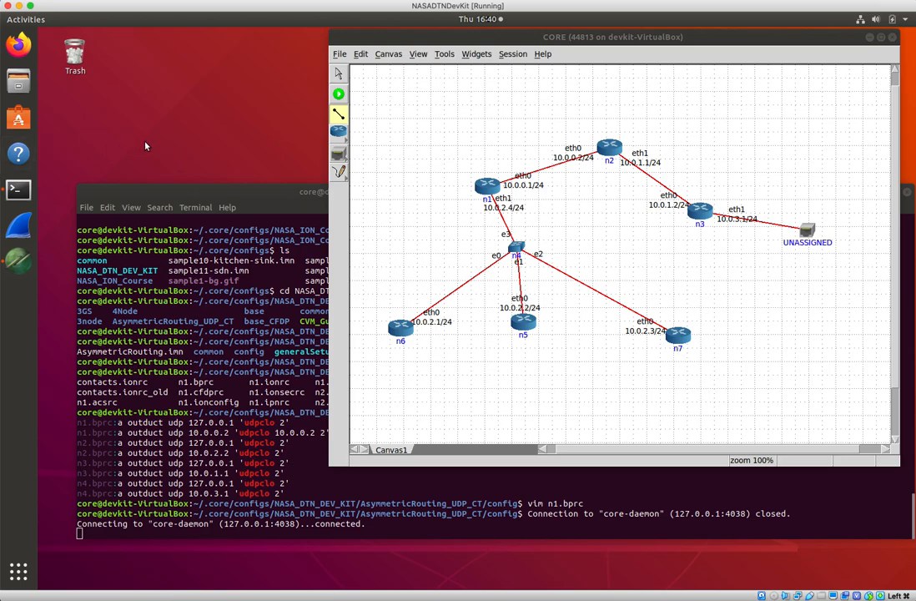
mouse_move(157, 143)
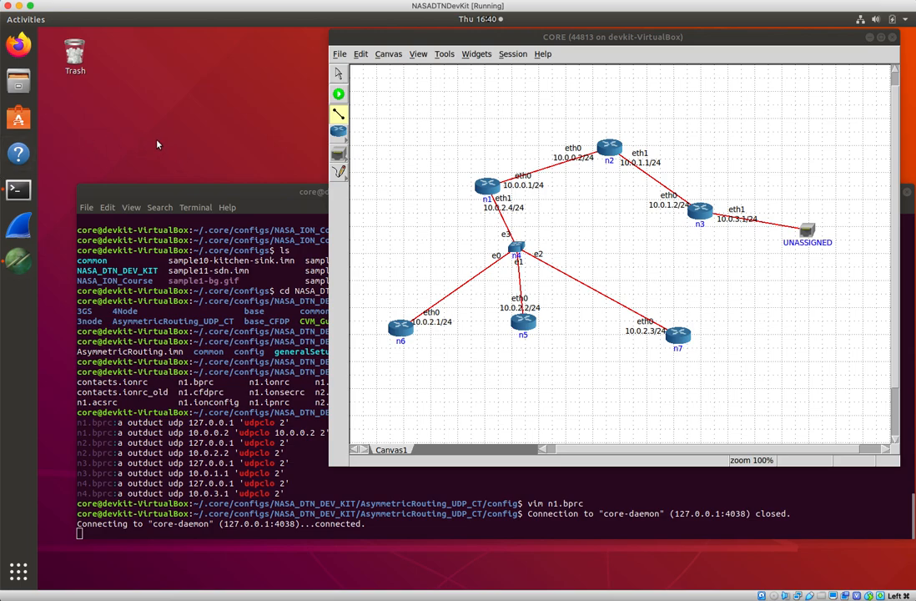
mouse_move(94, 129)
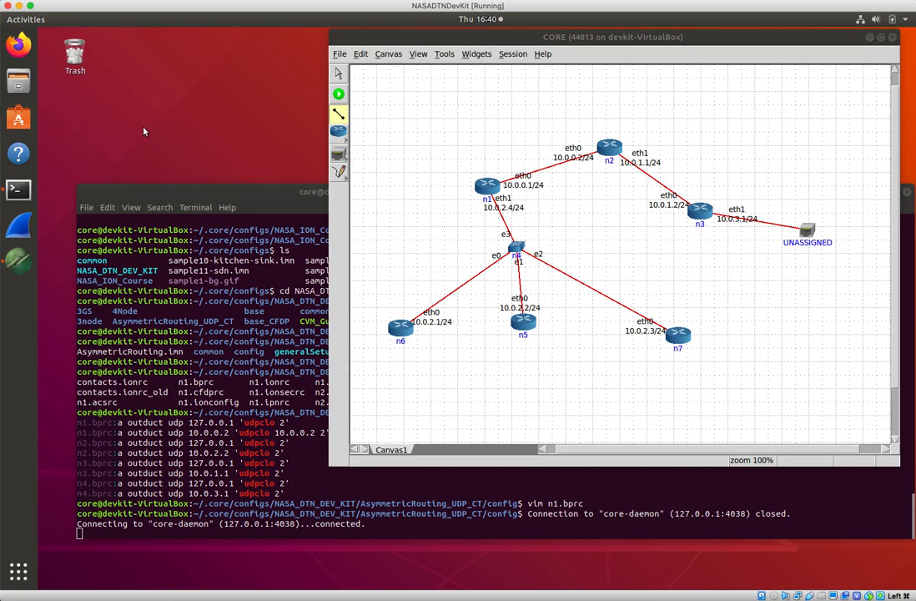
mouse_move(199, 127)
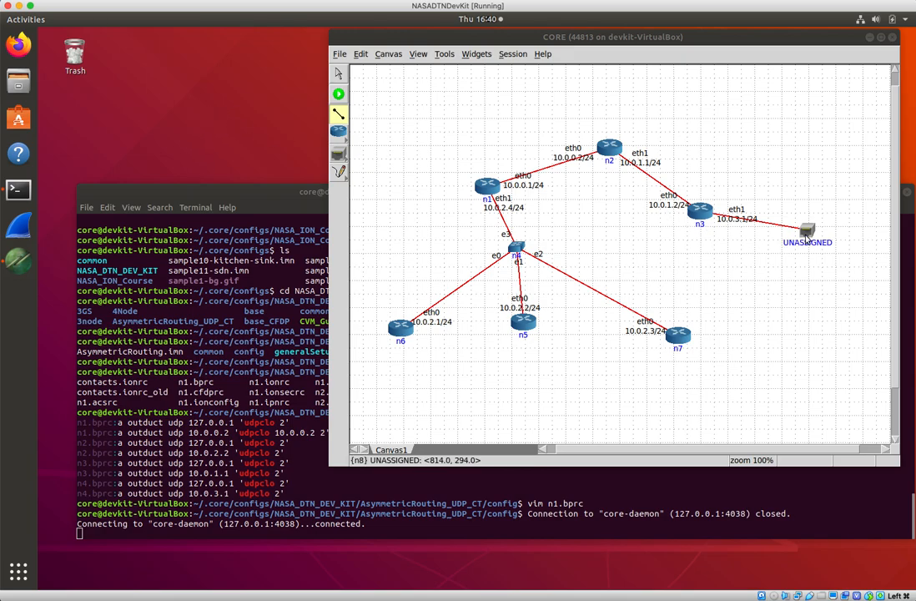
mouse_move(791, 254)
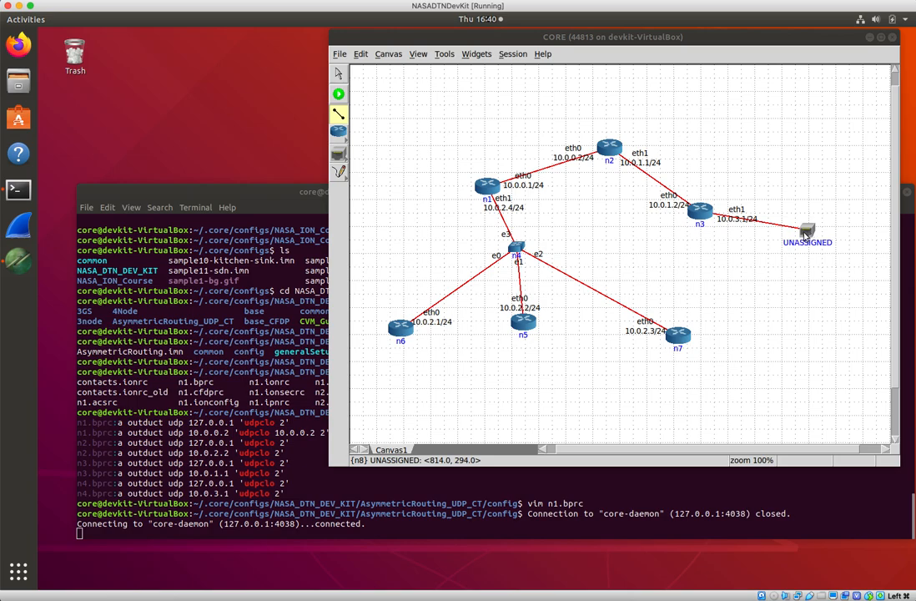
- Configure the RJ45 node with enp0s3 as its physical interface, not yet applied
right_click(808, 230)
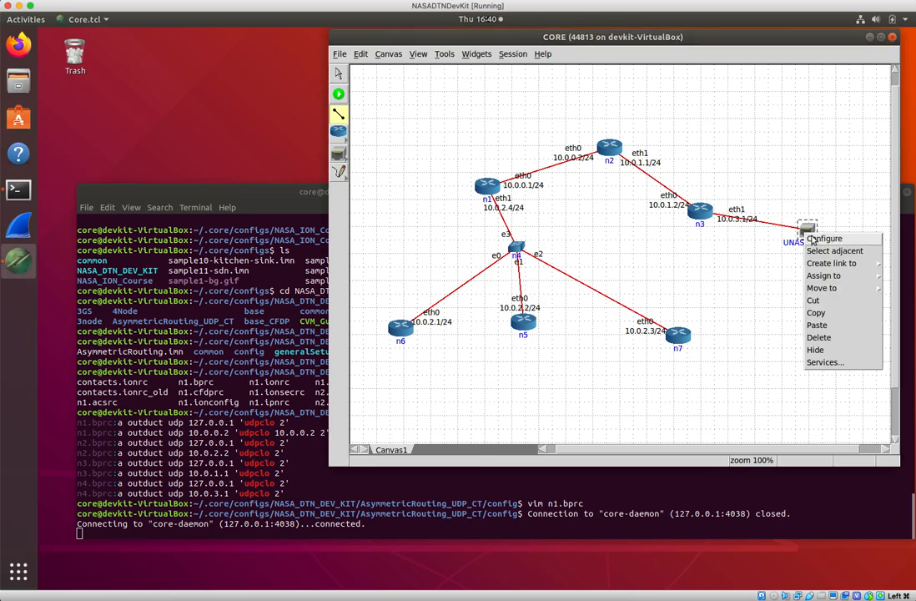
click(828, 239)
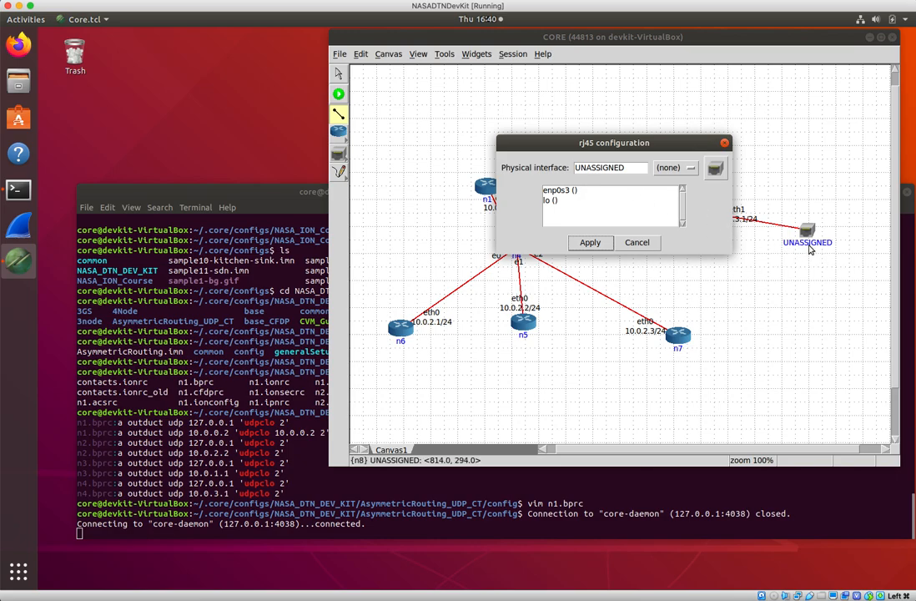
click(611, 167)
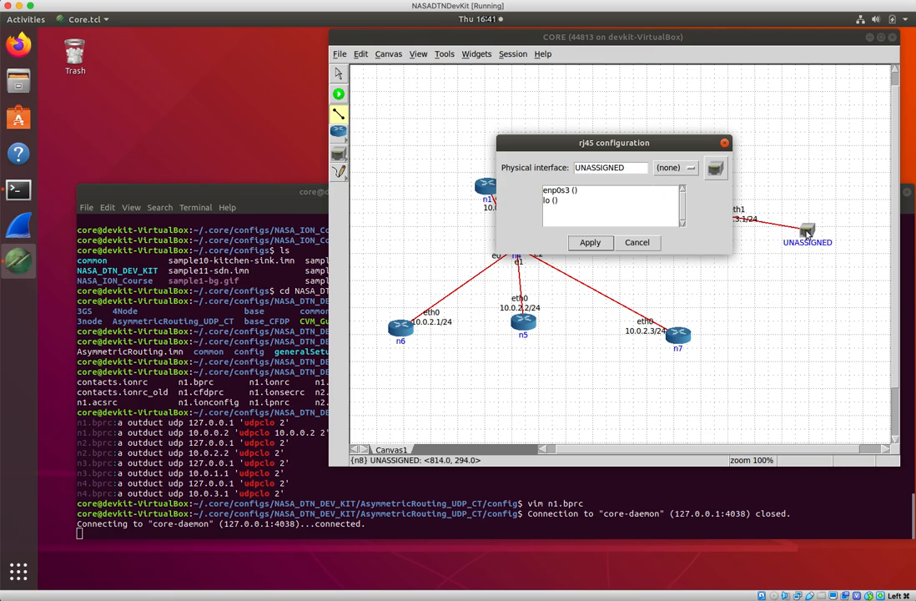
mouse_move(806, 230)
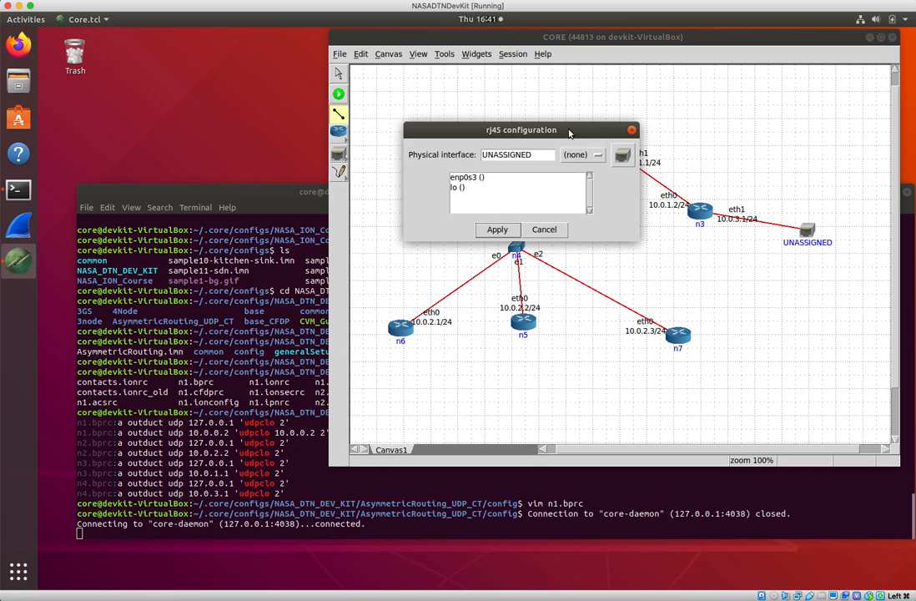
drag(521, 130, 384, 106)
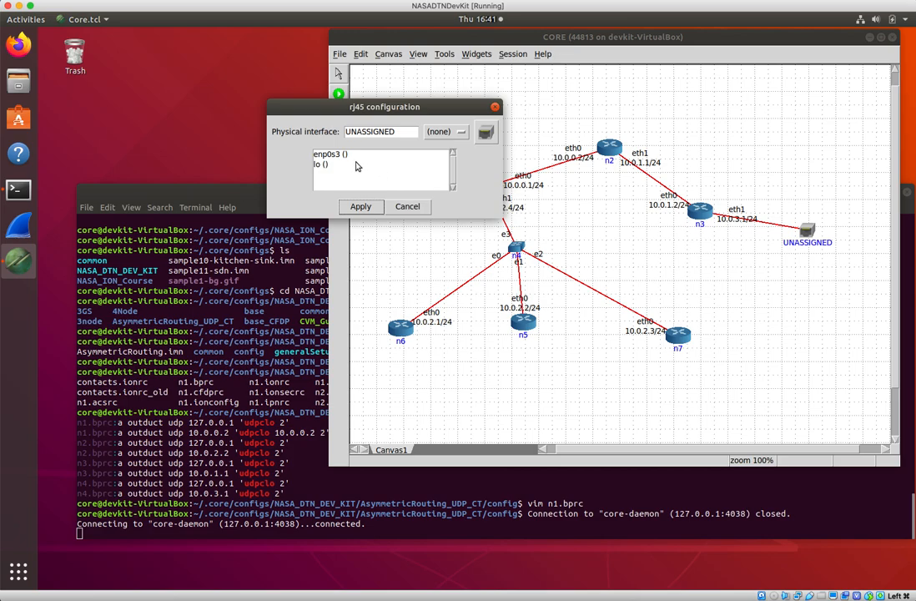
click(351, 154)
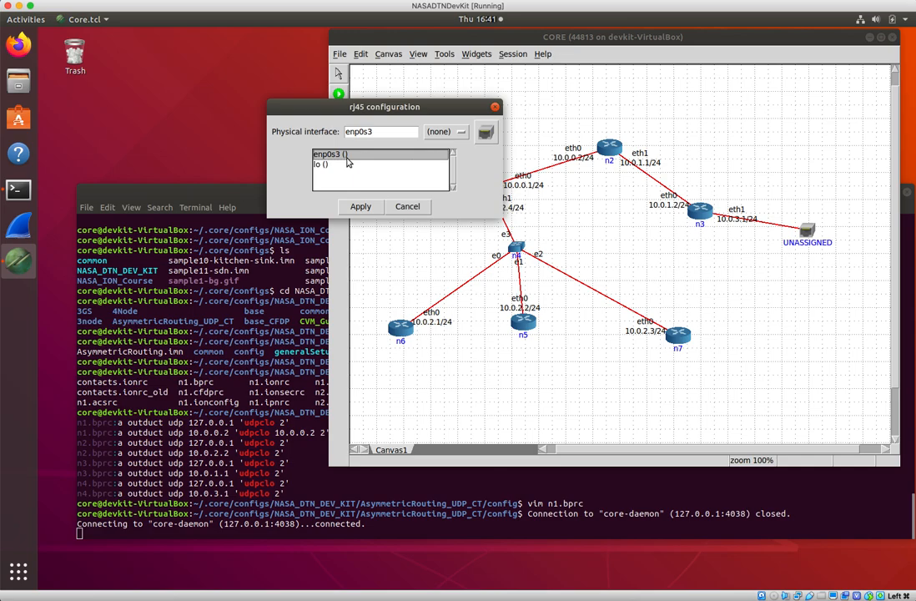
mouse_move(341, 165)
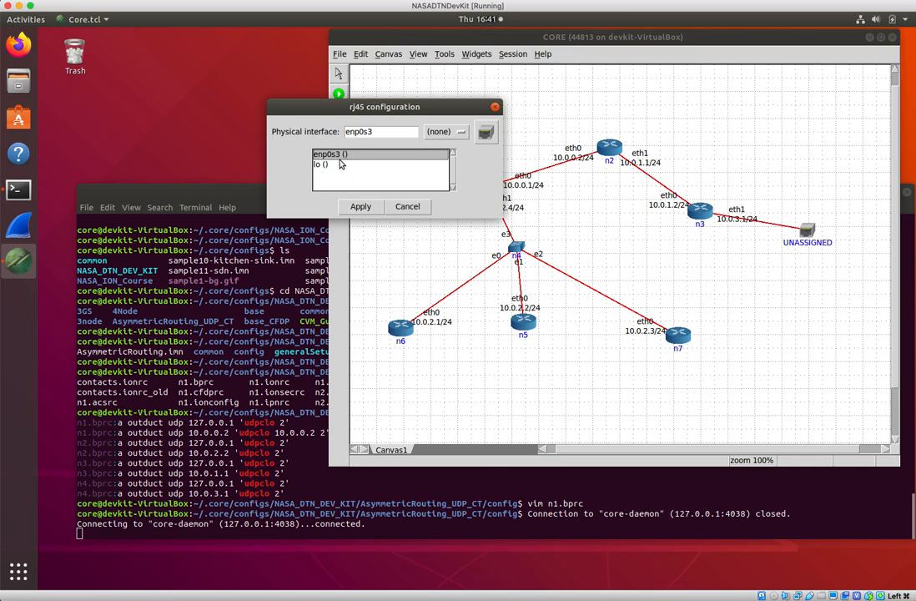
mouse_move(354, 165)
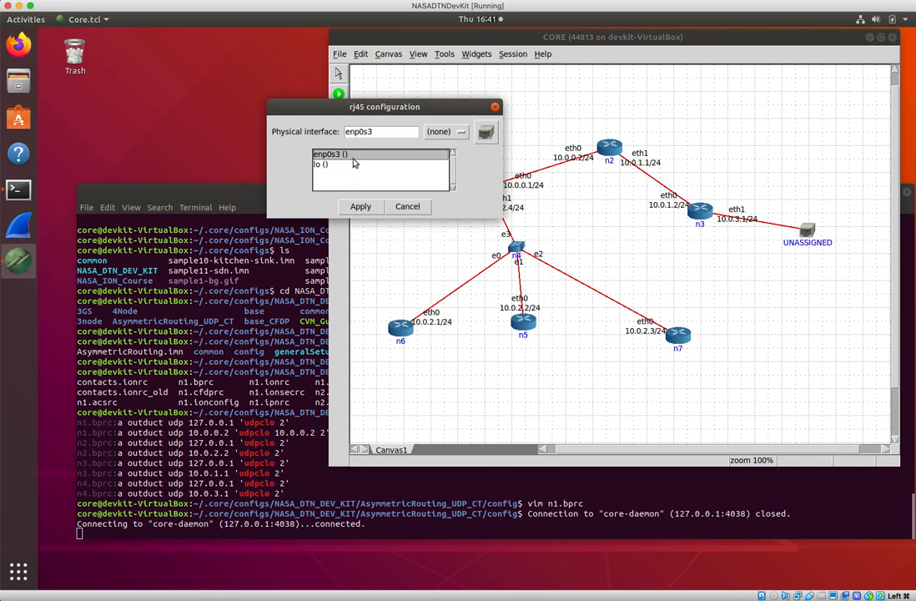
mouse_move(362, 163)
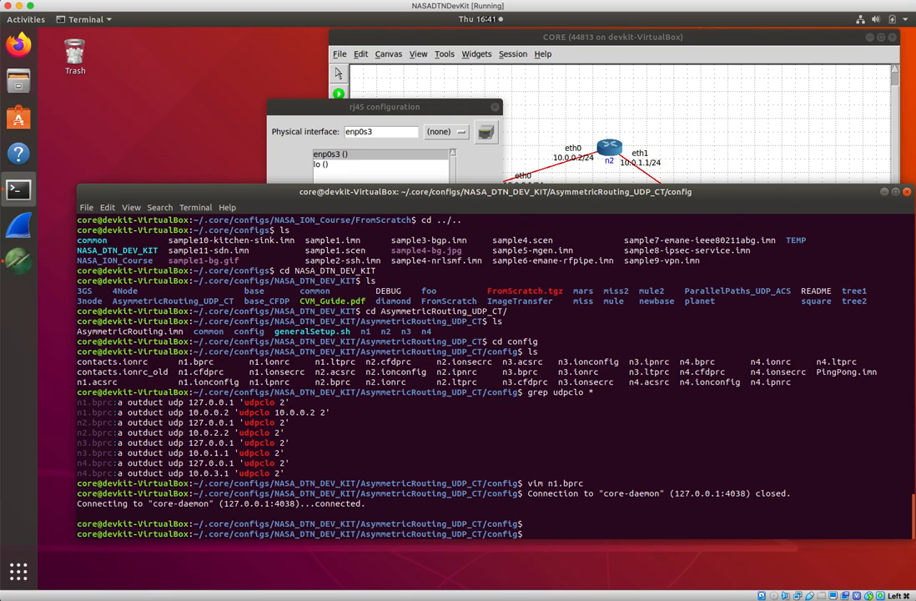
text(ifconfig)
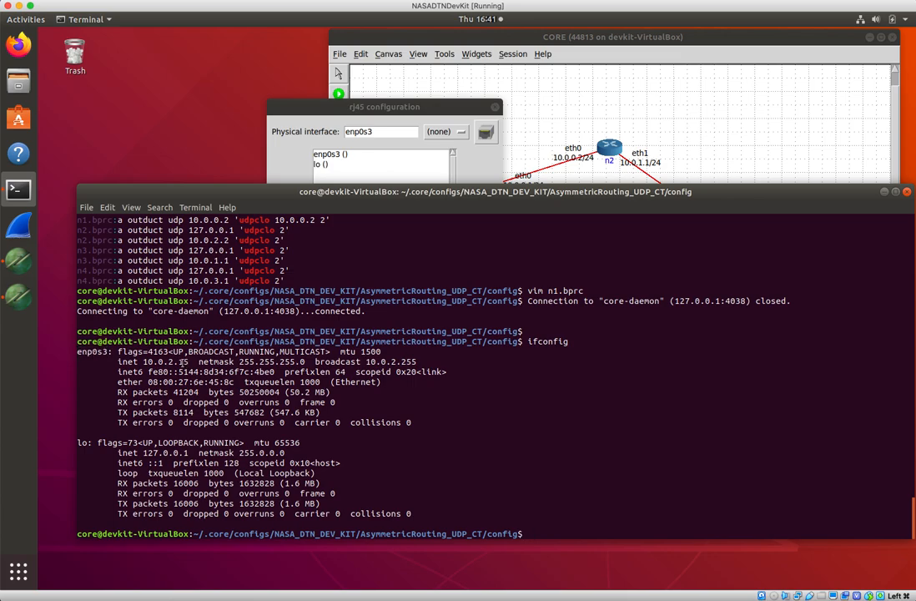
text(ping ww)
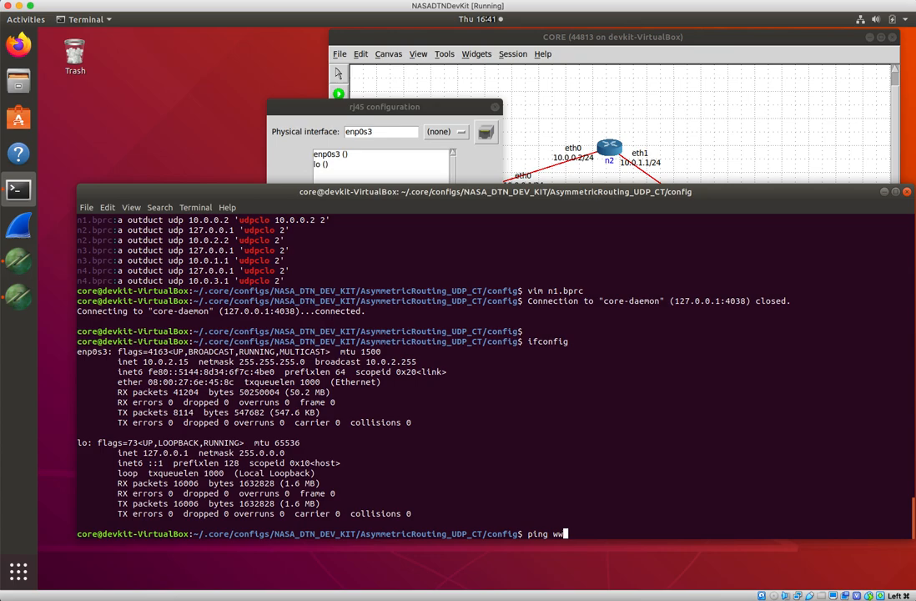
text(ww.google.com)
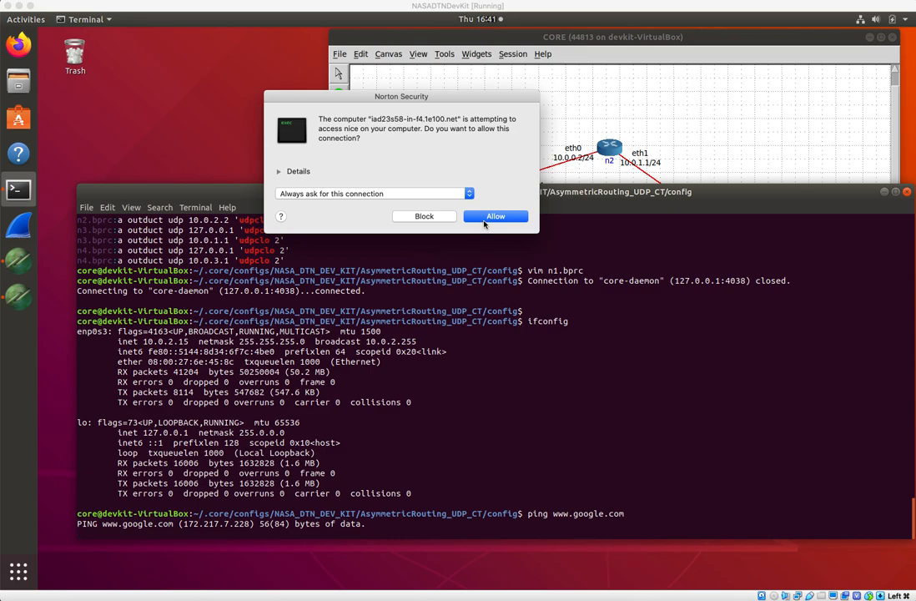
click(494, 217)
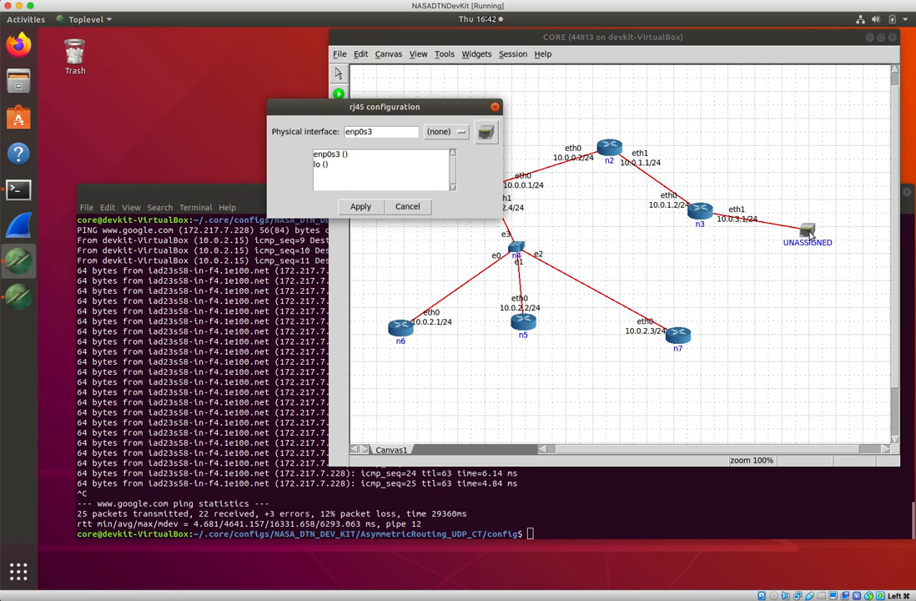
- Apply the RJ45 configuration keeping enp0s3 as the physical interface
click(380, 132)
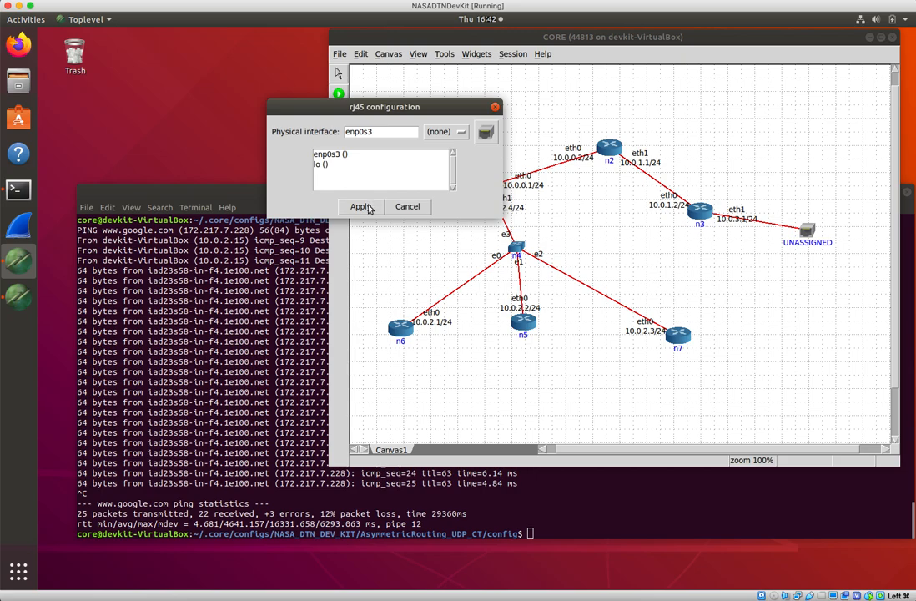
mouse_move(819, 250)
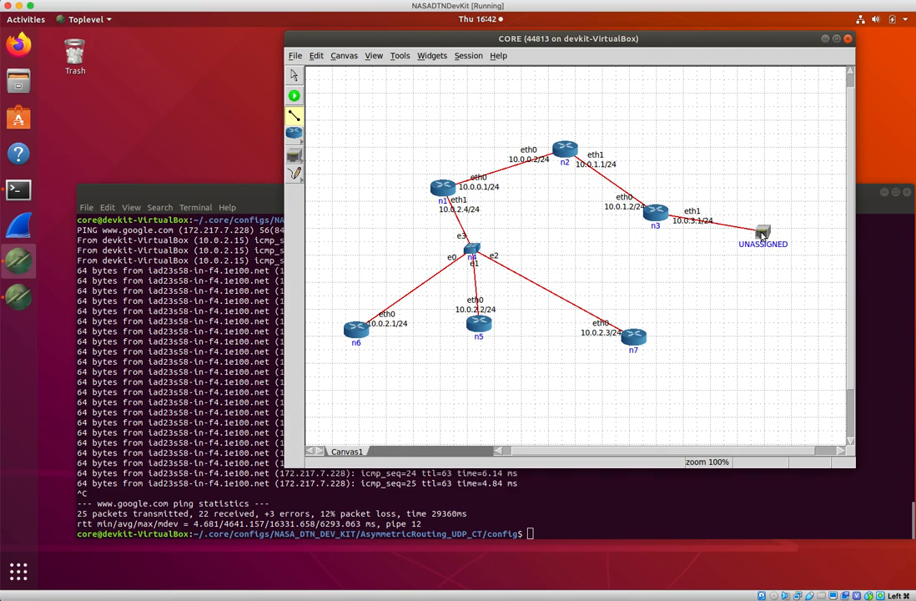
mouse_move(384, 135)
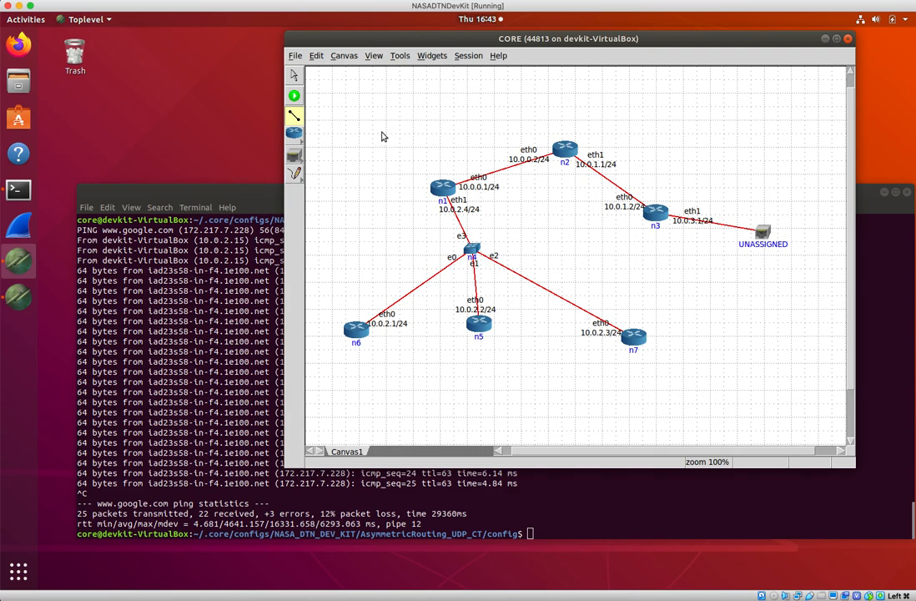
mouse_move(611, 70)
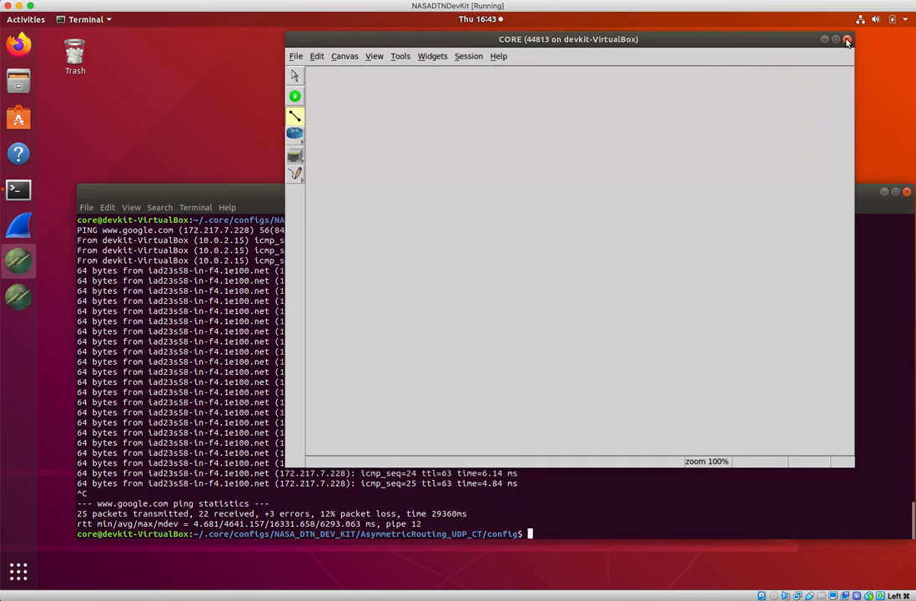
- Close the CORE window and relaunch it with core-gui & from the terminal
click(843, 41)
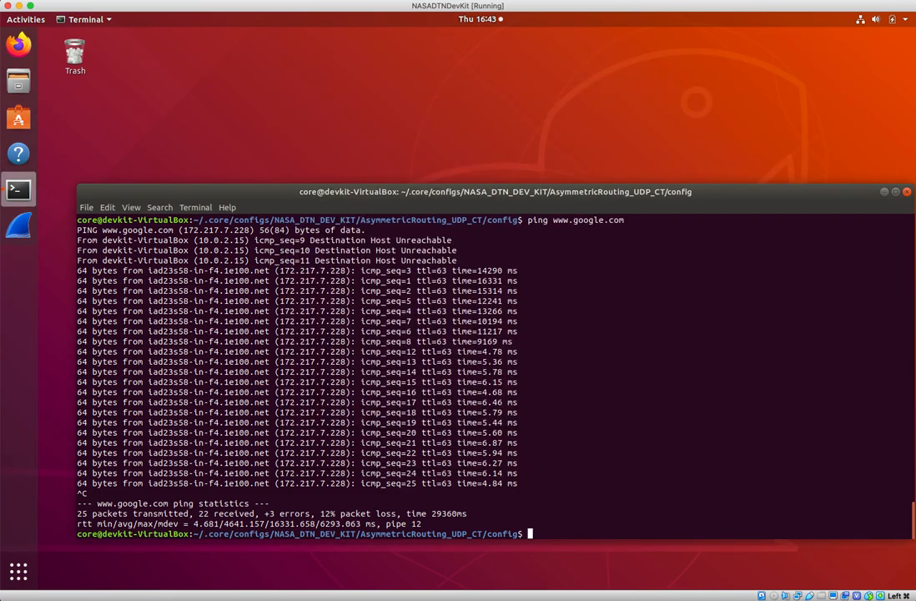
text(core-gui &)
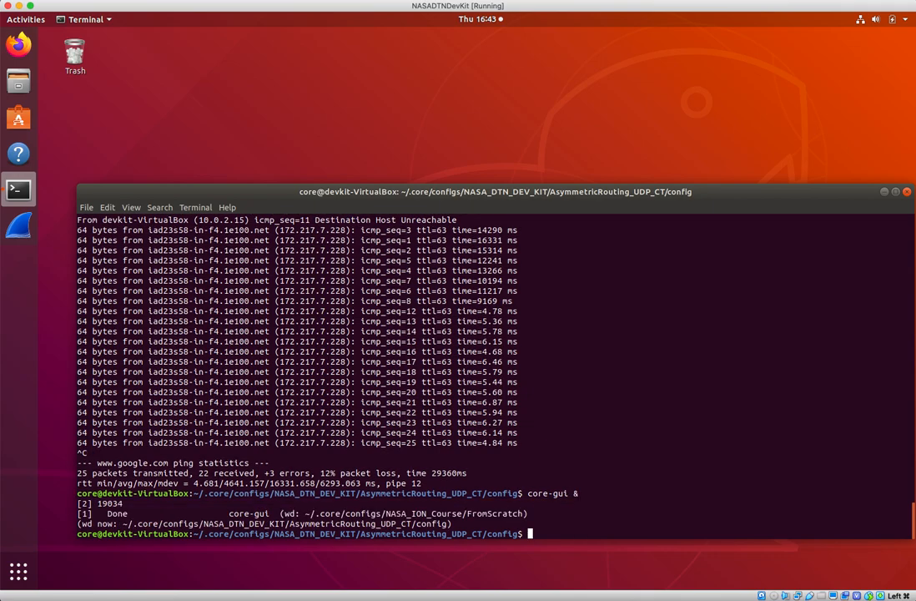
key(Return)
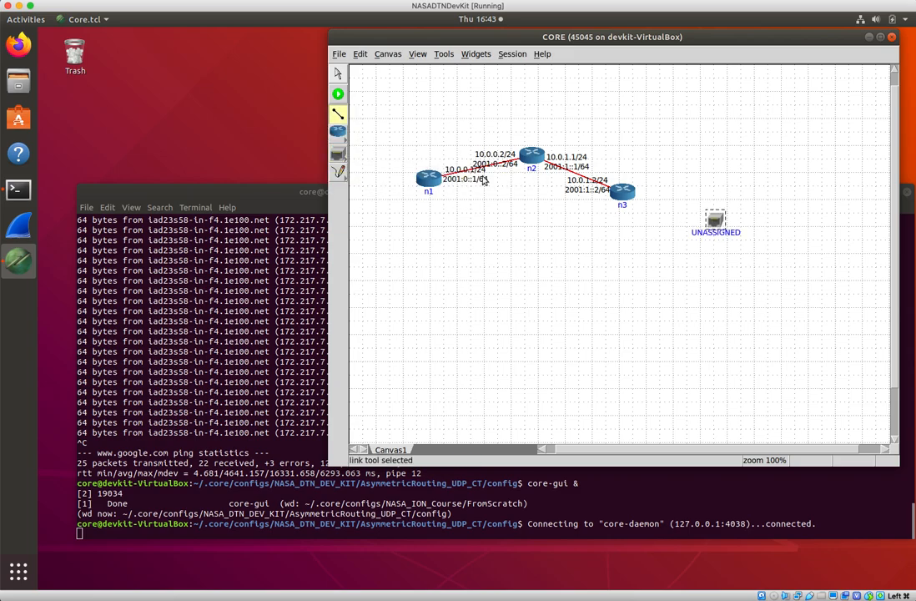
- Link n3 to the RJ45 node and assign it the enp0s3 interface
drag(623, 190, 715, 222)
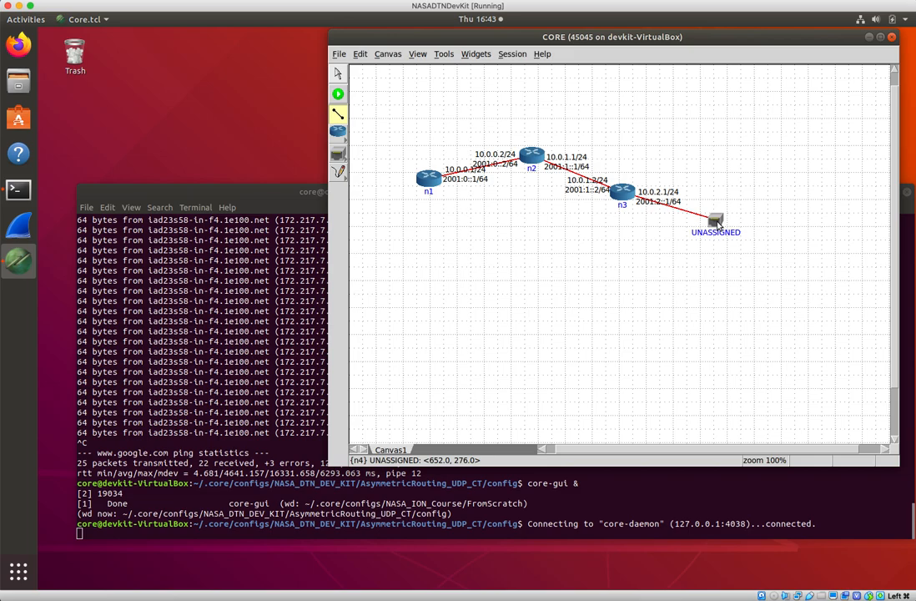
double_click(714, 220)
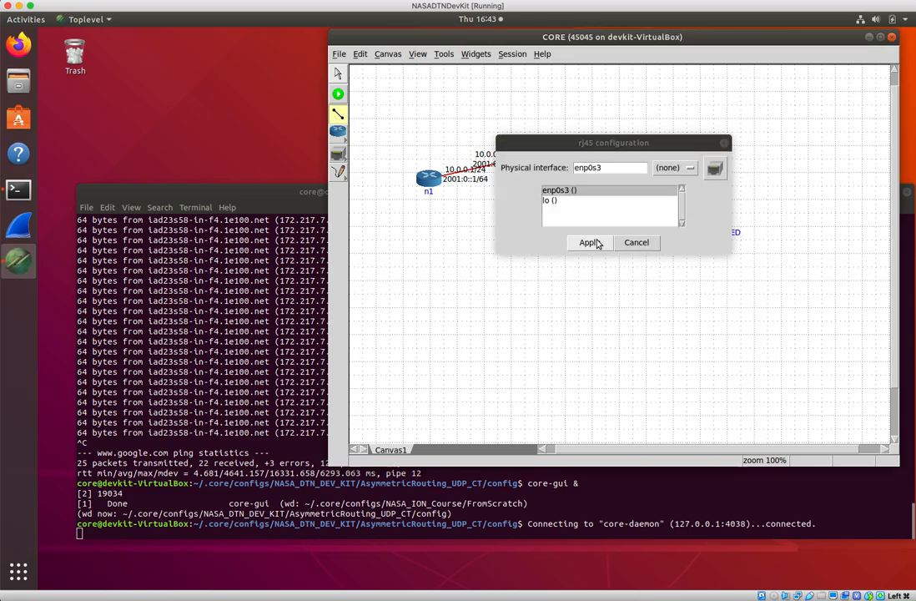
click(586, 242)
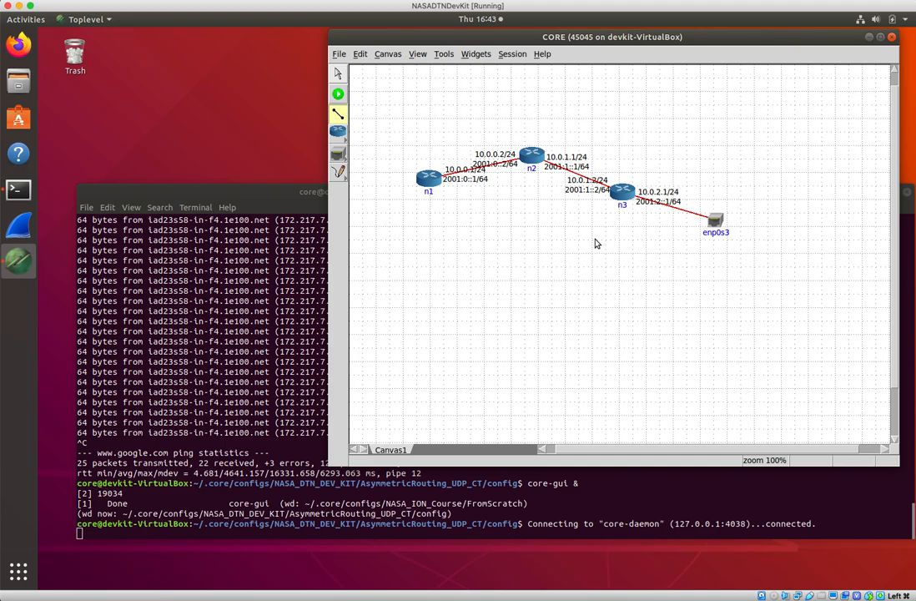
mouse_move(691, 252)
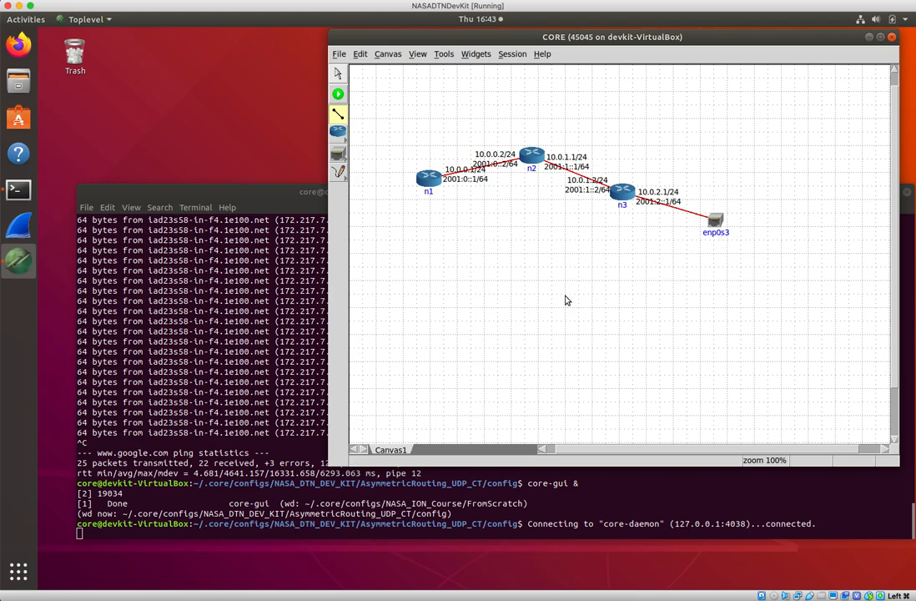
mouse_move(566, 304)
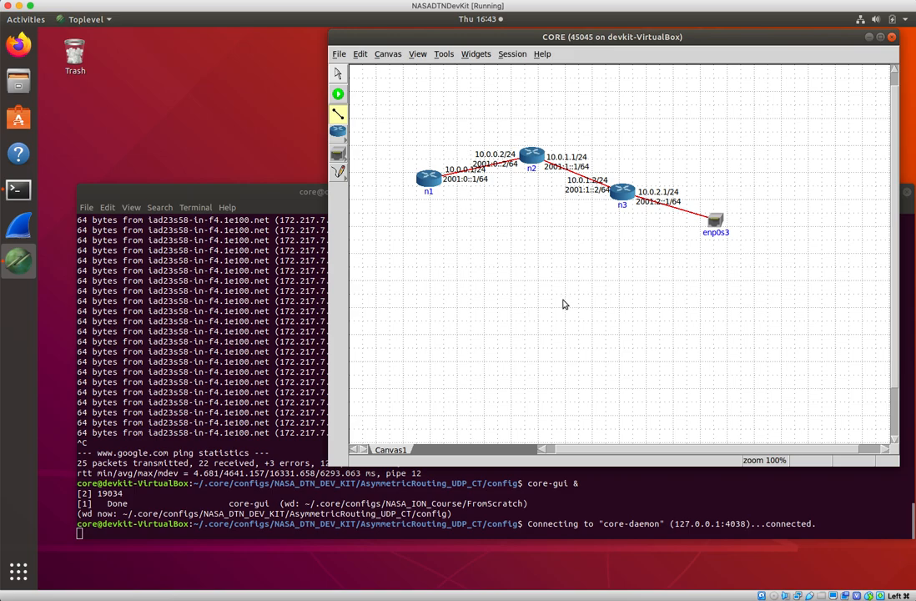
mouse_move(236, 167)
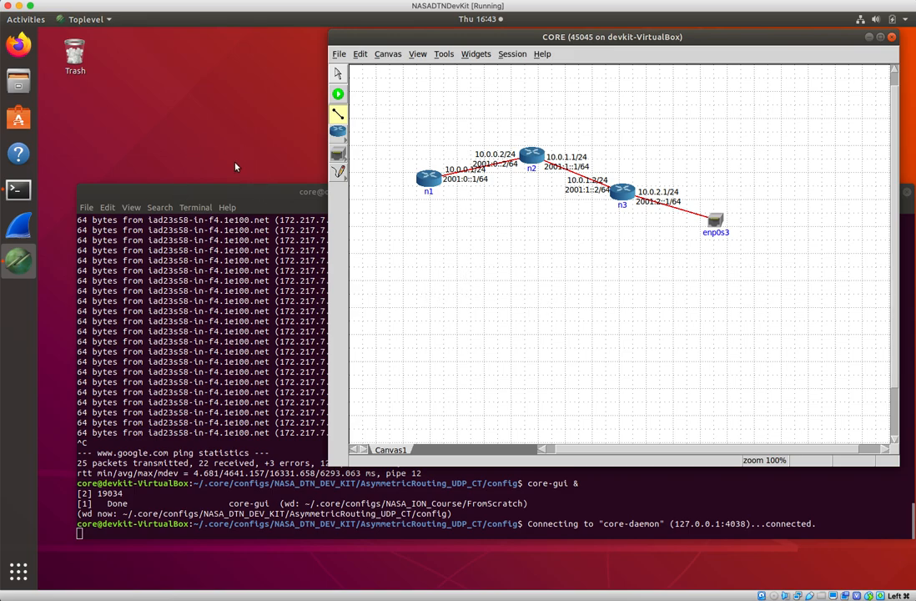
mouse_move(288, 182)
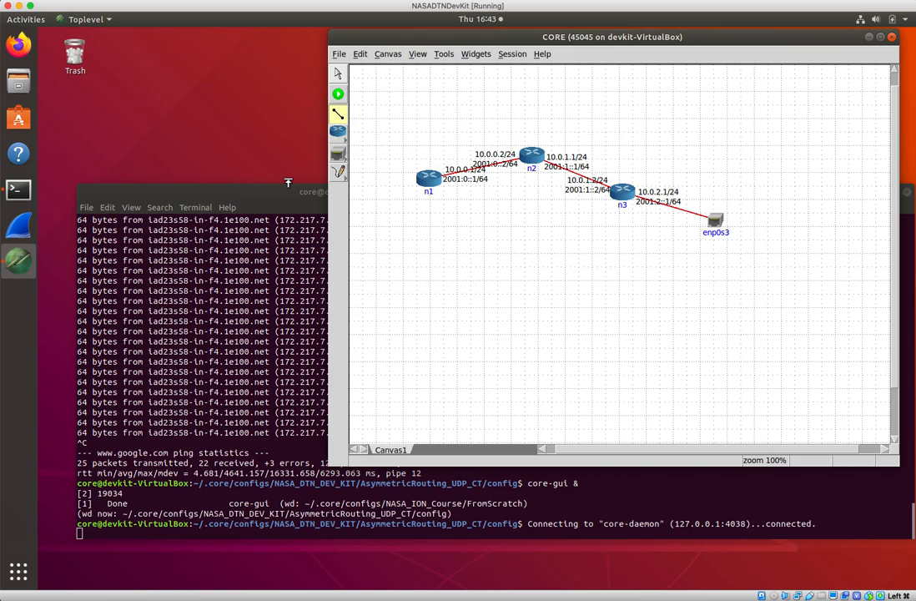
mouse_move(237, 177)
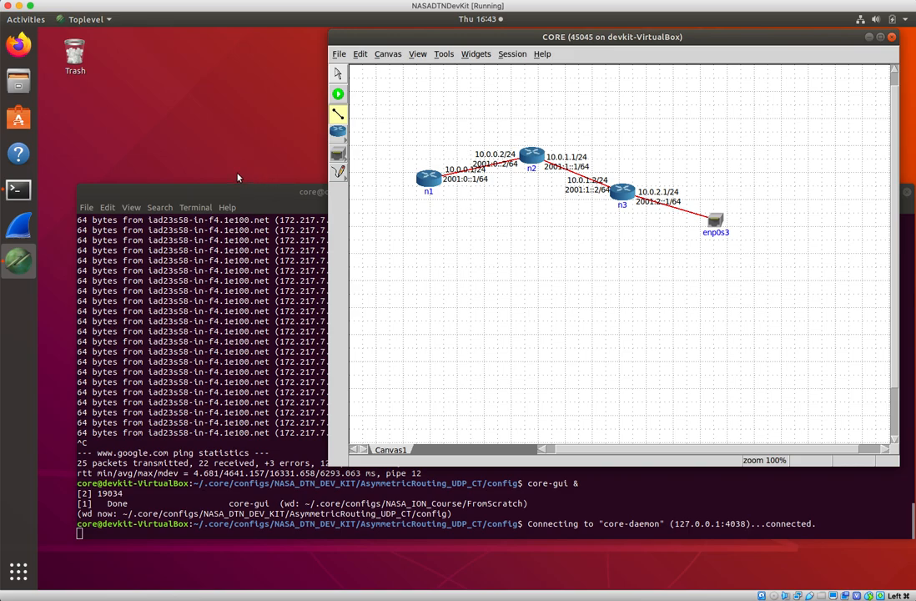
mouse_move(227, 155)
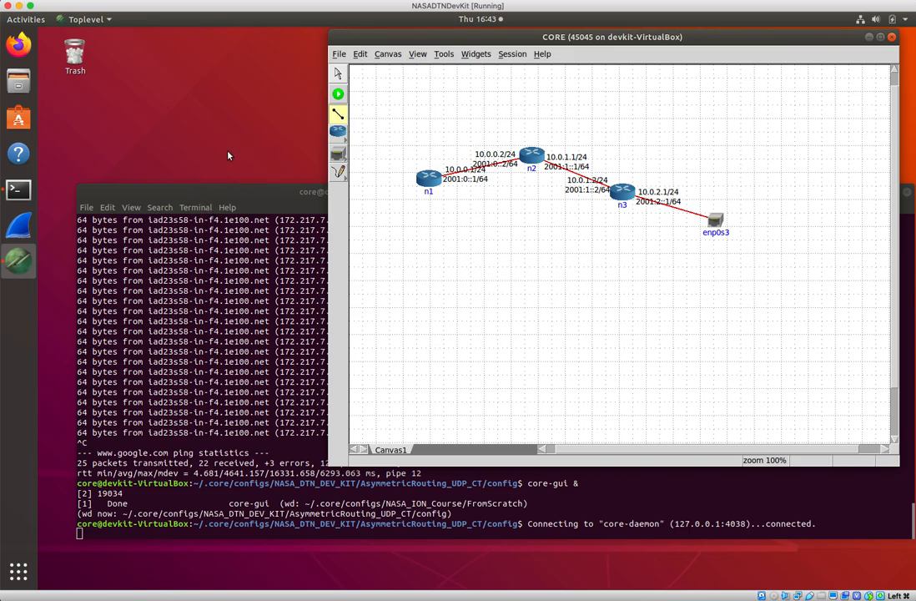
mouse_move(248, 154)
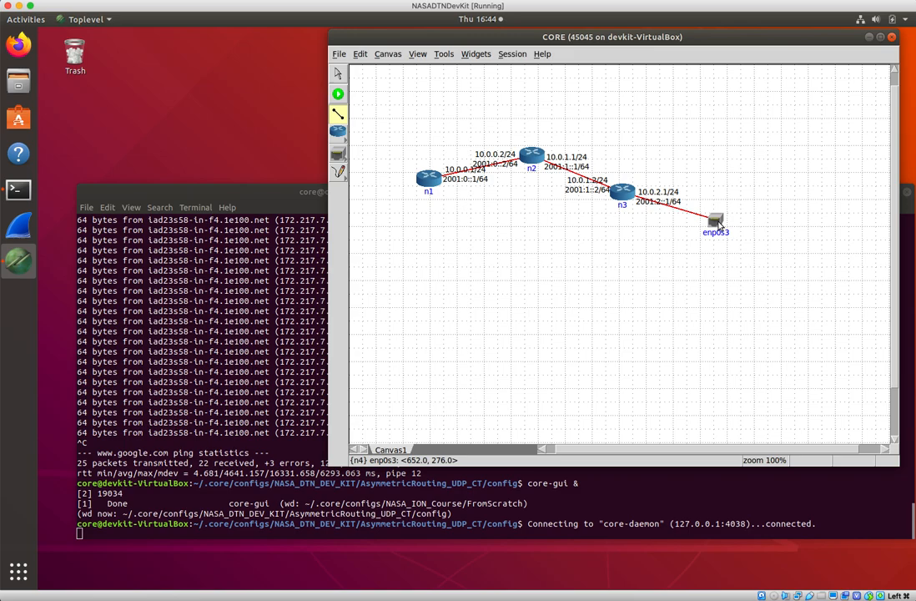
mouse_move(432, 107)
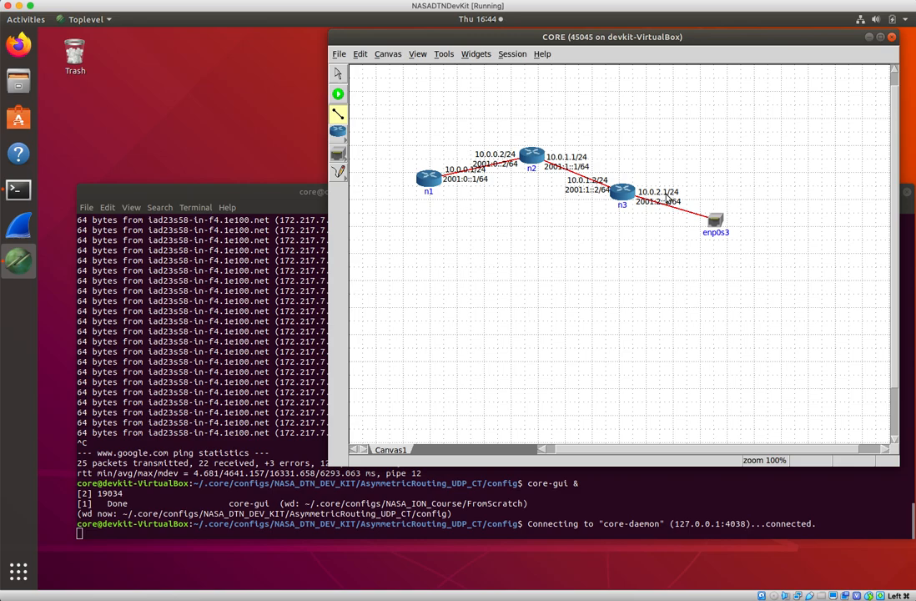
mouse_move(698, 199)
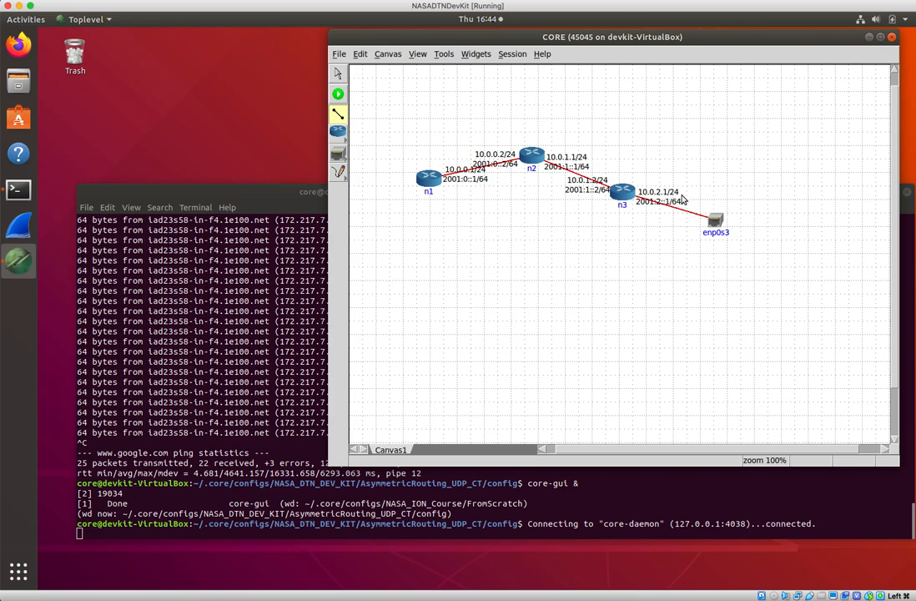
mouse_move(624, 203)
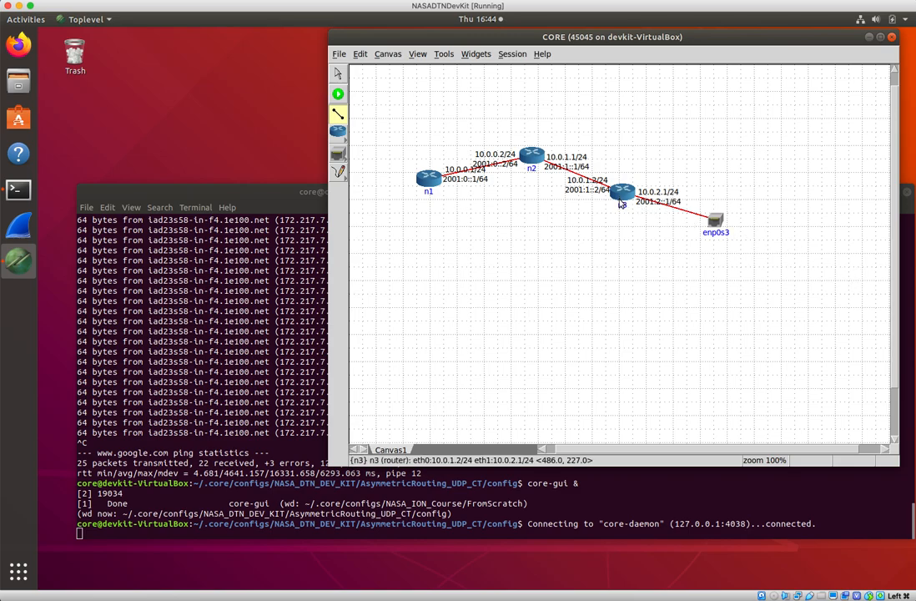
mouse_move(741, 234)
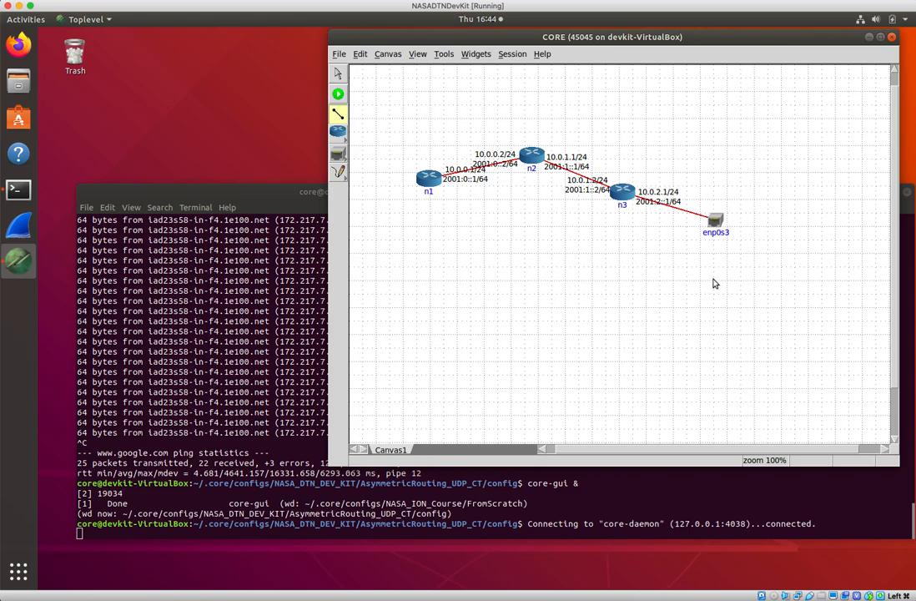
mouse_move(694, 287)
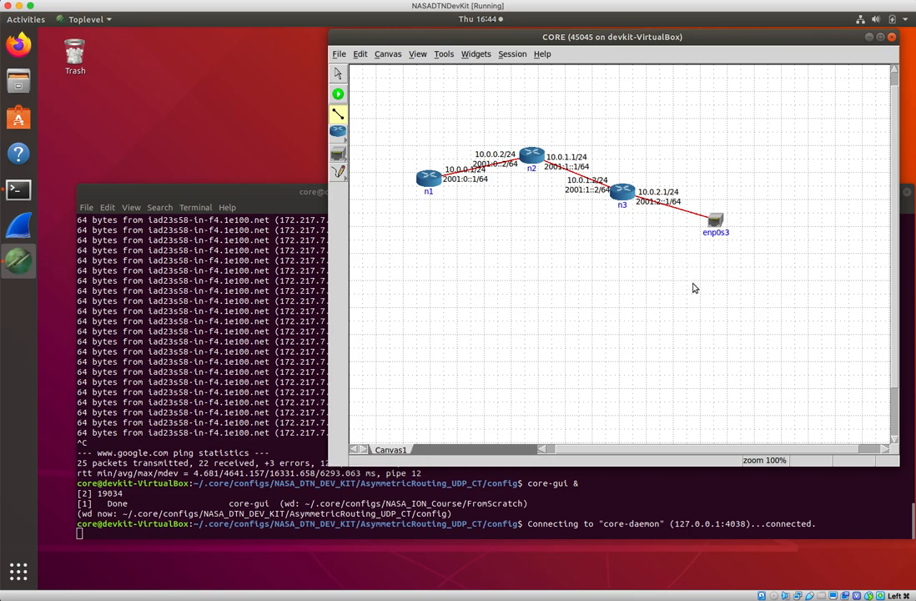
mouse_move(624, 364)
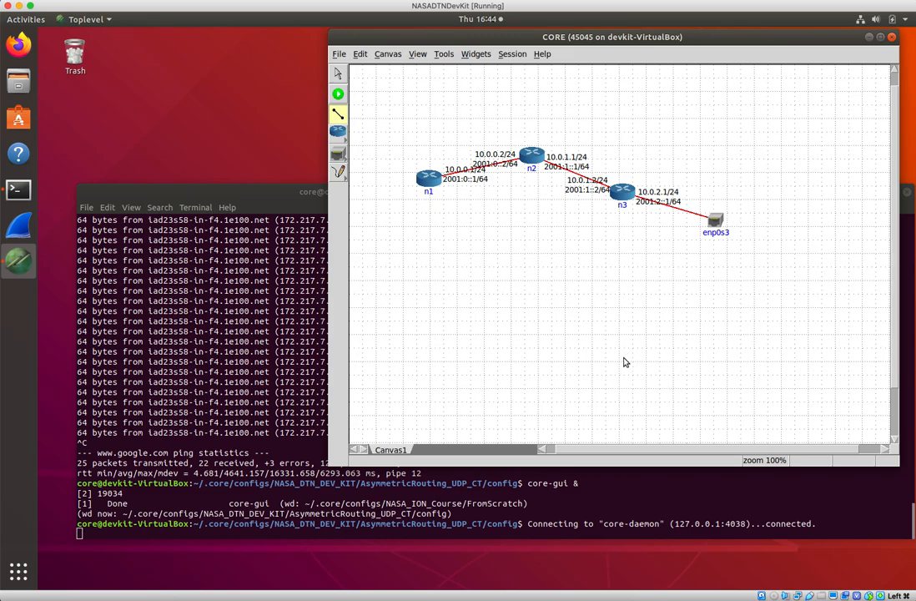
mouse_move(715, 284)
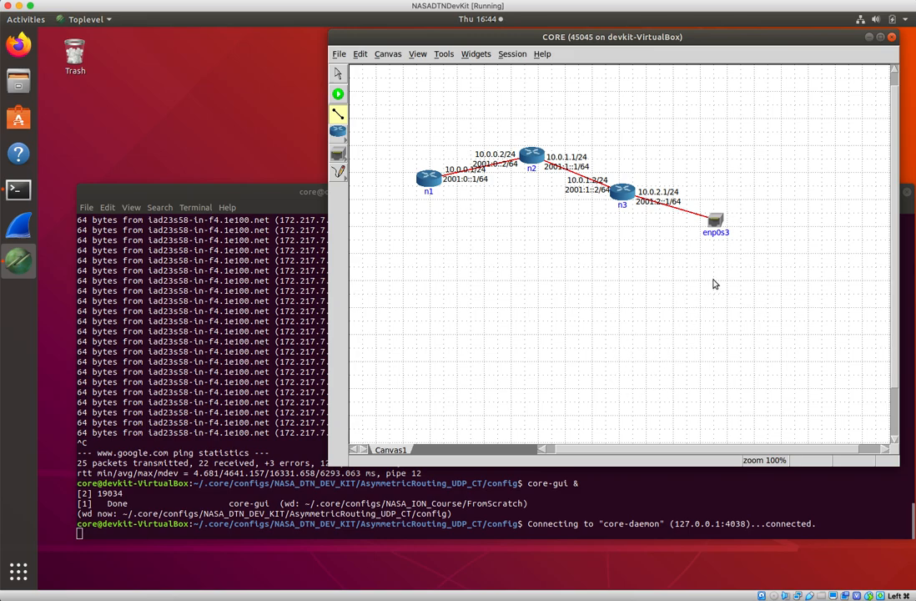
mouse_move(621, 331)
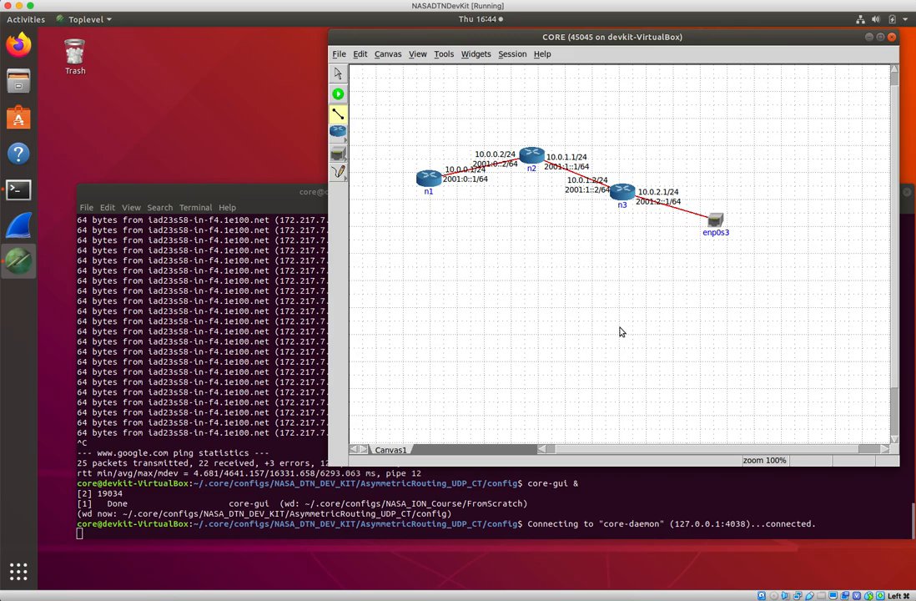
mouse_move(692, 276)
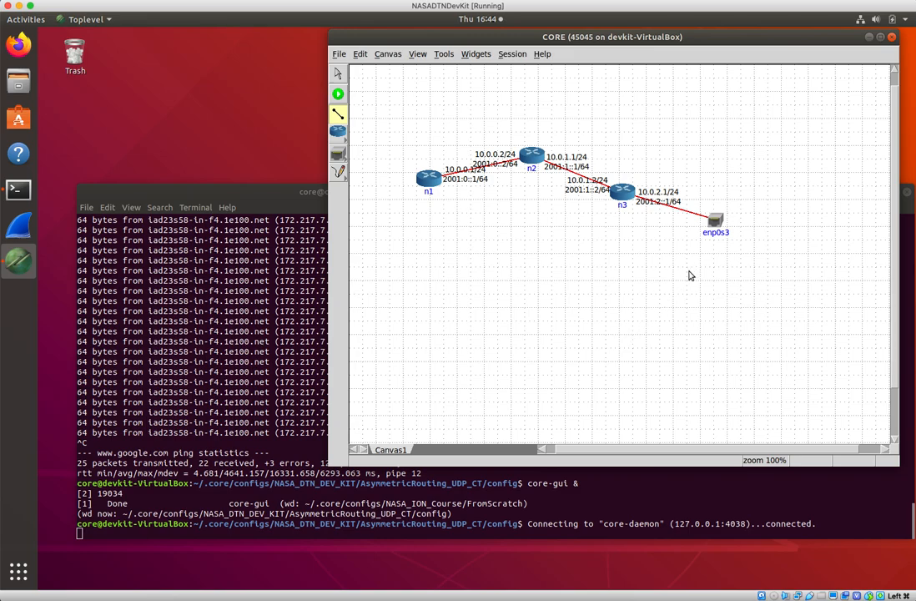
mouse_move(630, 334)
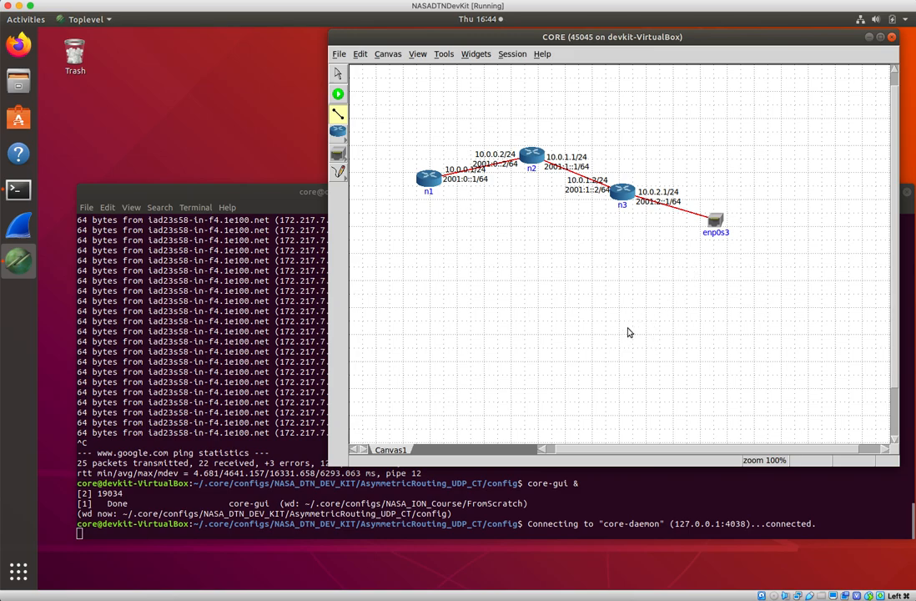
mouse_move(584, 309)
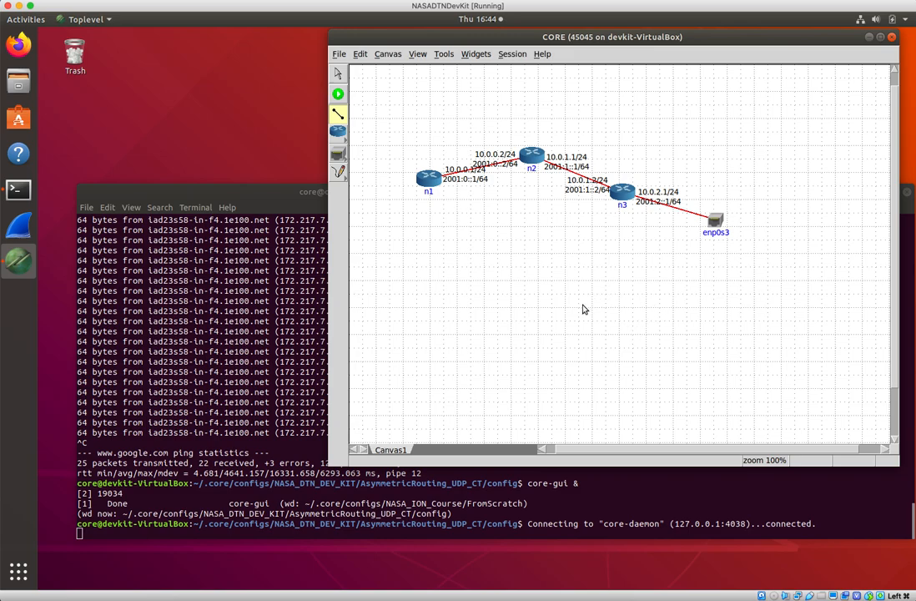
mouse_move(654, 215)
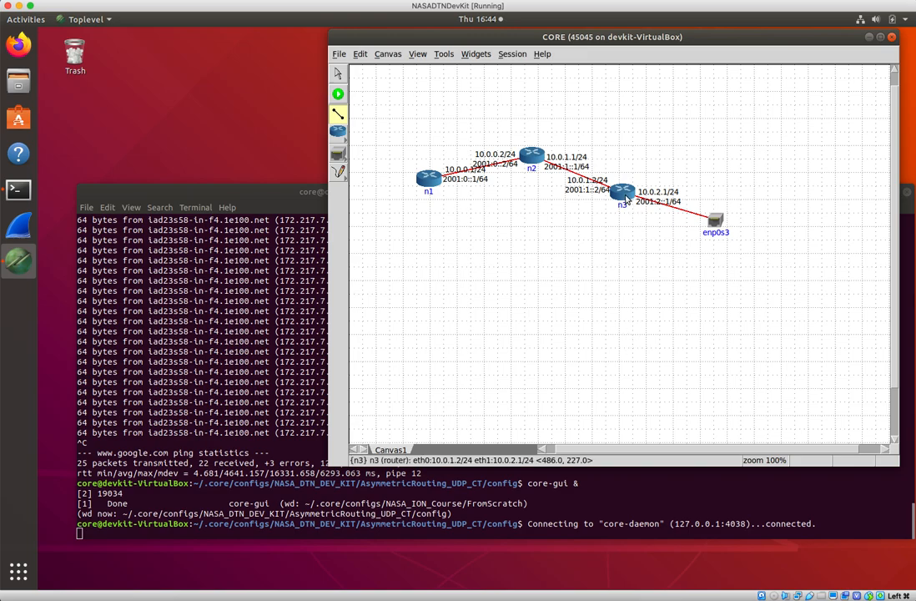
- Bring the GNOME Terminal window in front of the unchanged CORE topology
click(339, 93)
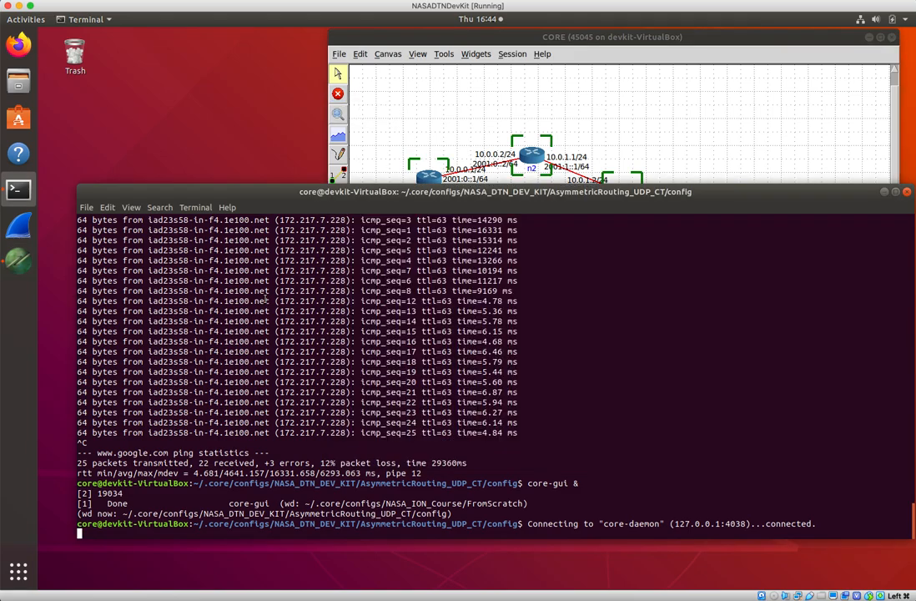
- Run ifconfig to list enp0s3, lo and the veth links, then cancel the follow-up command with Ctrl+C
text(ifconfig)
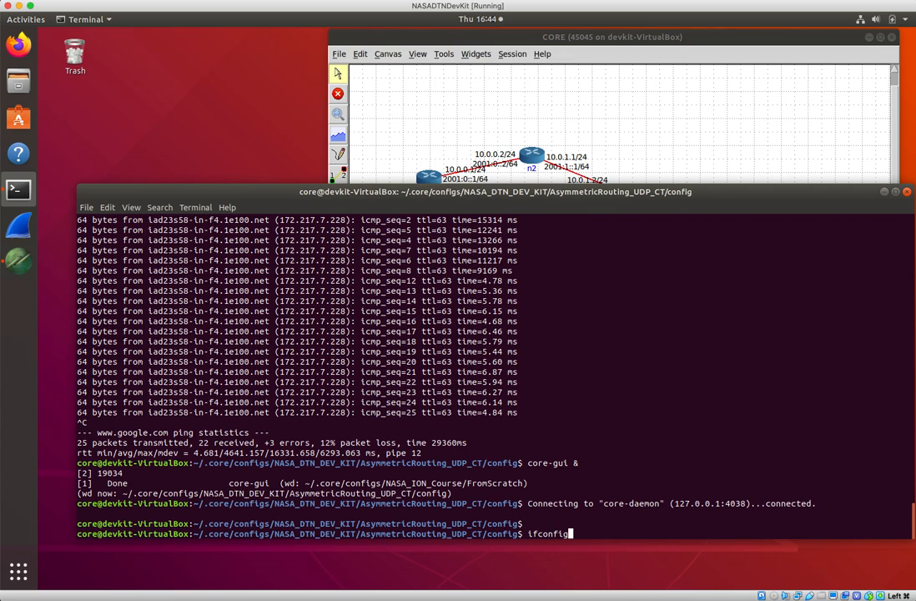
key(Return)
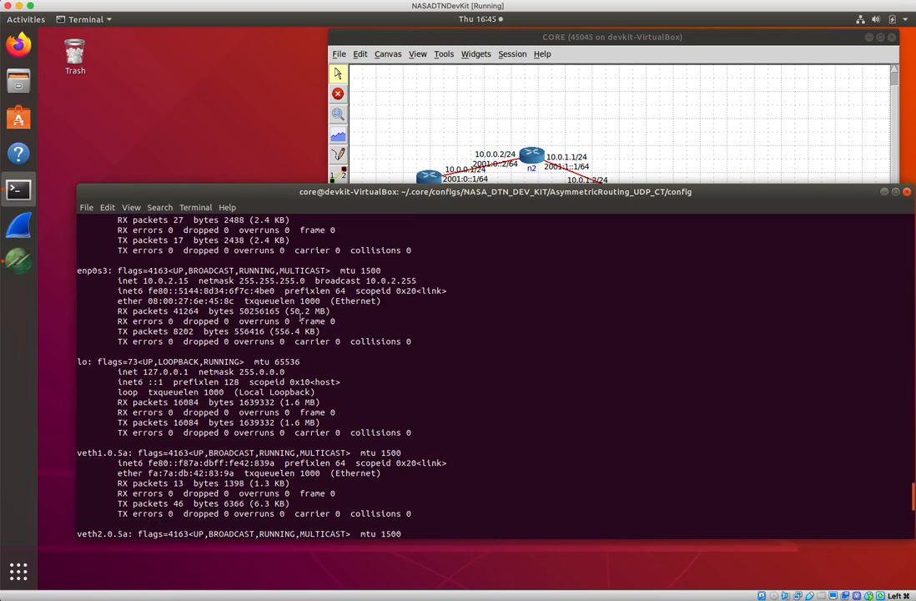
scroll(down, 3)
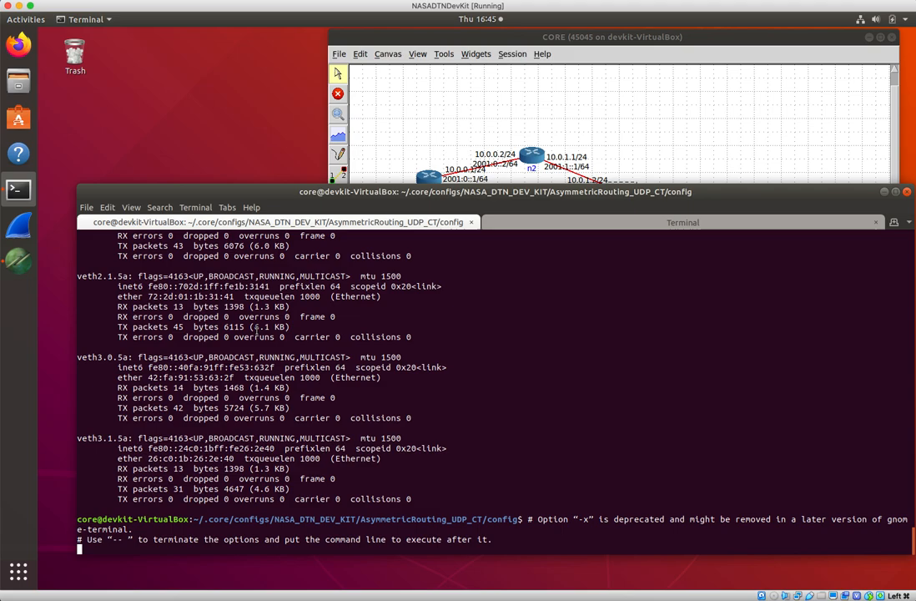
key(ctrl+c)
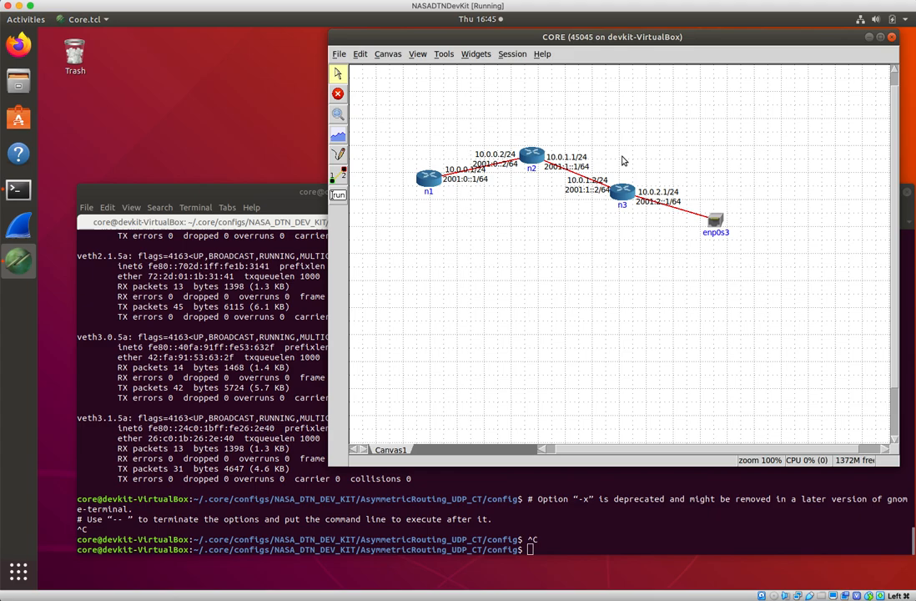
mouse_move(763, 227)
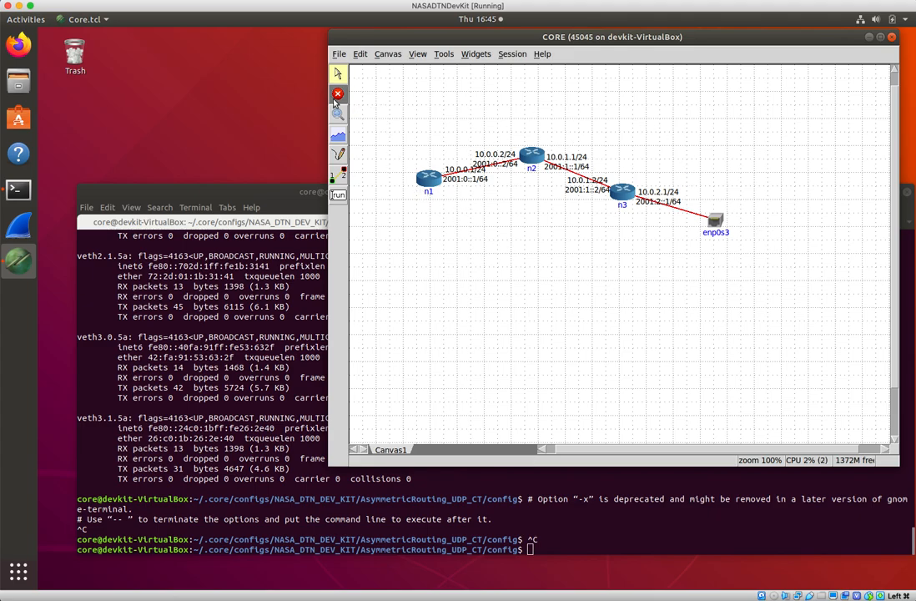
- Move router n2 higher and the enp0s3 RJ45 node to the upper right of the canvas
click(424, 178)
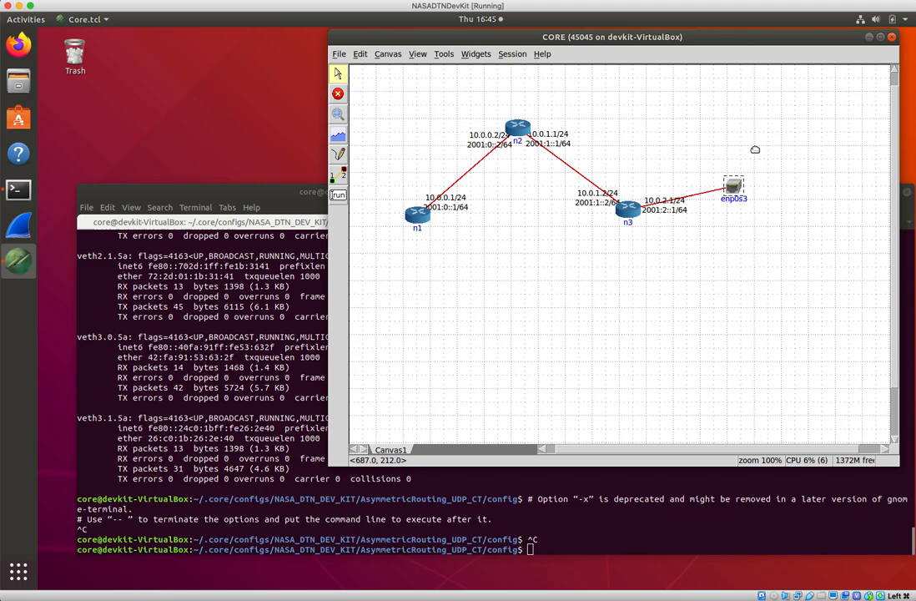
drag(733, 186, 761, 140)
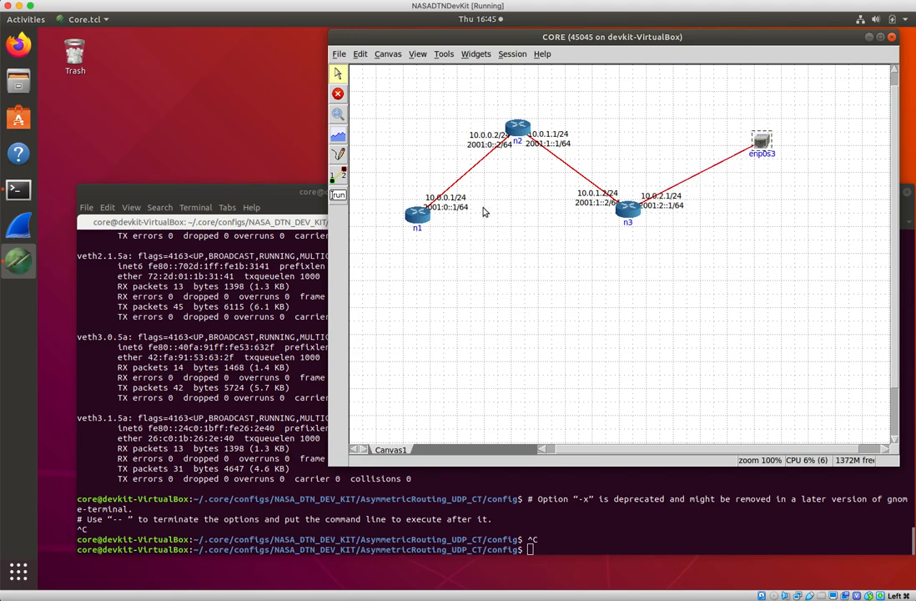
mouse_move(888, 157)
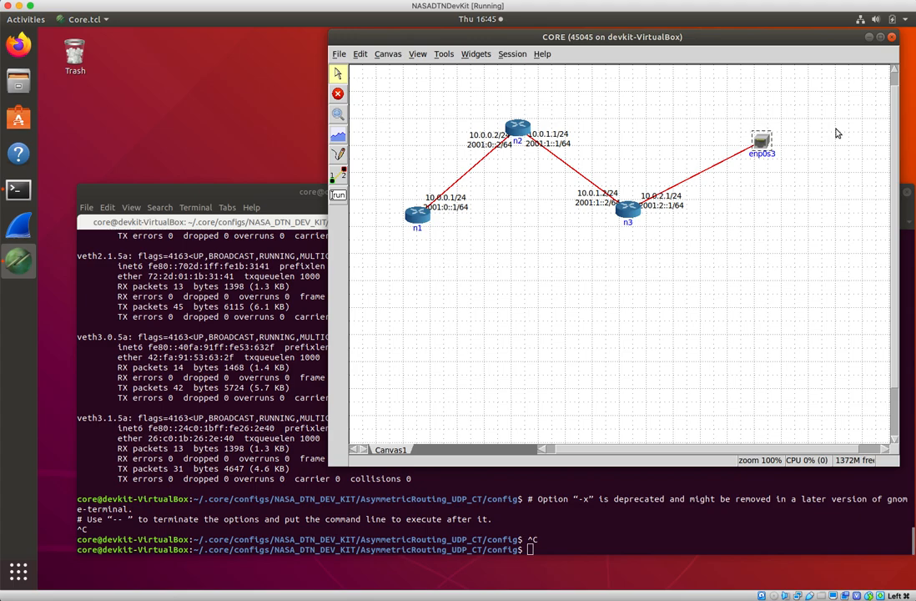
mouse_move(471, 197)
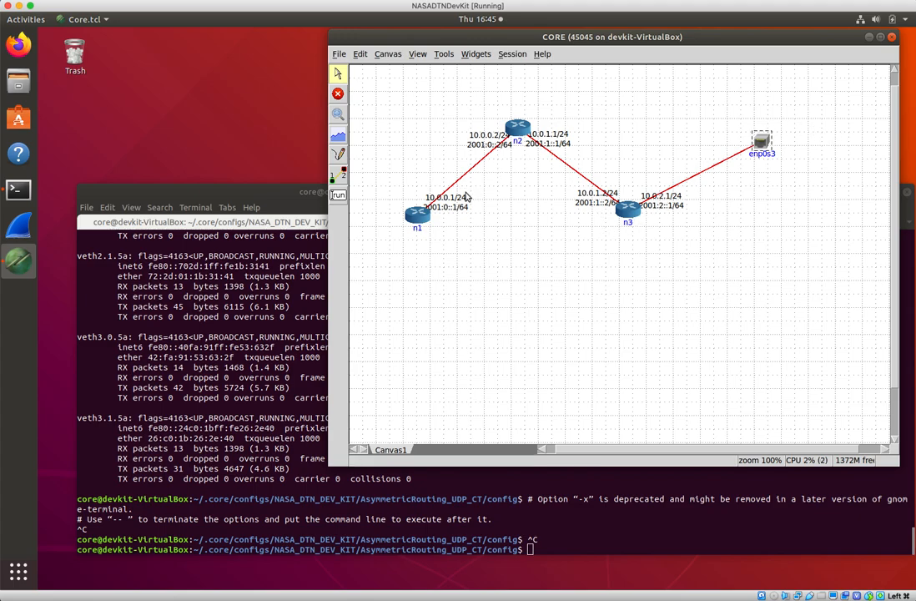
mouse_move(738, 165)
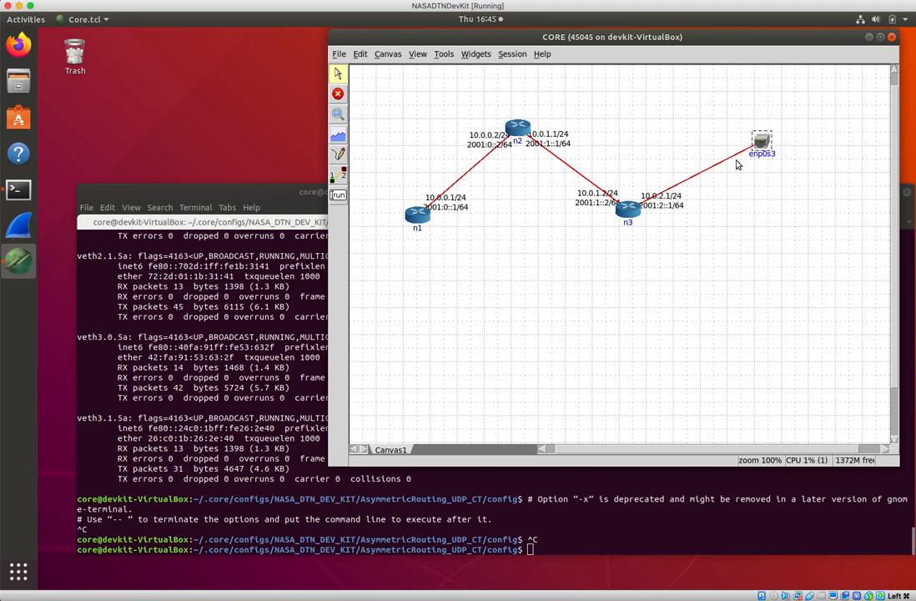
mouse_move(451, 157)
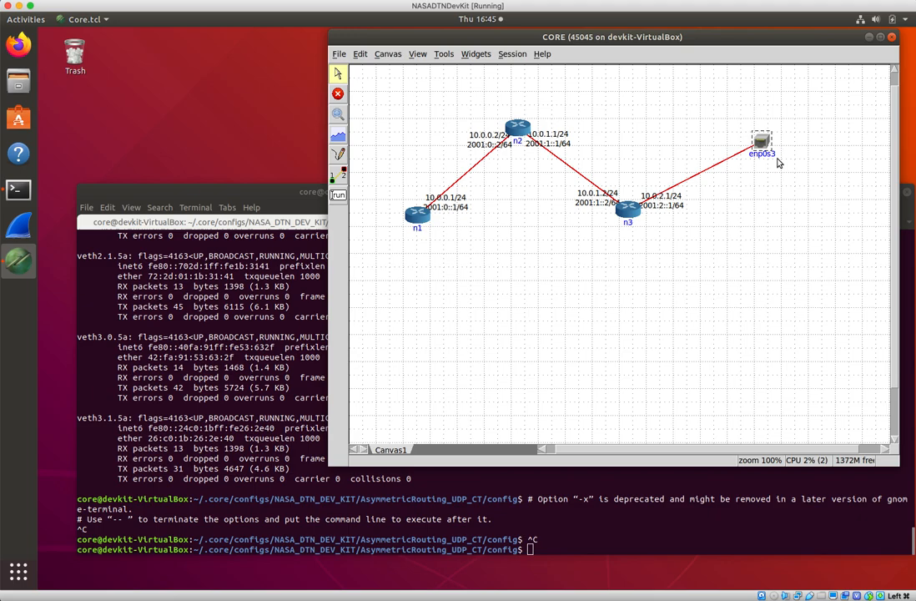
mouse_move(771, 165)
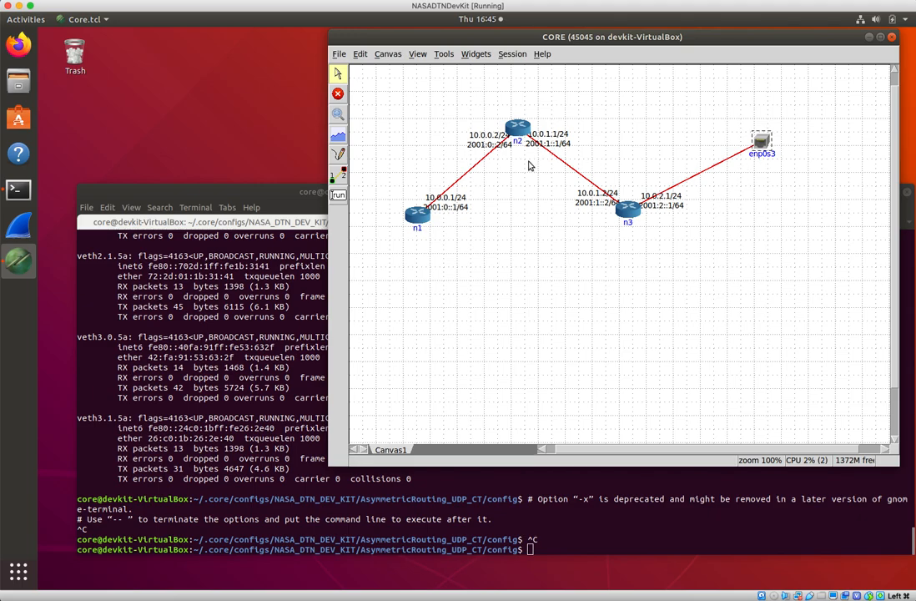
mouse_move(576, 176)
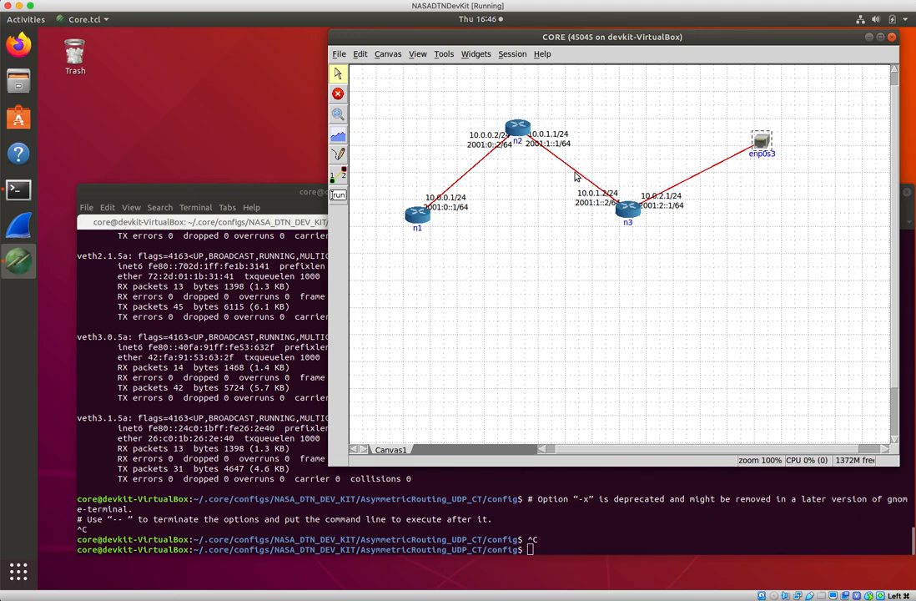
- Configure the n2–n3 link with Bandwidth 20000, Delay 300000 and Loss 4.2, and apply it
right_click(575, 175)
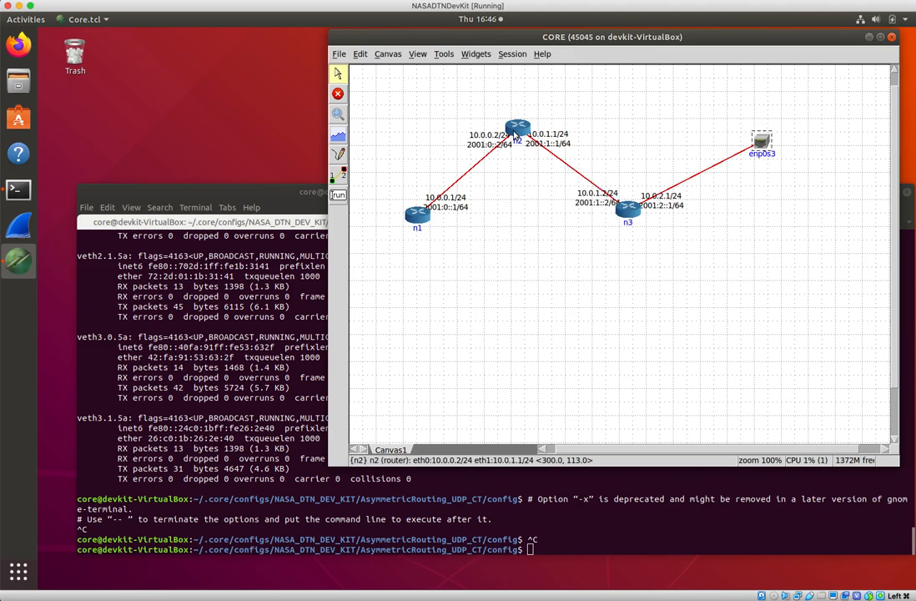
right_click(575, 177)
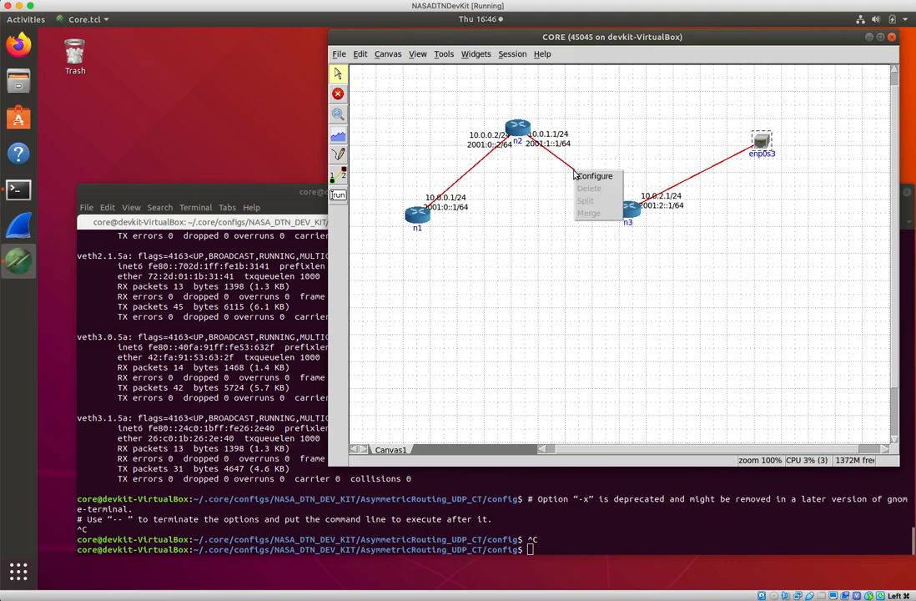
click(597, 175)
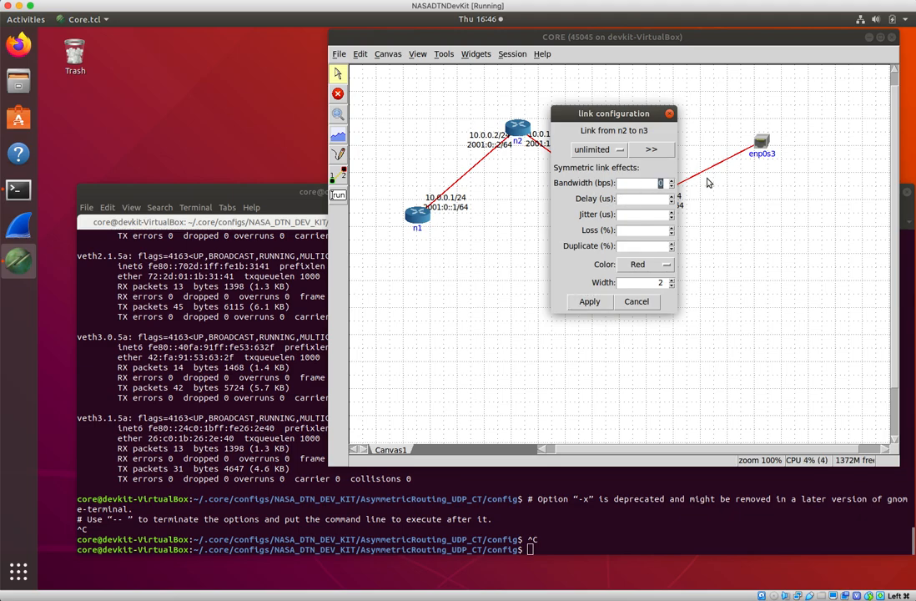
text(20)
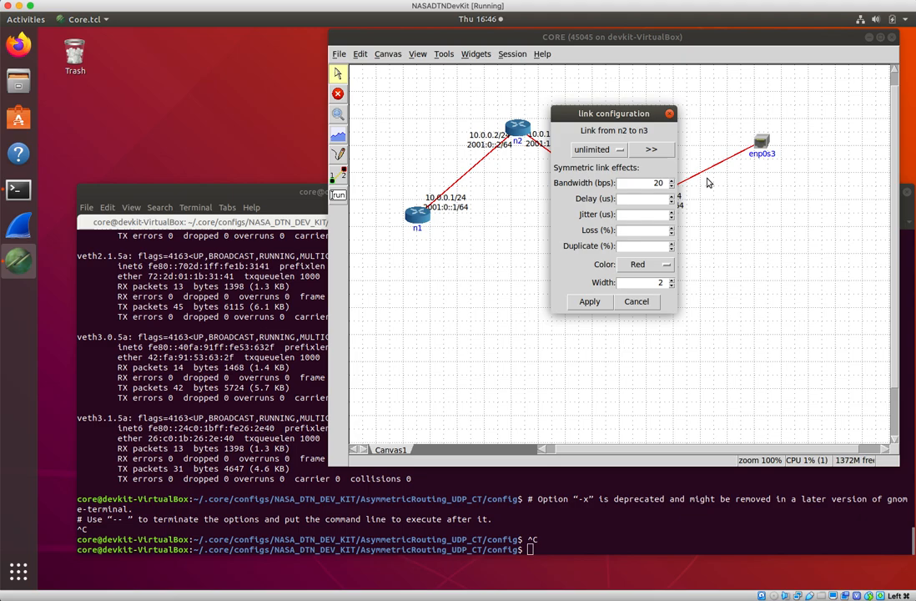
text(20000)
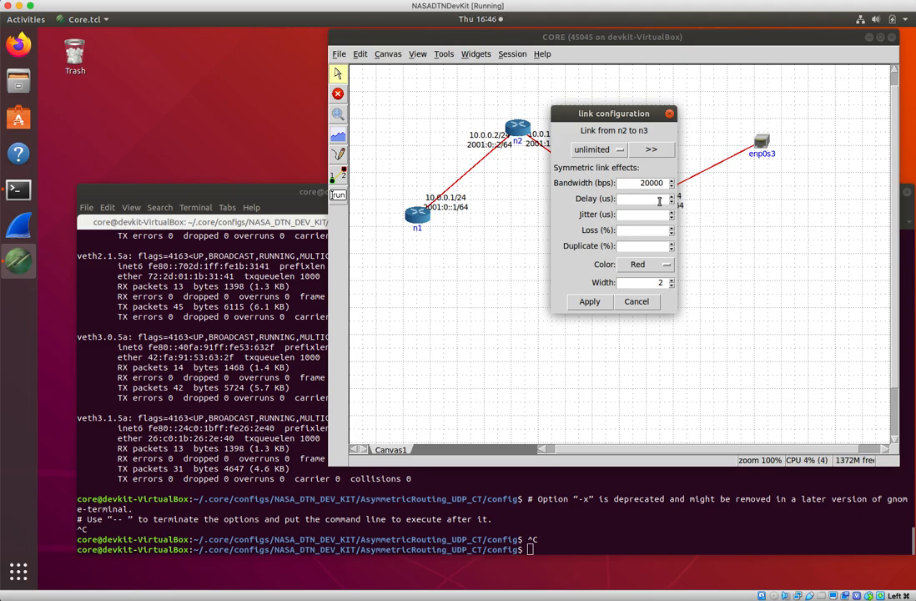
text(300000)
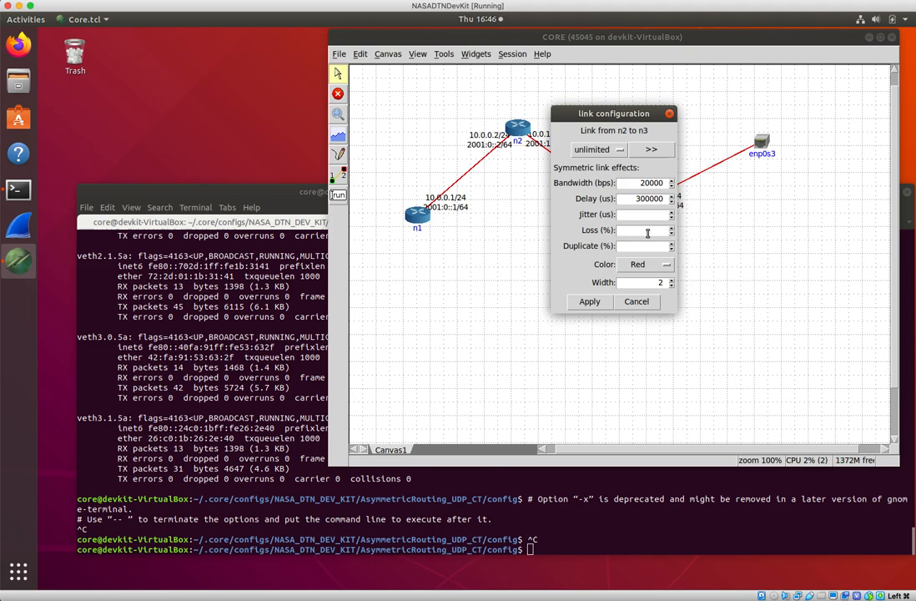
text(4.2)
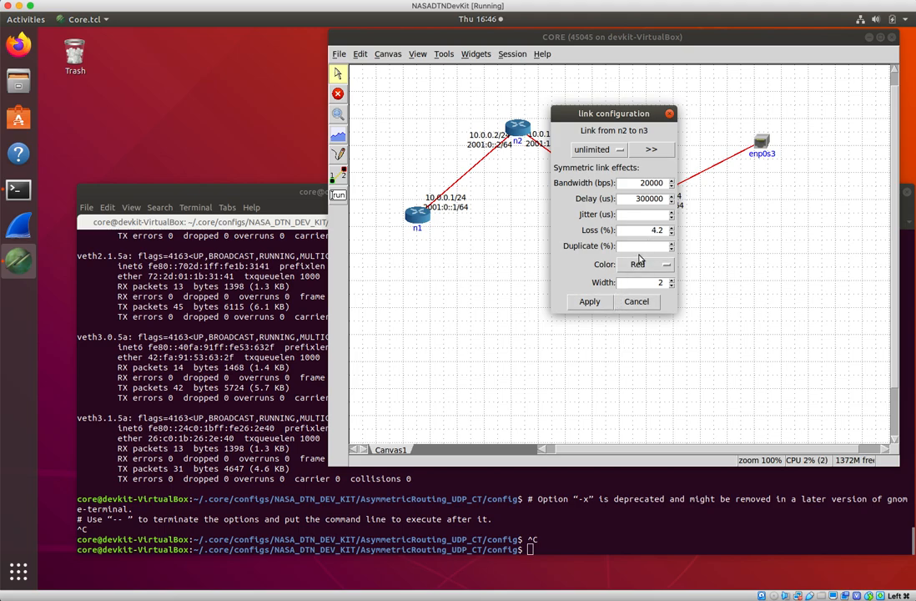
click(589, 300)
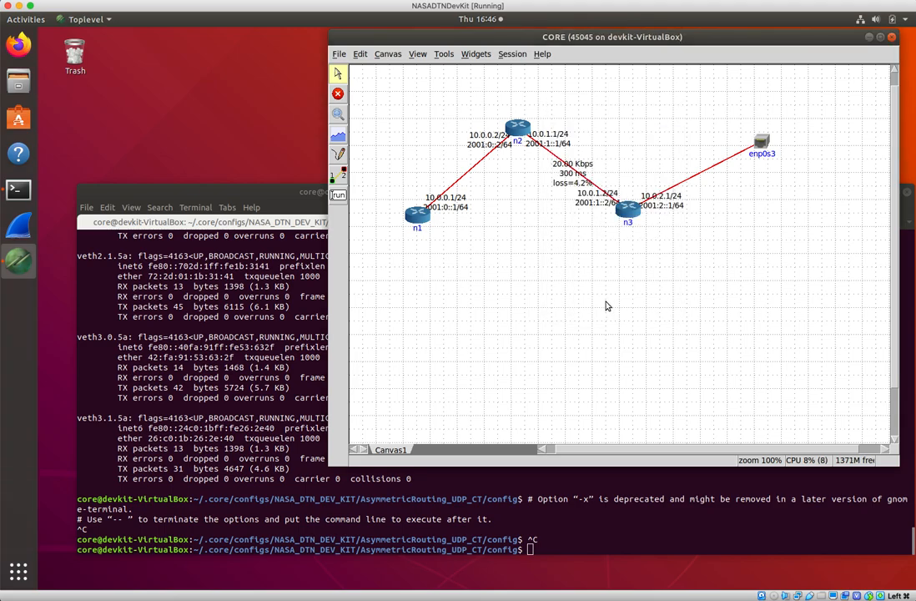
mouse_move(477, 172)
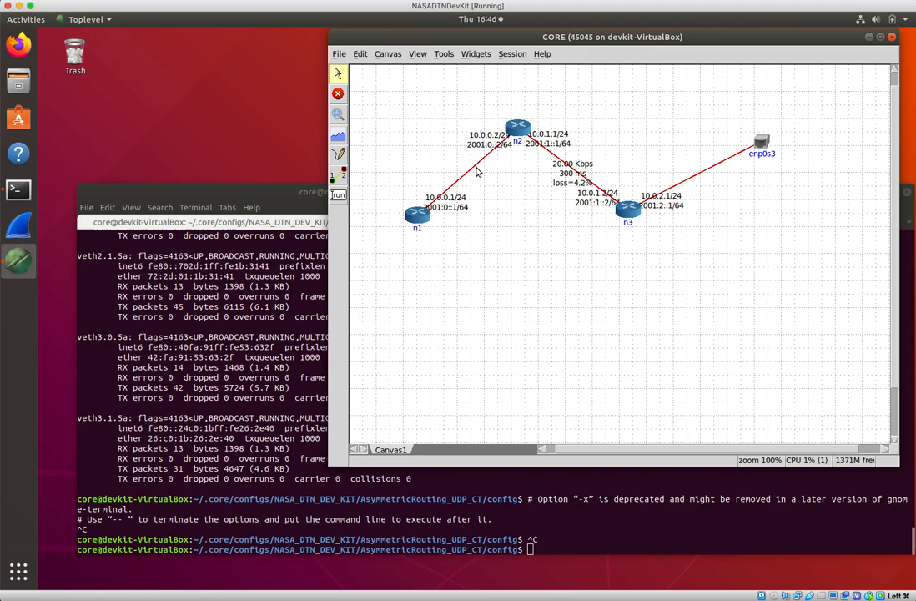
mouse_move(477, 166)
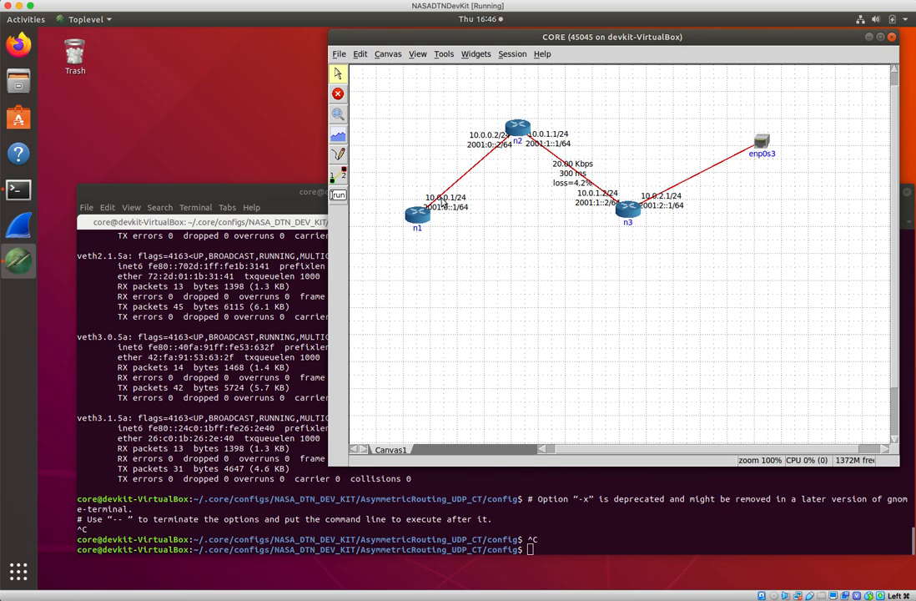
mouse_move(865, 137)
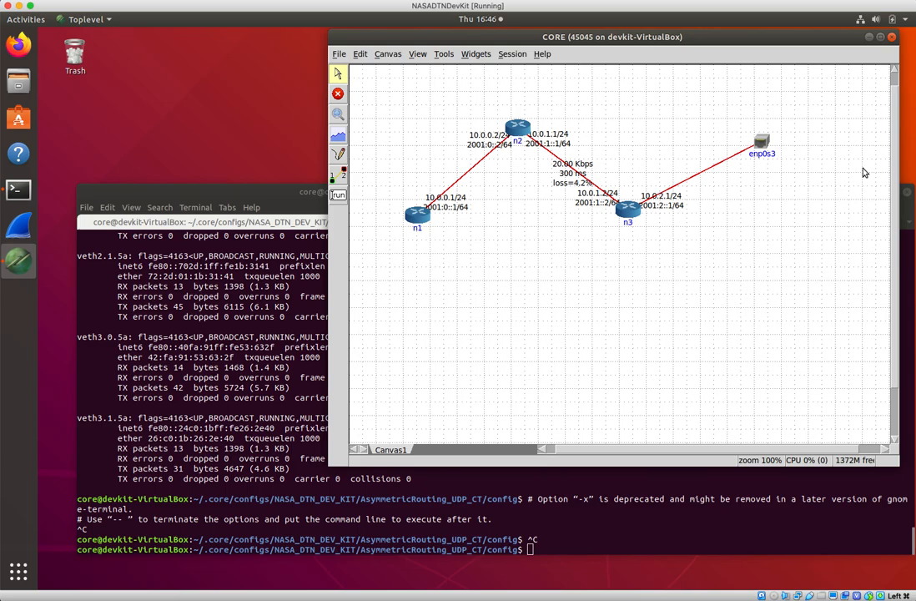
mouse_move(412, 217)
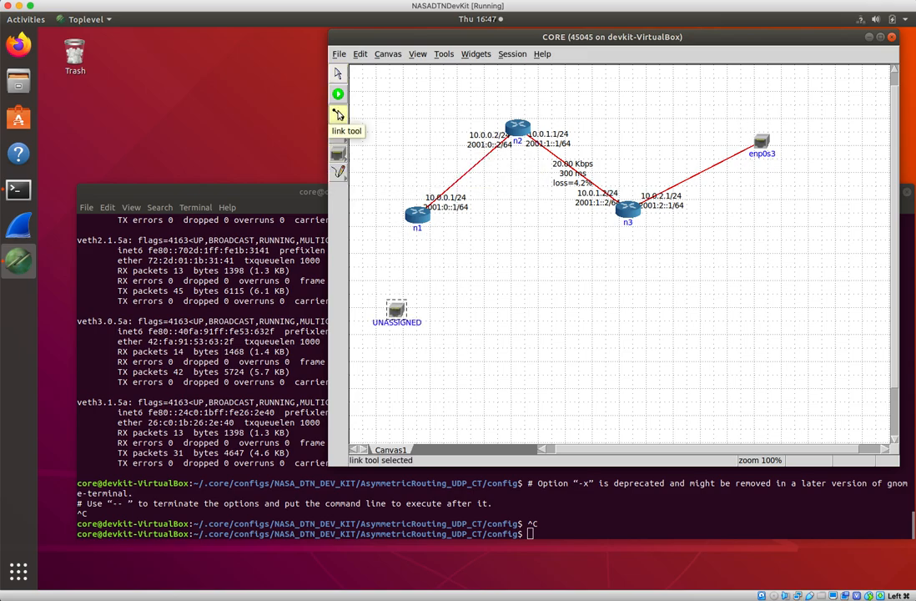
- Link the new RJ45 node to router n1 and assign it to the host loopback interface lo
drag(417, 216, 397, 311)
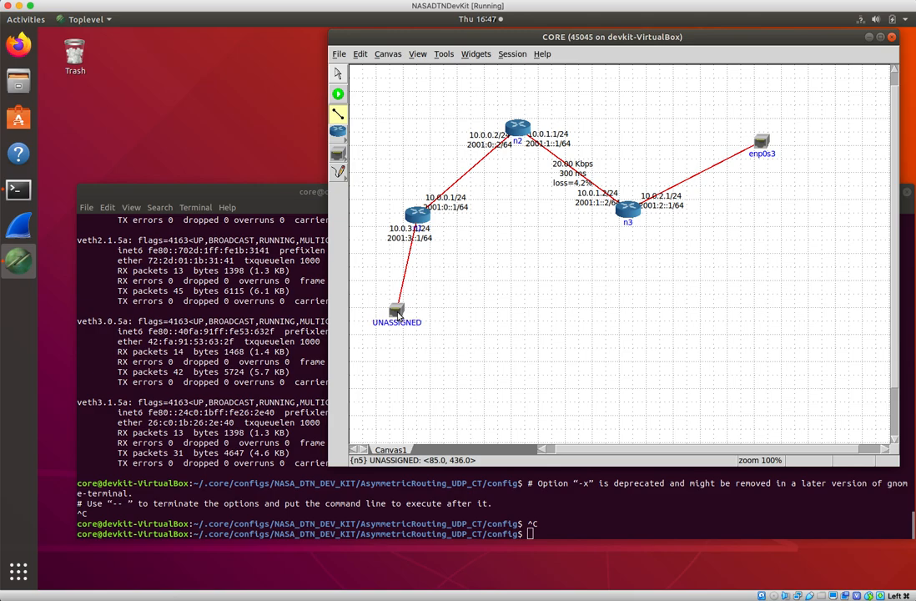
right_click(395, 309)
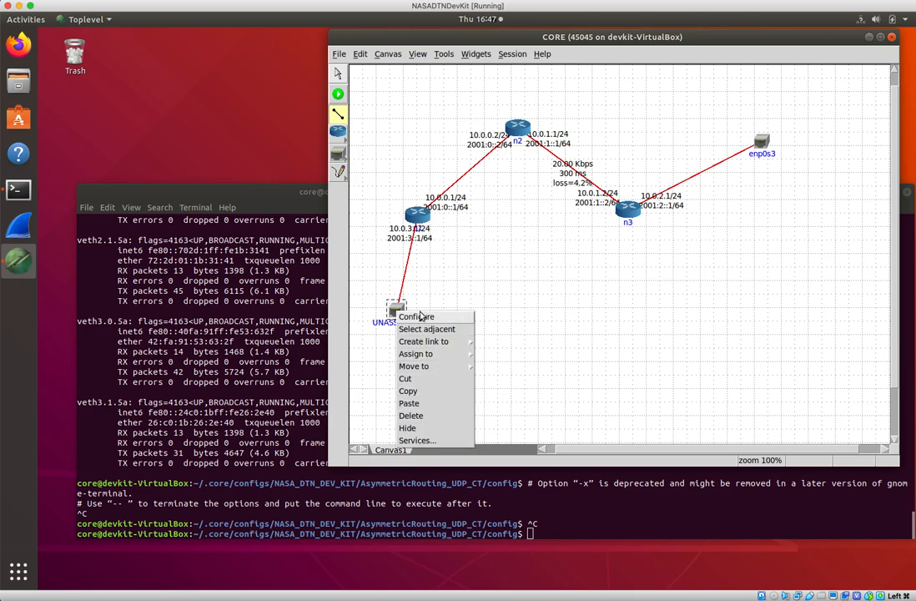
click(414, 318)
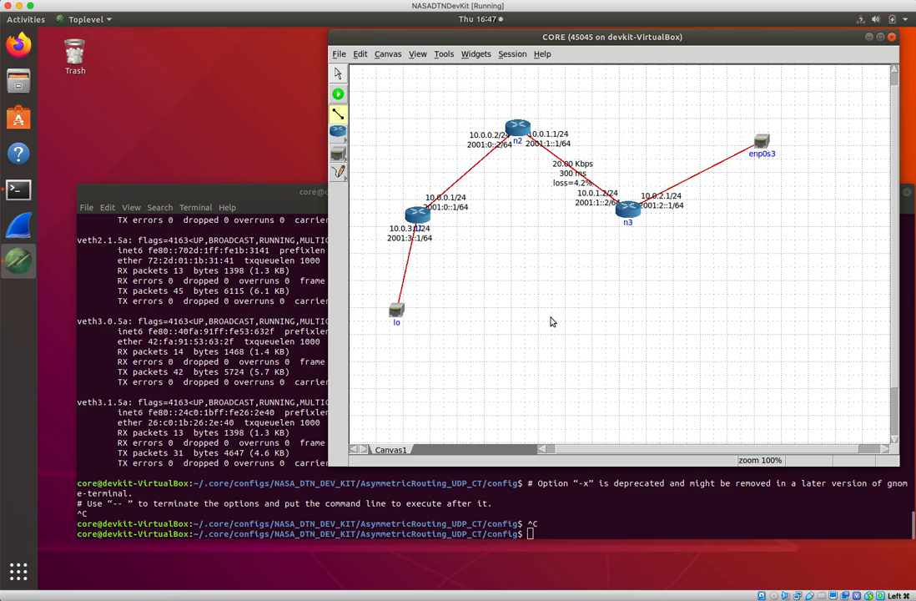
mouse_move(865, 160)
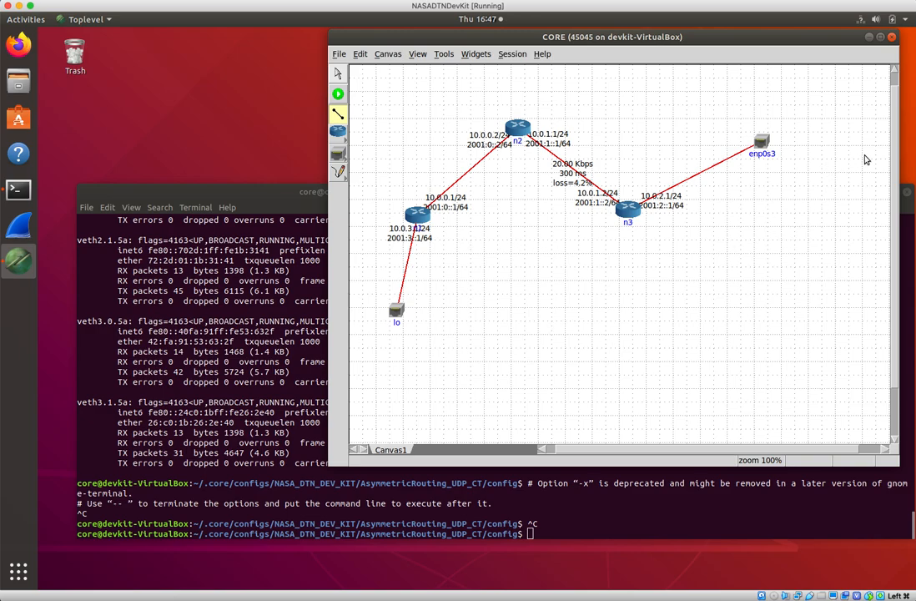
mouse_move(431, 326)
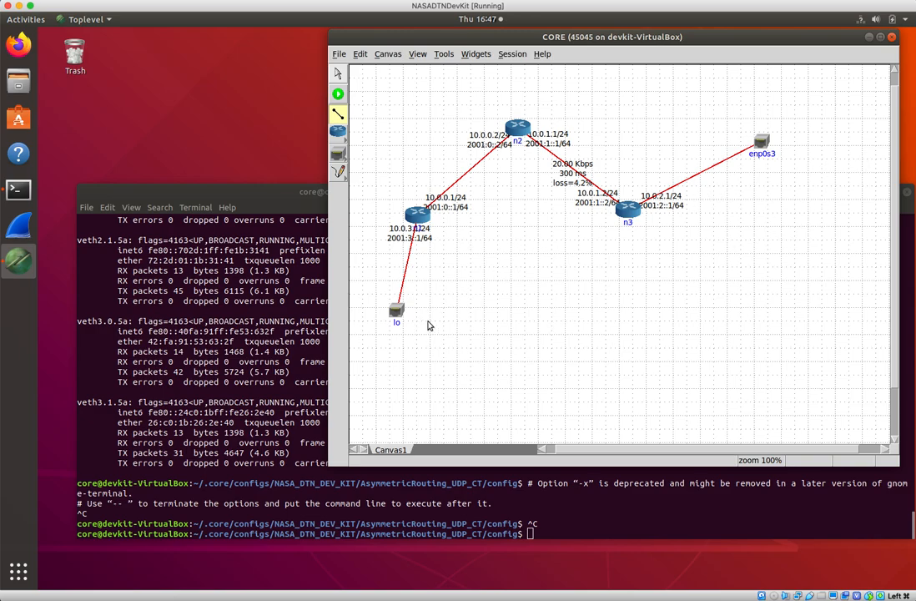
mouse_move(424, 326)
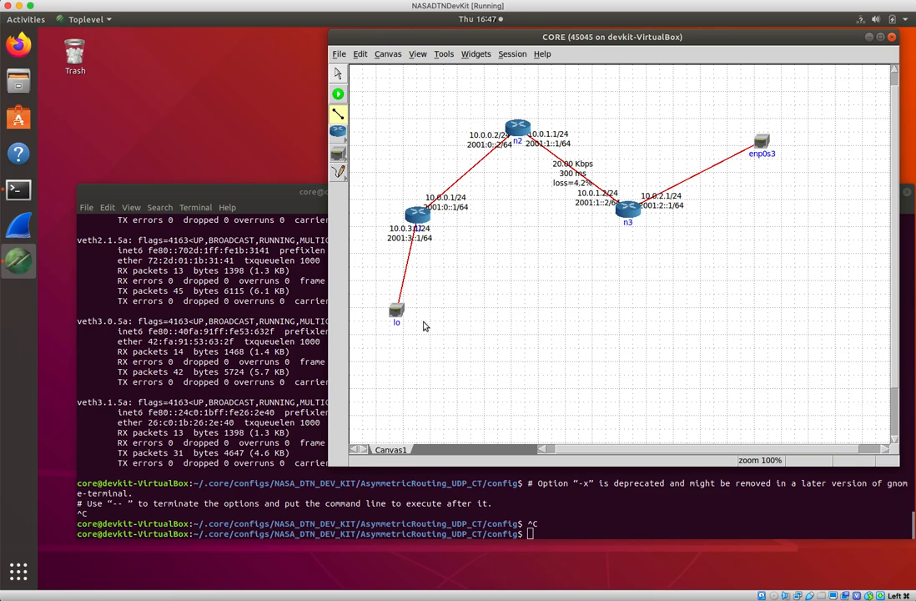
mouse_move(821, 233)
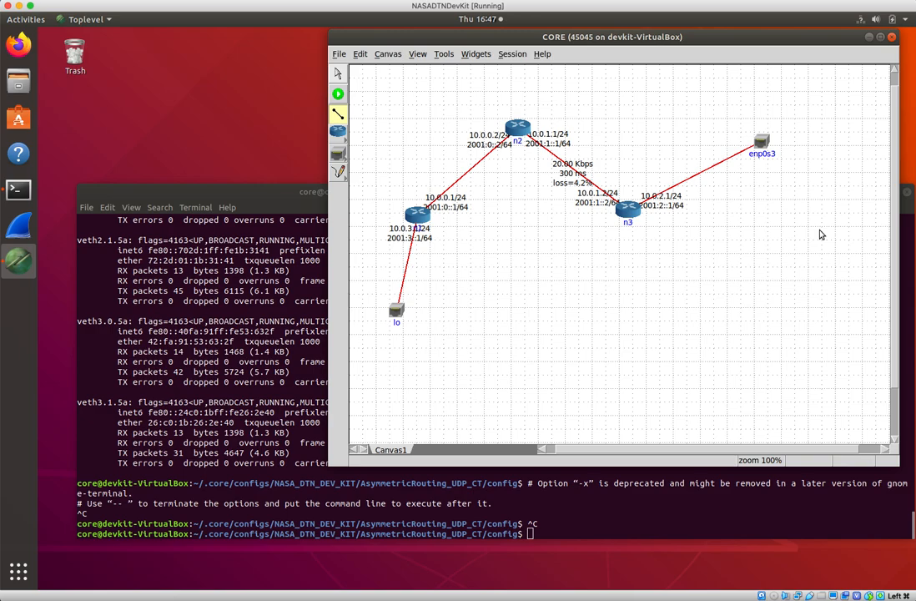
mouse_move(885, 165)
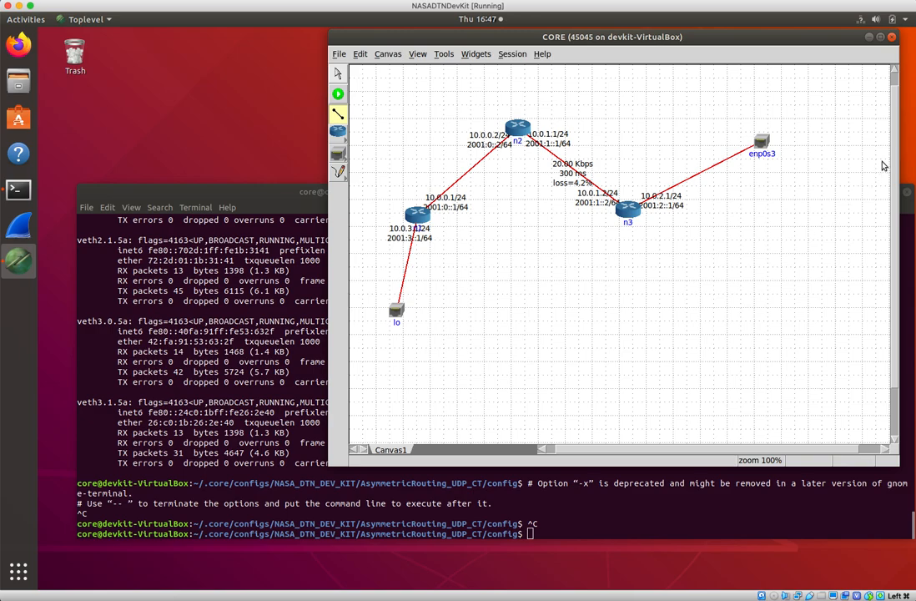
mouse_move(854, 120)
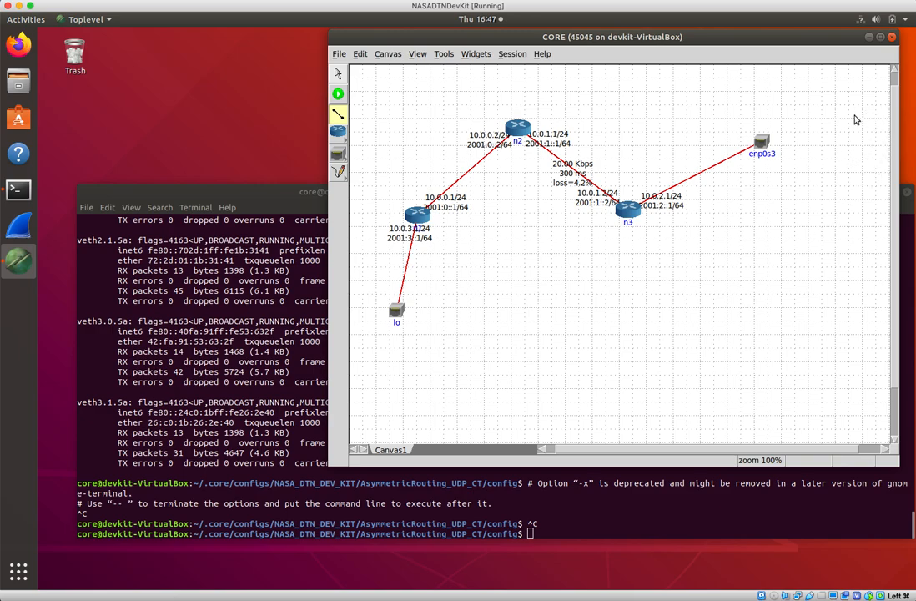
mouse_move(397, 372)
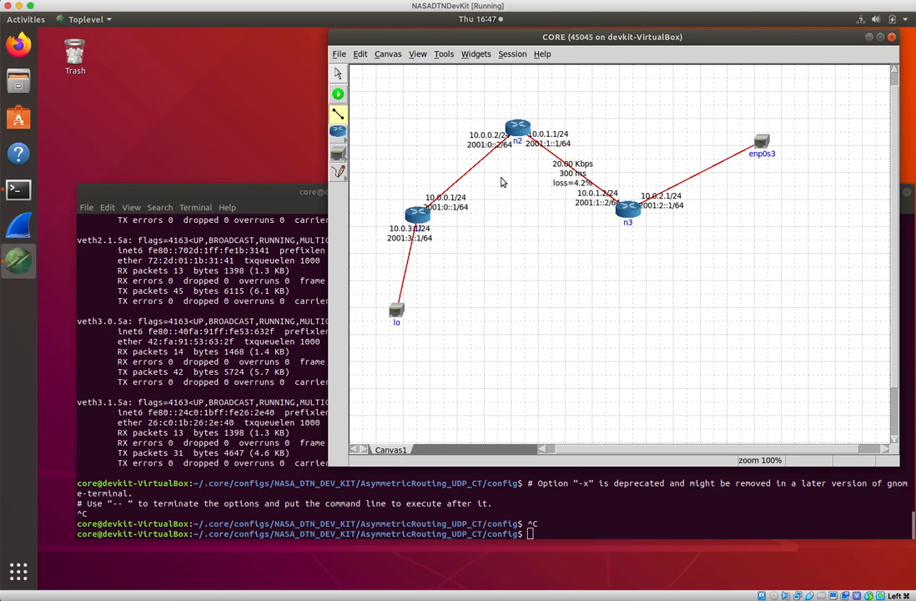
mouse_move(765, 142)
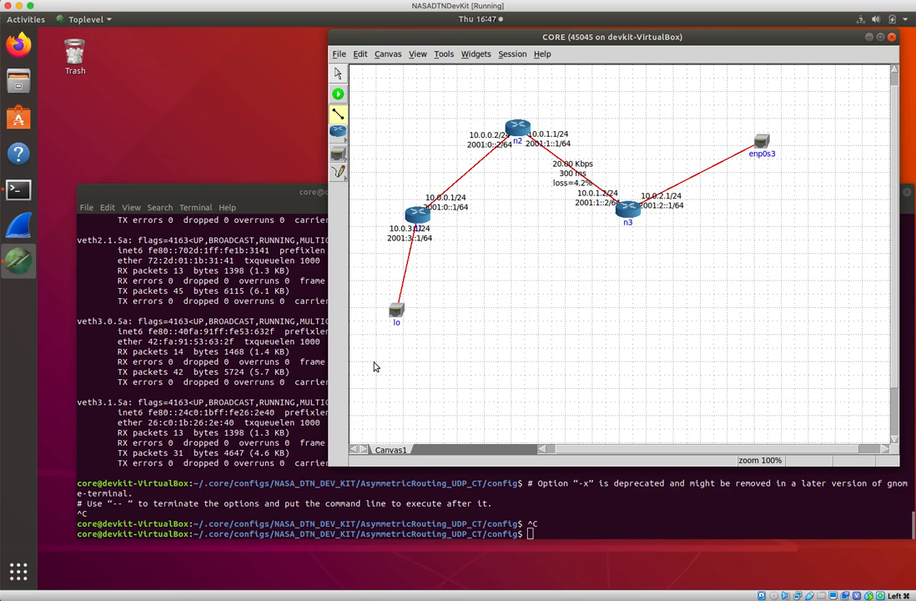
mouse_move(358, 402)
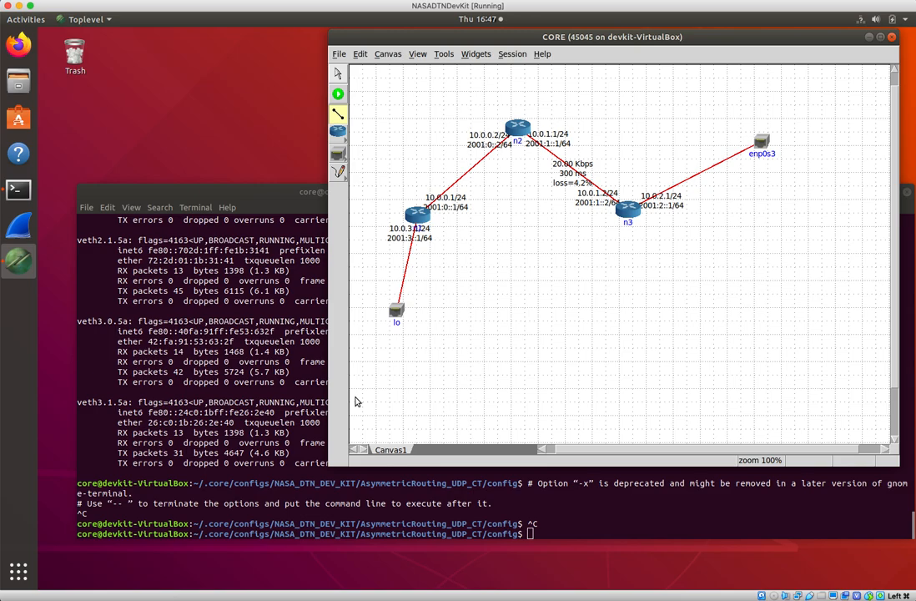
mouse_move(364, 399)
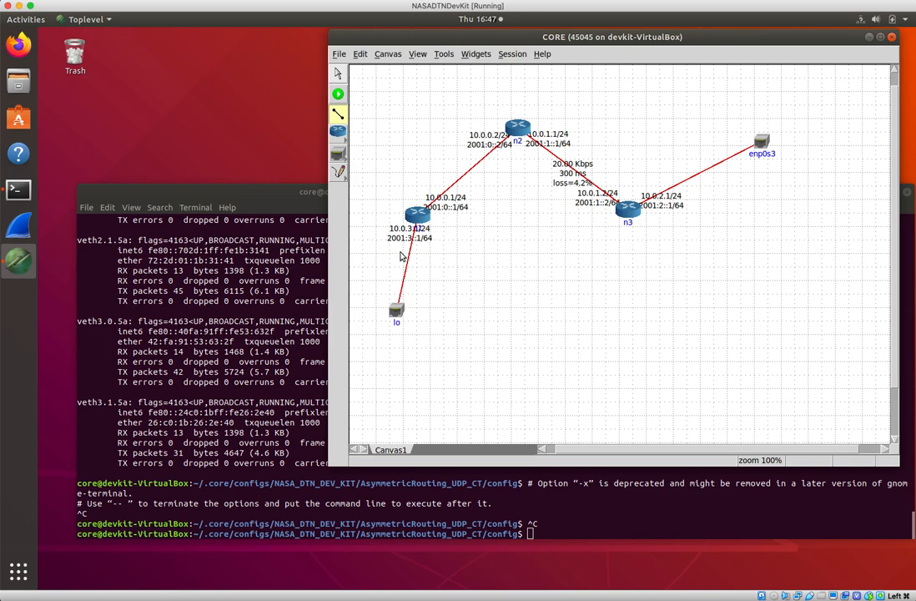
mouse_move(382, 381)
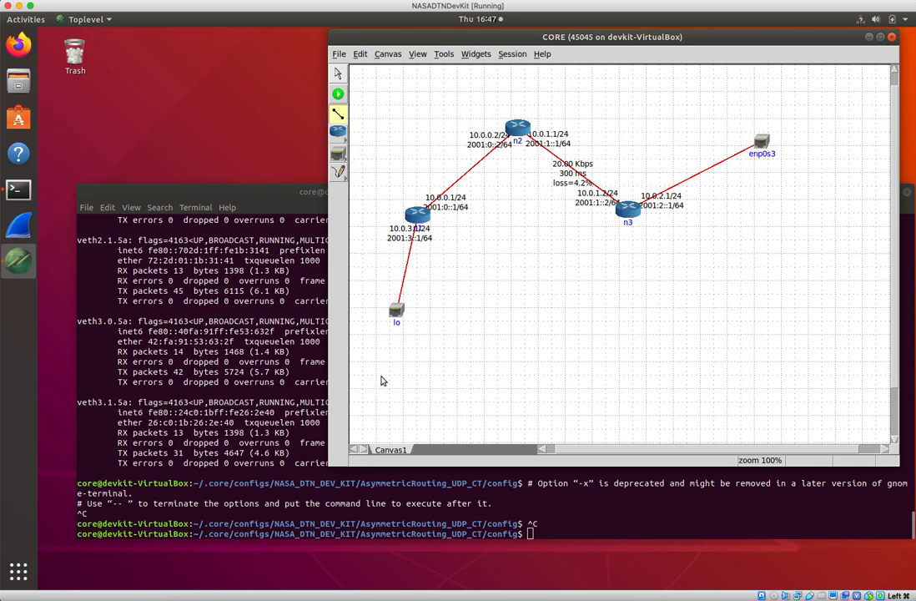
mouse_move(604, 252)
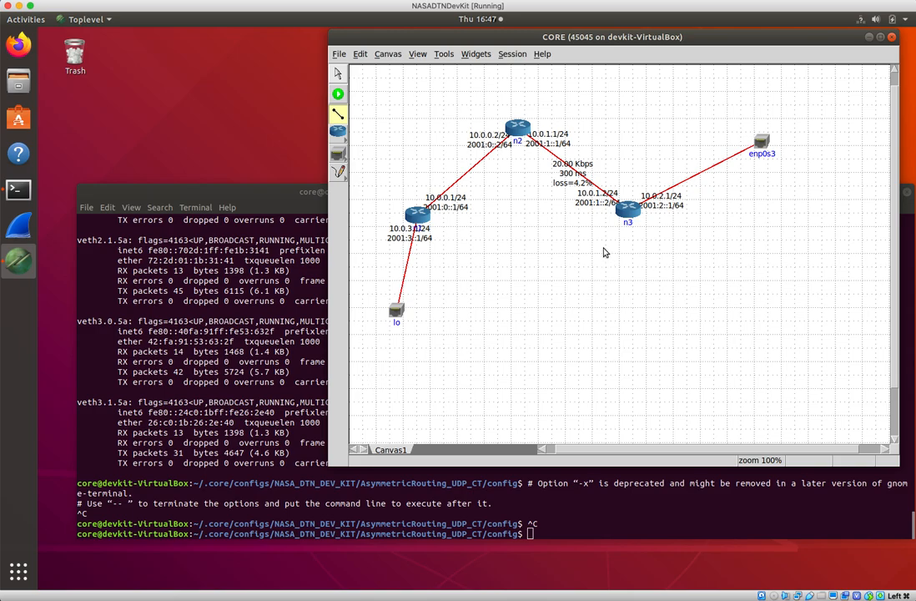
mouse_move(599, 257)
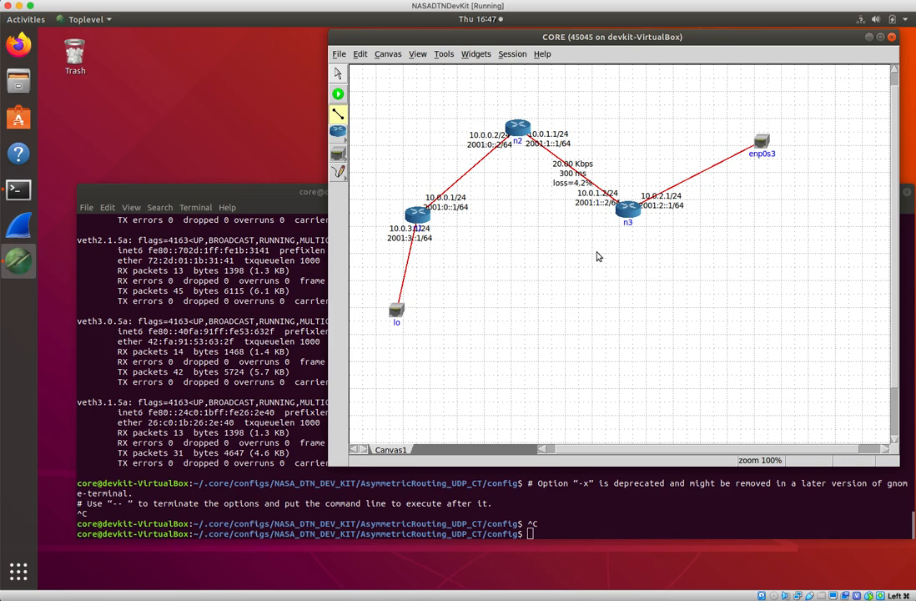
mouse_move(430, 280)
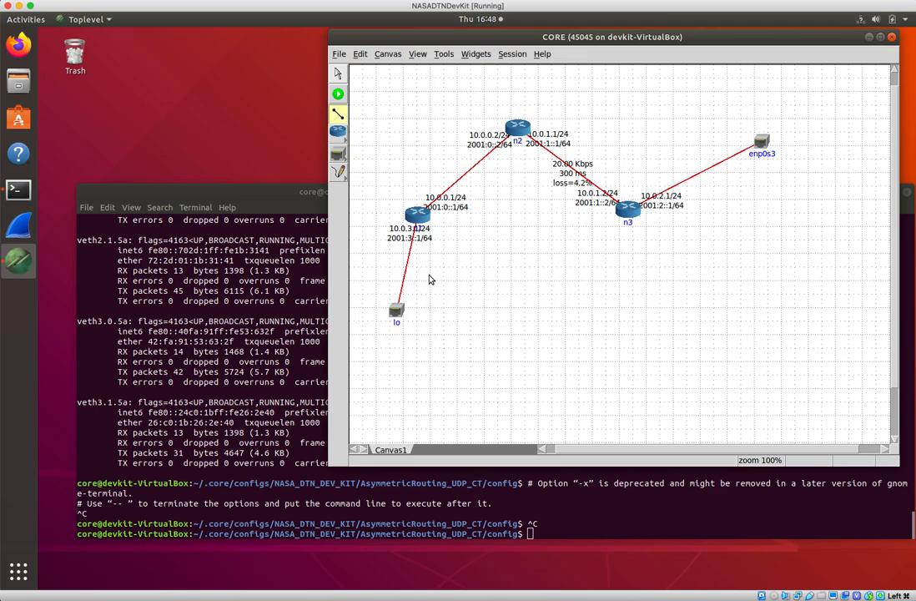
mouse_move(637, 297)
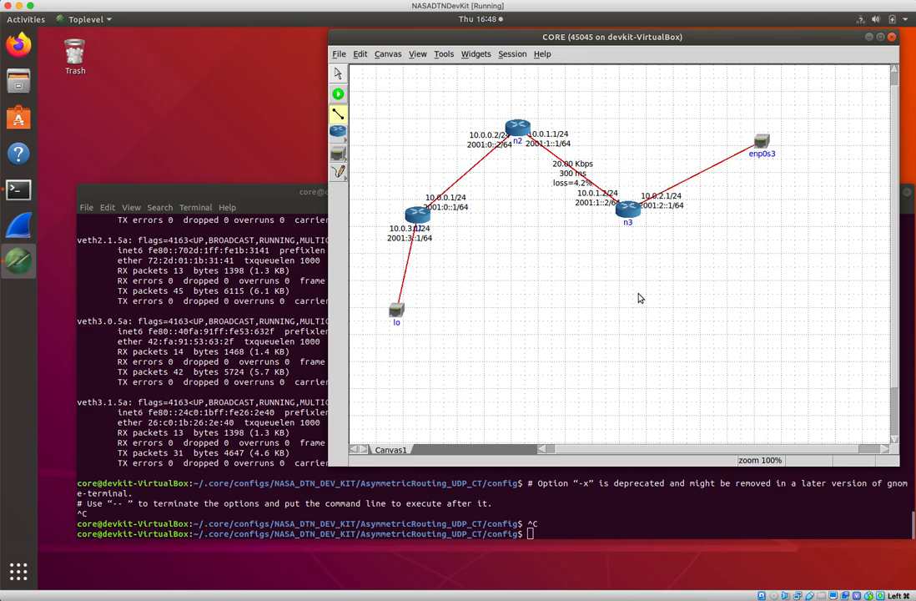
mouse_move(638, 297)
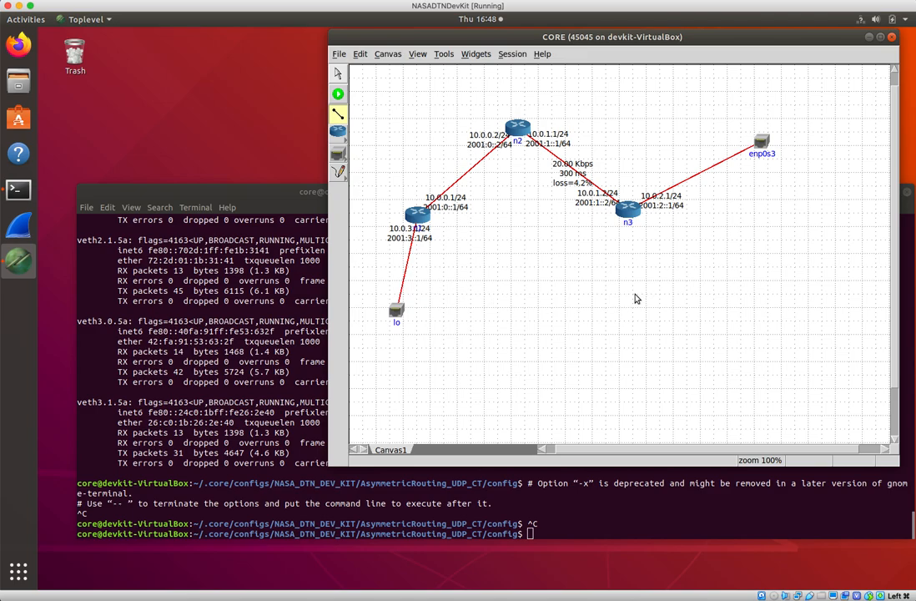
mouse_move(581, 237)
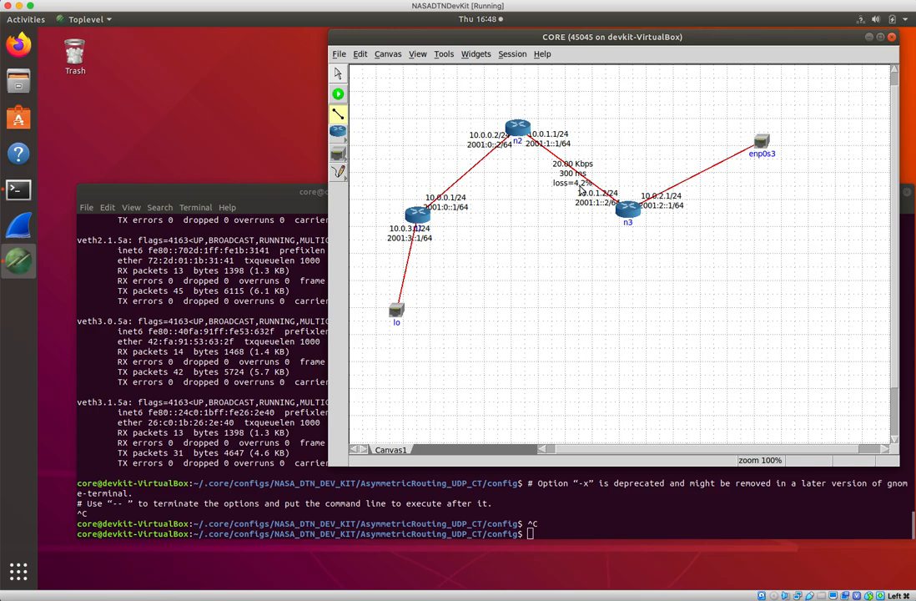
mouse_move(397, 242)
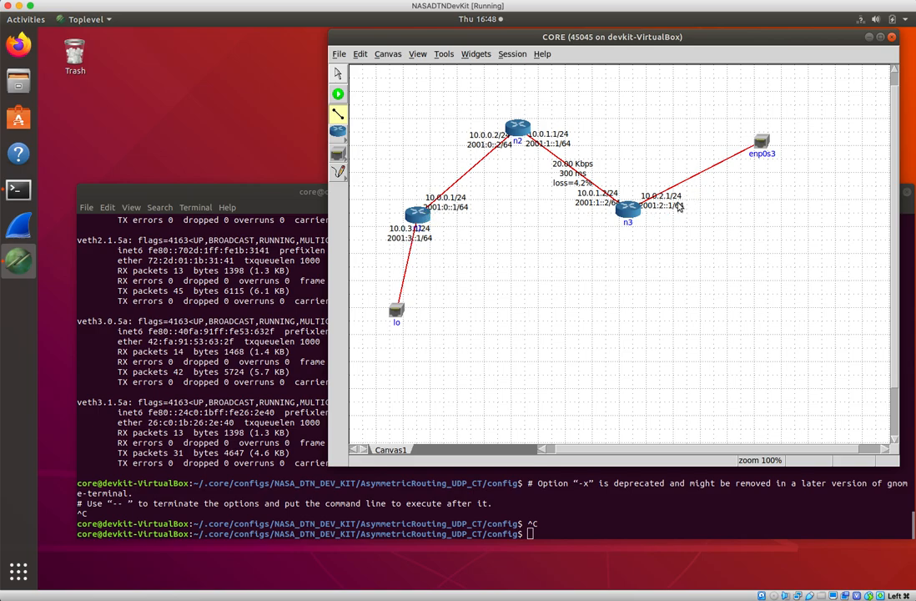
mouse_move(409, 215)
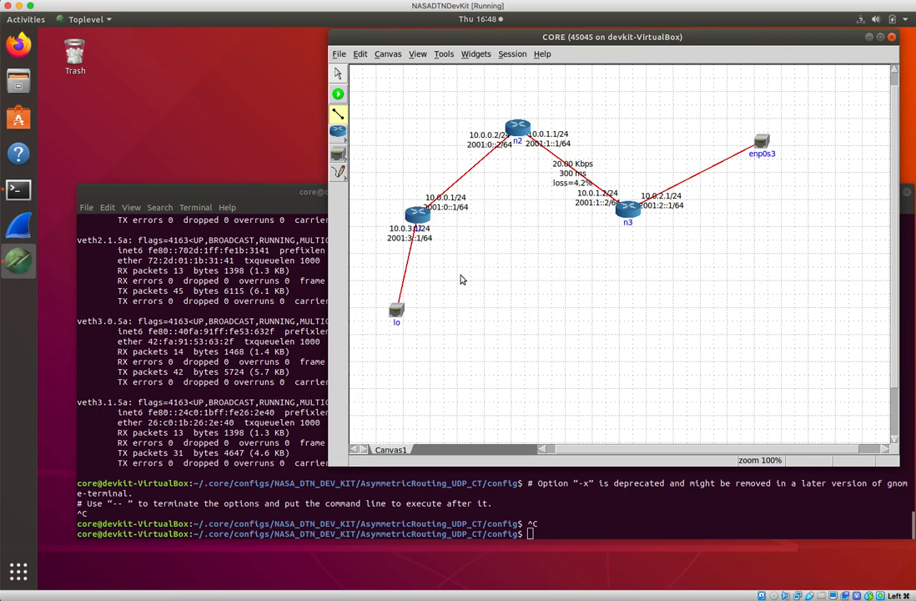
mouse_move(447, 185)
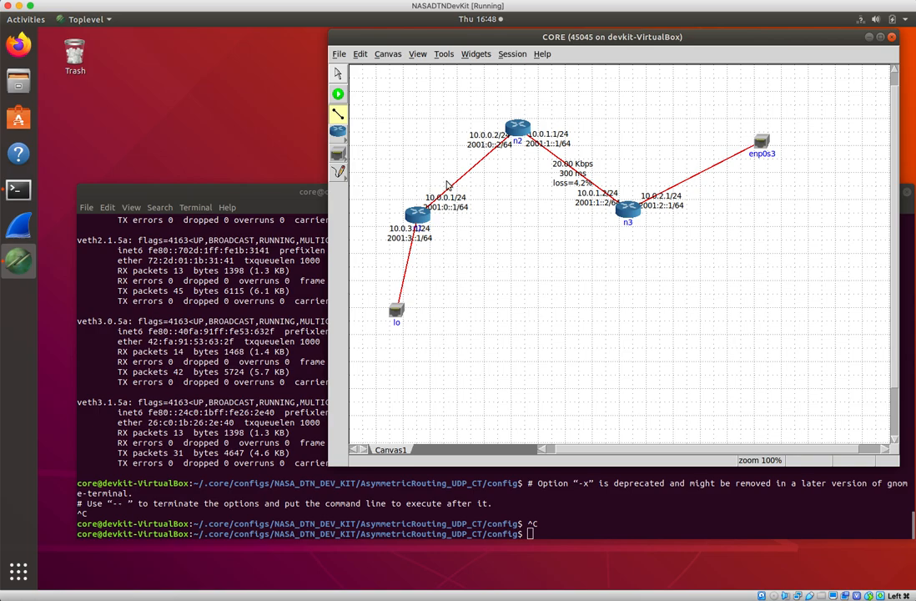